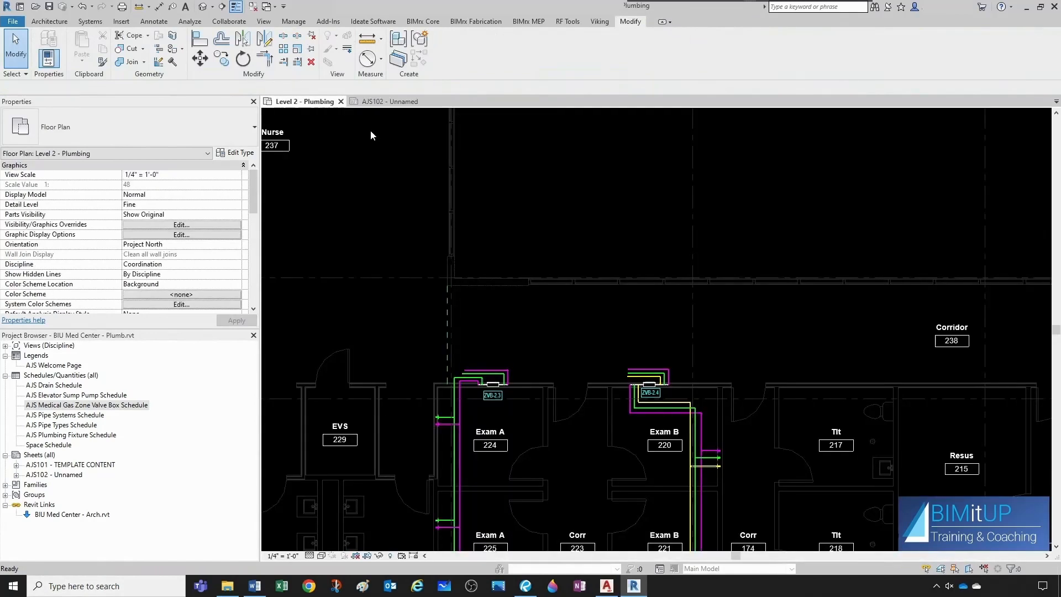
- Open the ZVB 2-Gas P,P 0.5in-1.5in.rfa family from the With Sweeps folder
scroll(down, 3)
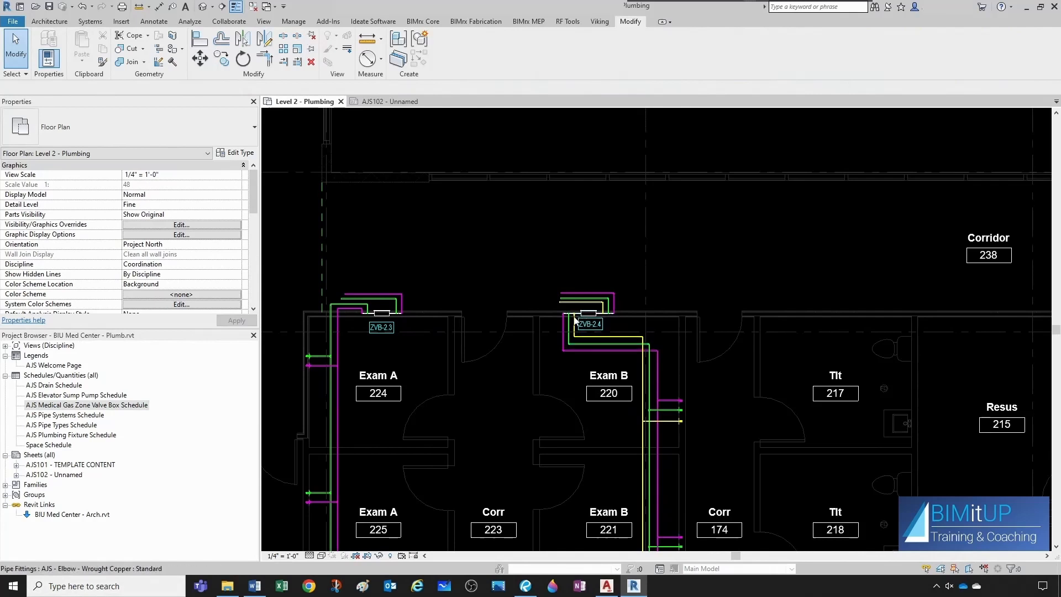
click(384, 319)
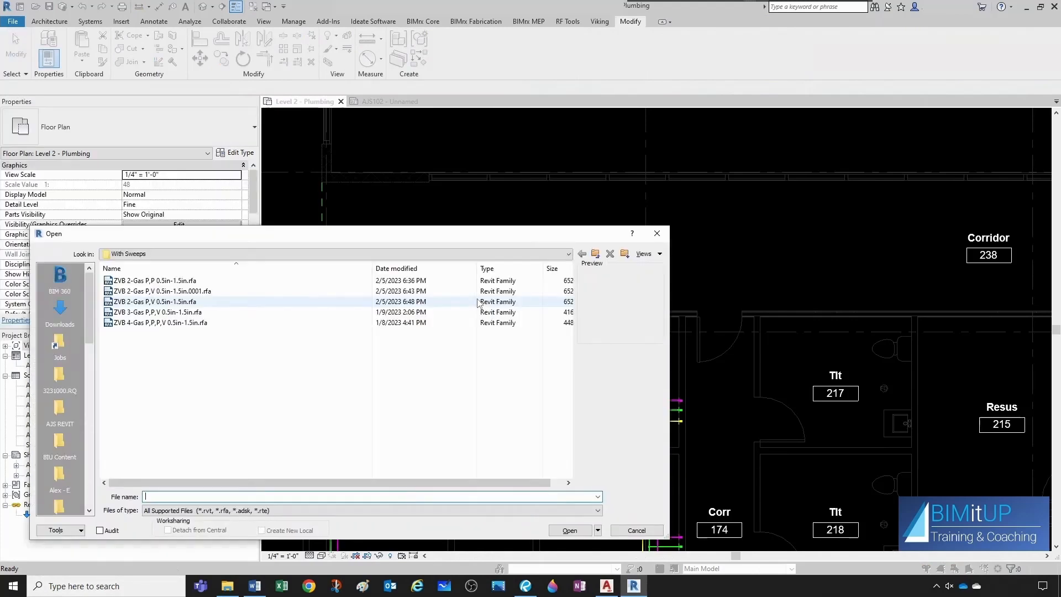
click(152, 280)
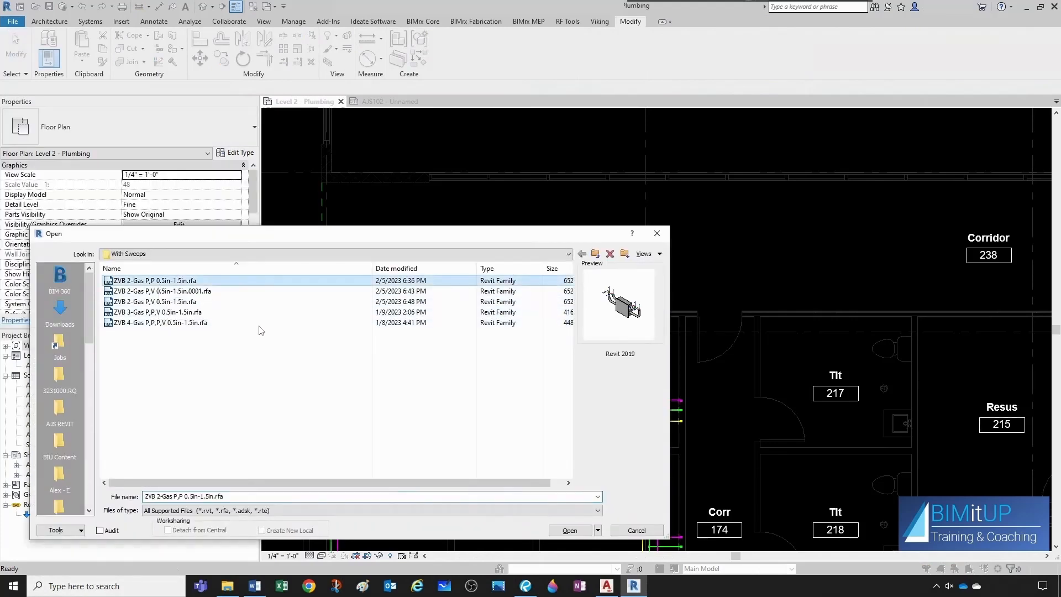
click(569, 531)
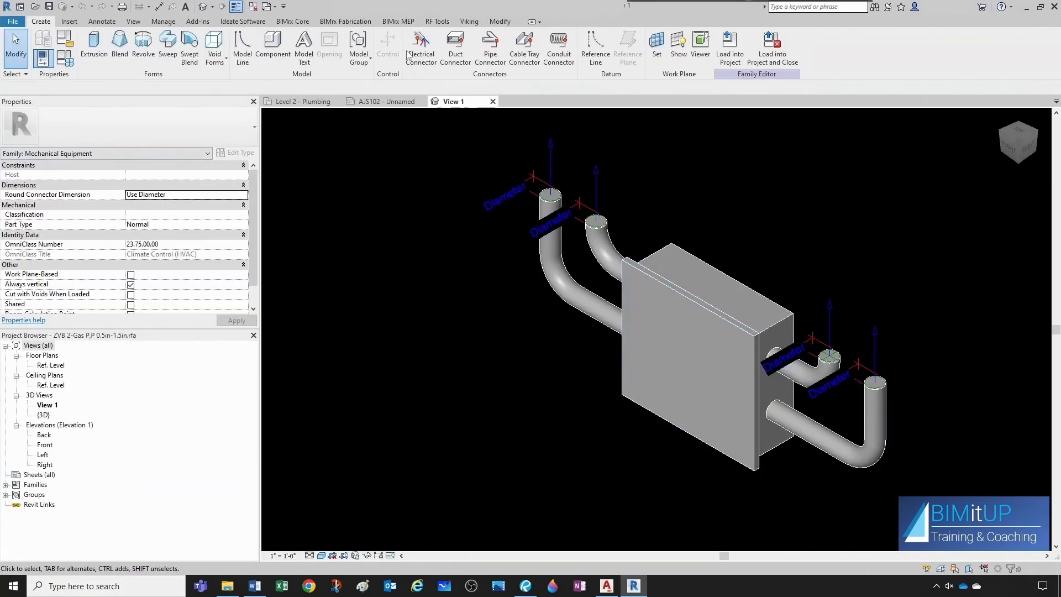
- Delete the existing AJS MedGas ZVB parameter template in the RF Tools Parameter Scheduler
click(437, 21)
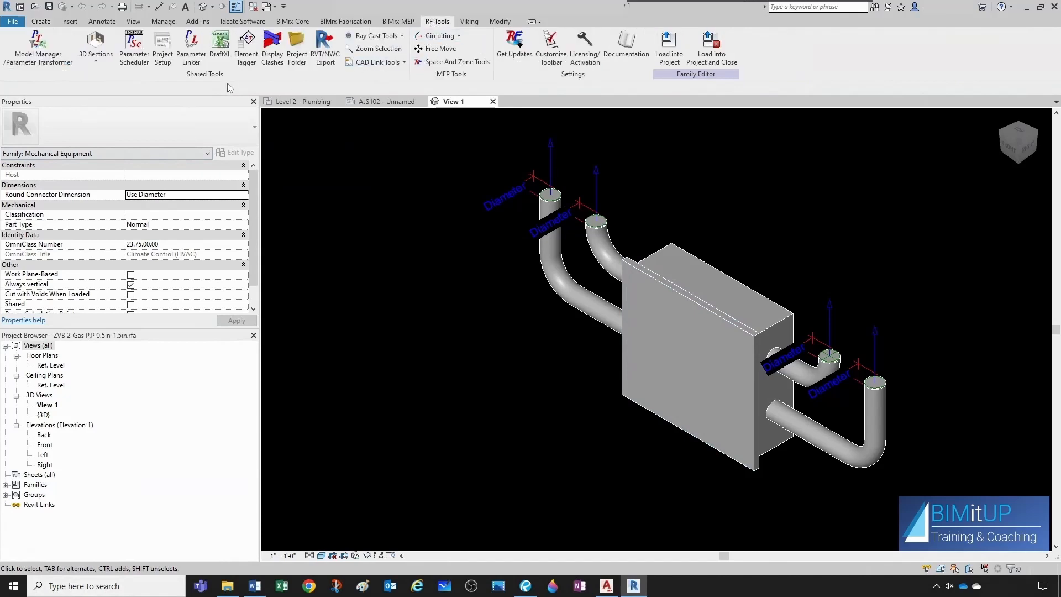
click(134, 42)
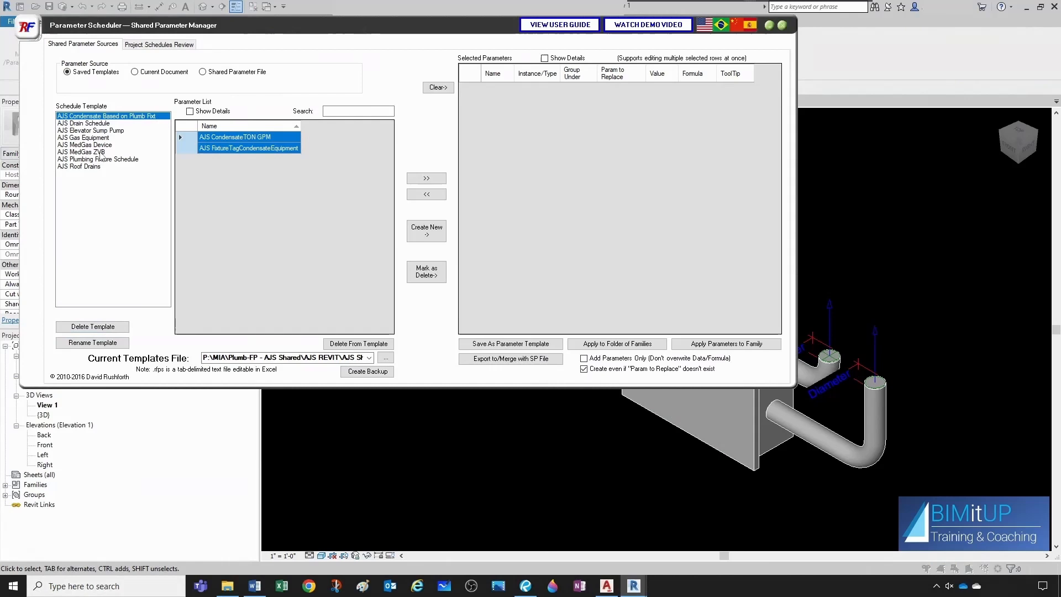
click(81, 152)
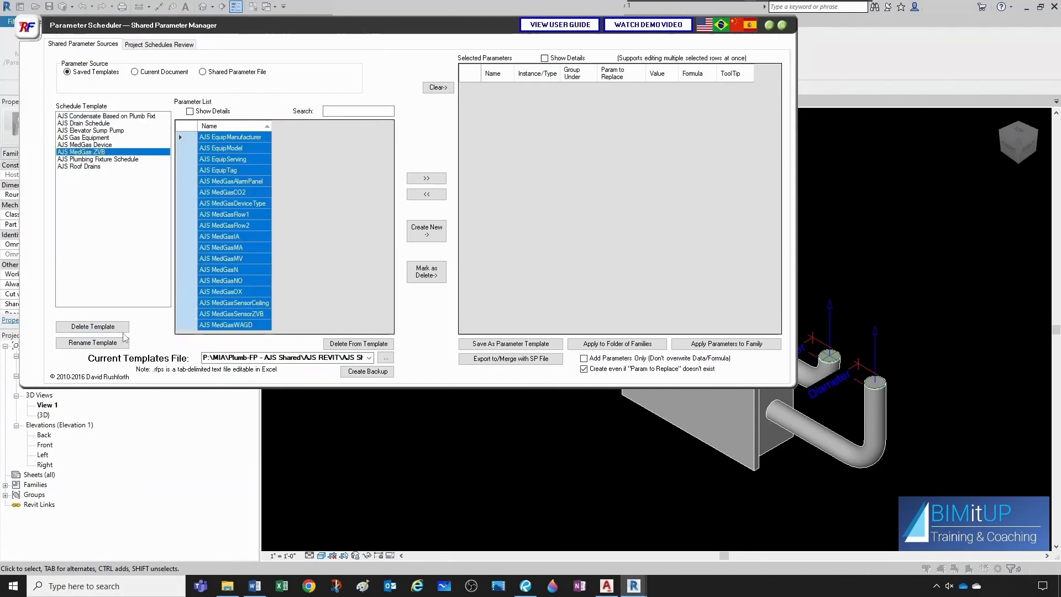
click(92, 326)
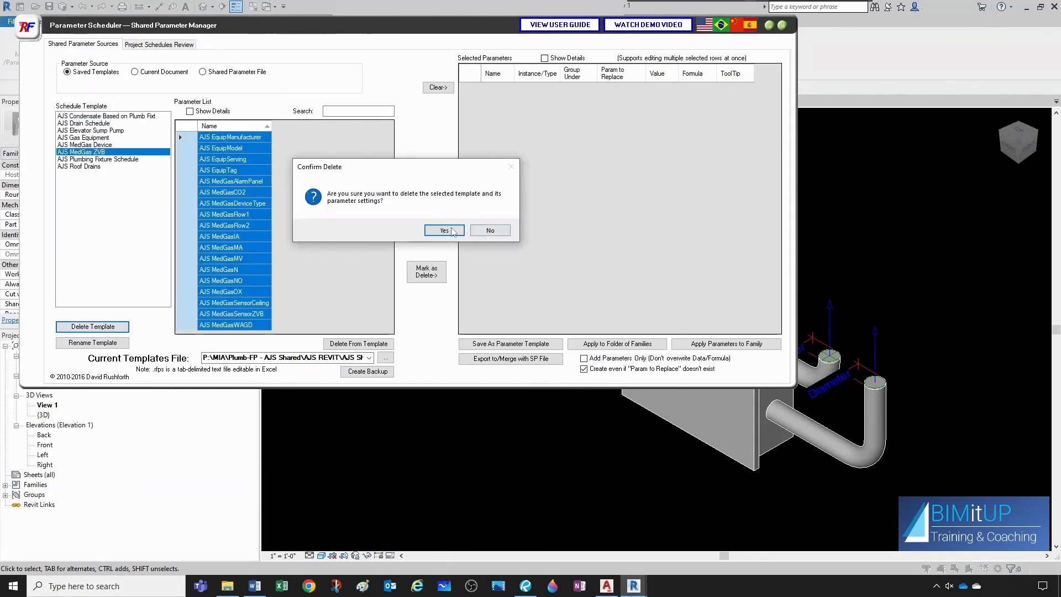
click(443, 230)
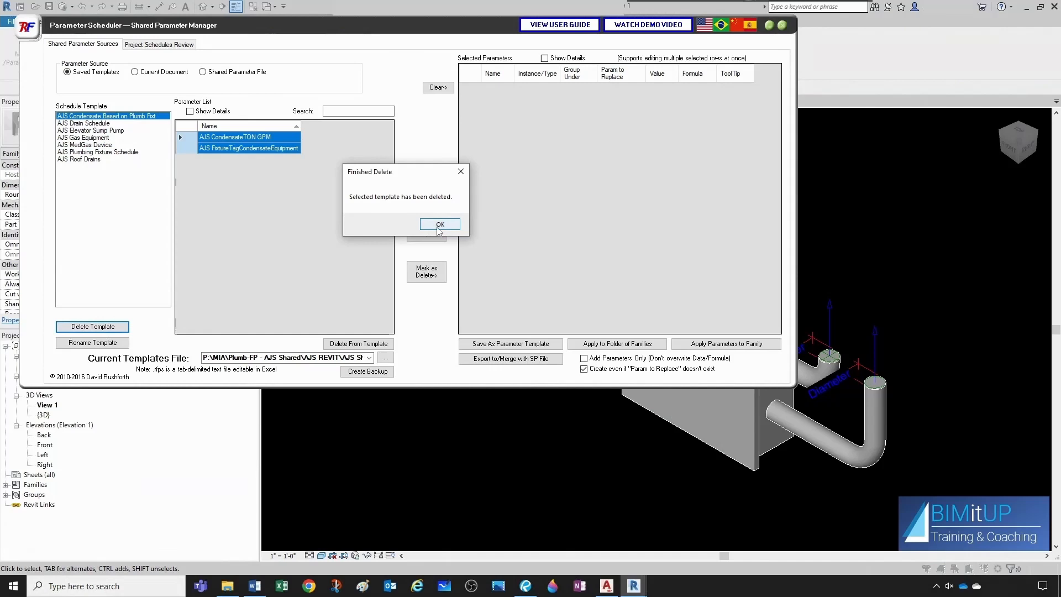
click(439, 224)
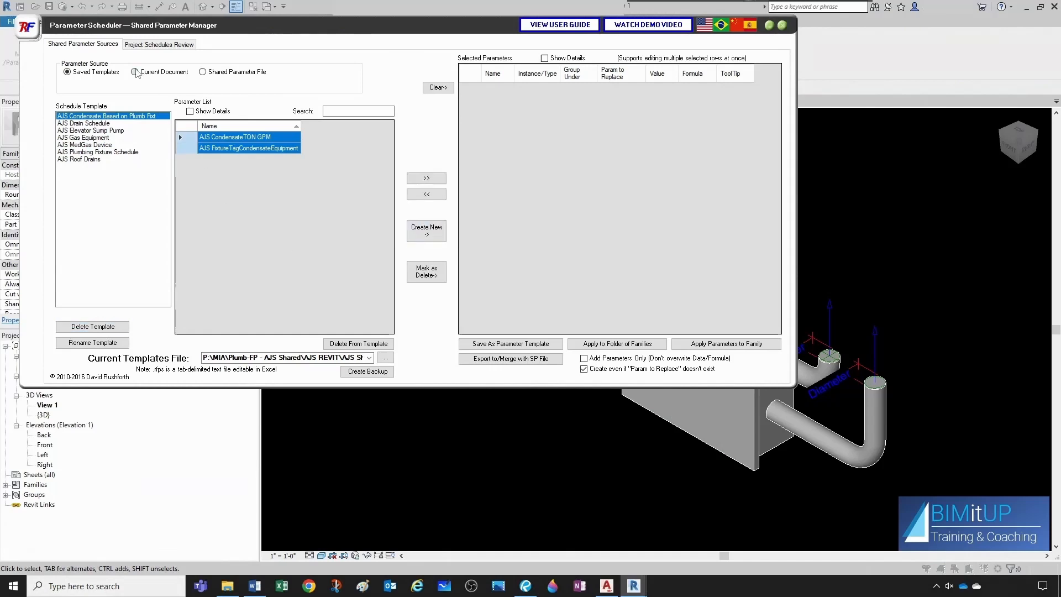
- Add the current family's AJS parameters and save them as the AJS MedGas ZVB template
click(134, 72)
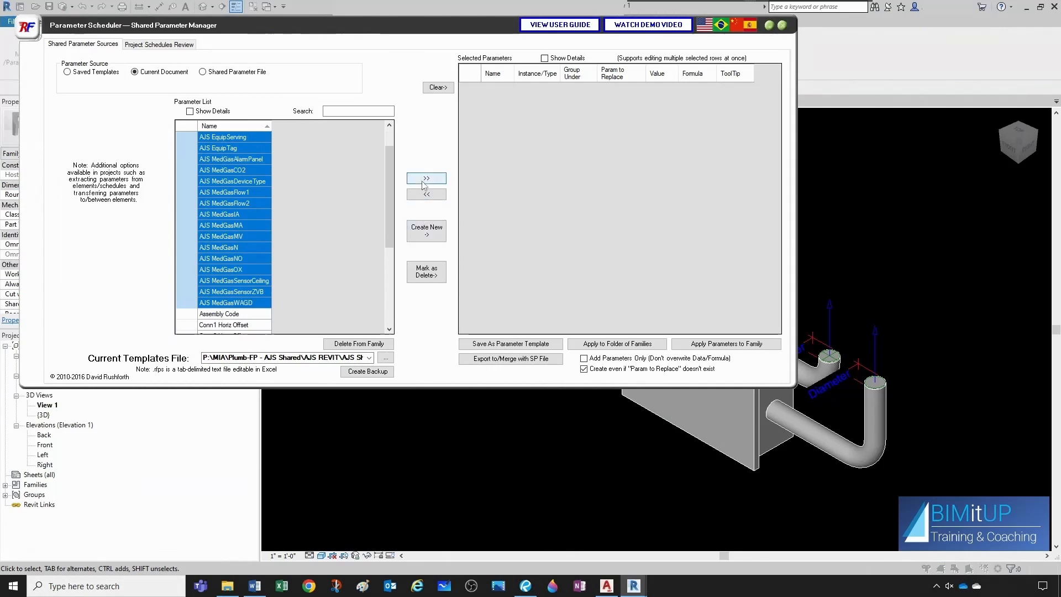
click(510, 343)
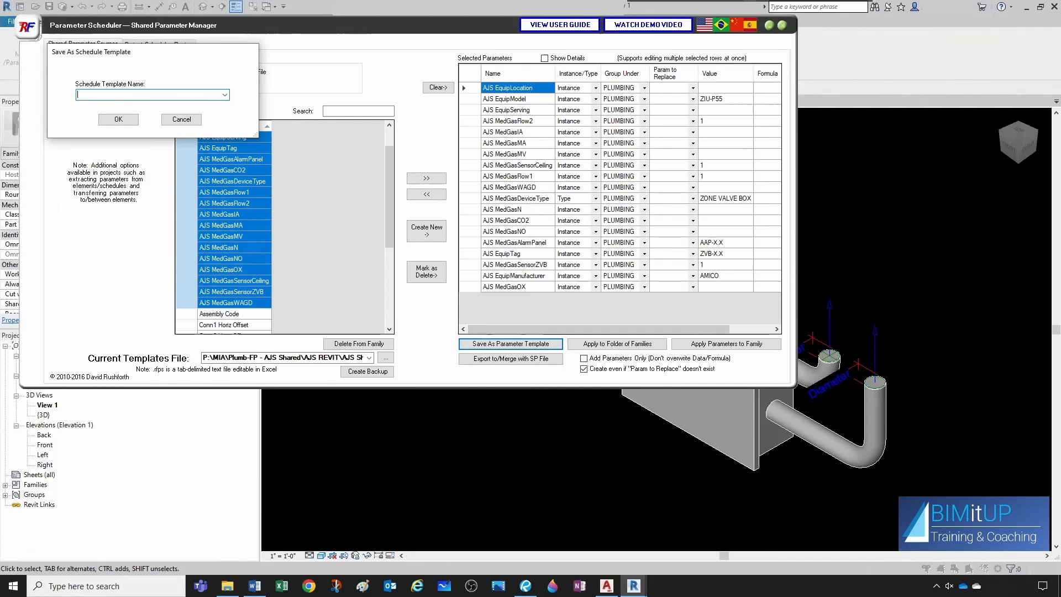
text(AJS MedGas Device)
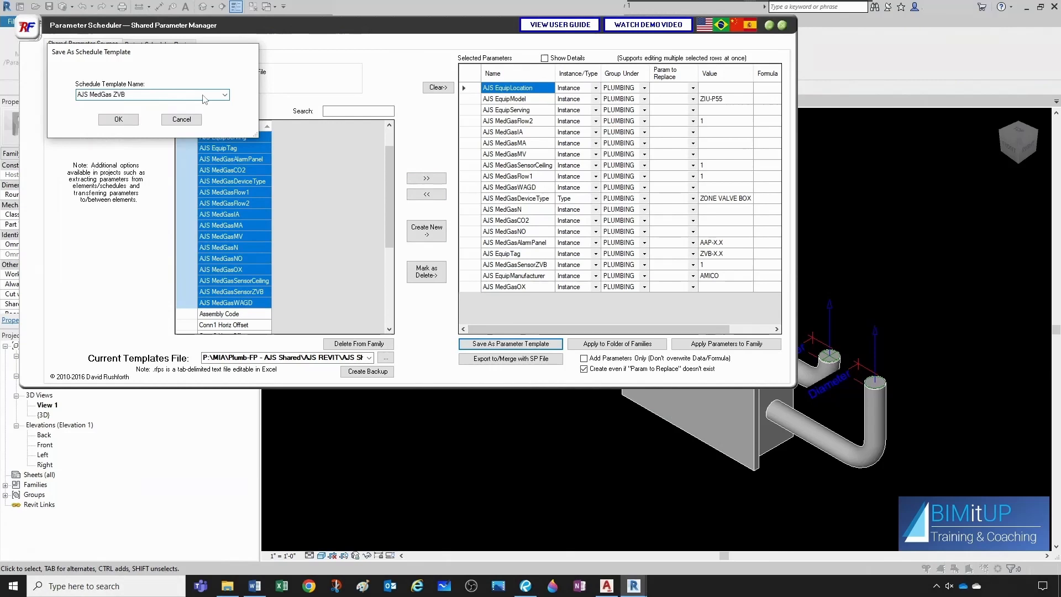
click(117, 119)
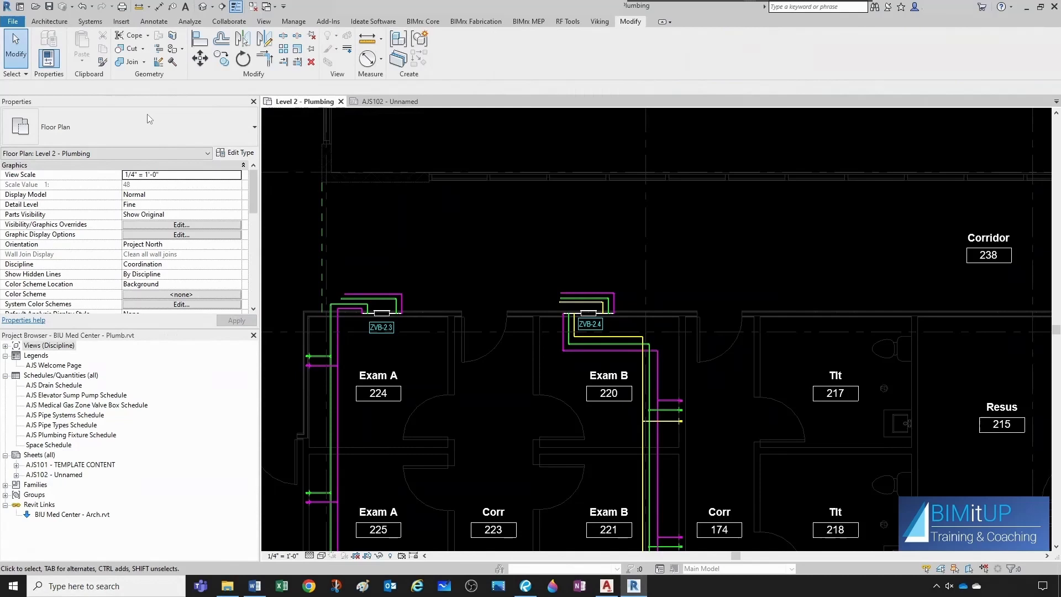
- Open ZVB 3-Gas P,P,V 0.5in-1.5in.rfa and apply the AJS MedGas ZVB template's parameters to it
click(12, 21)
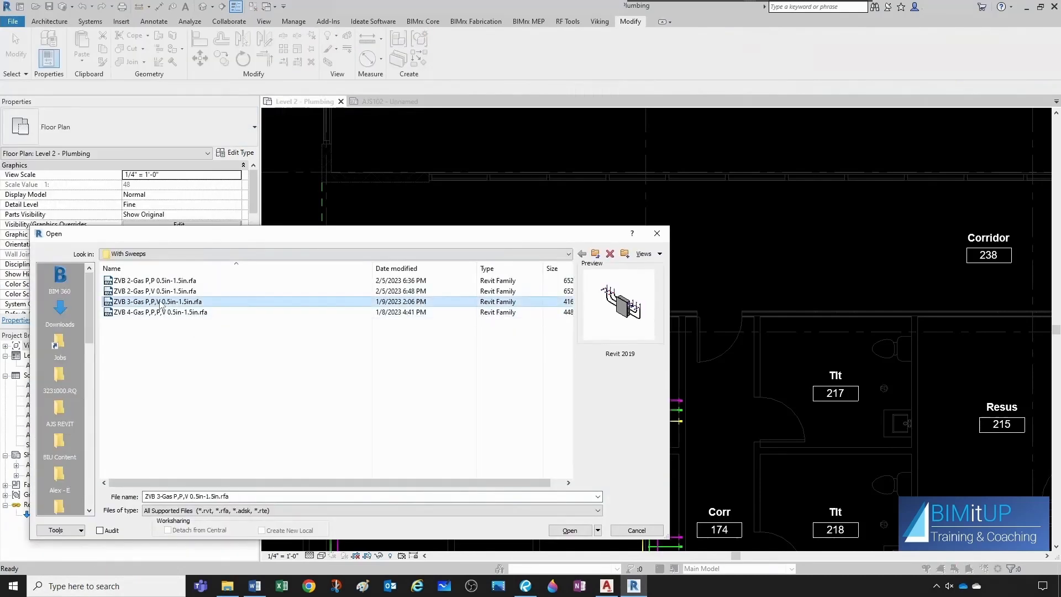
click(569, 530)
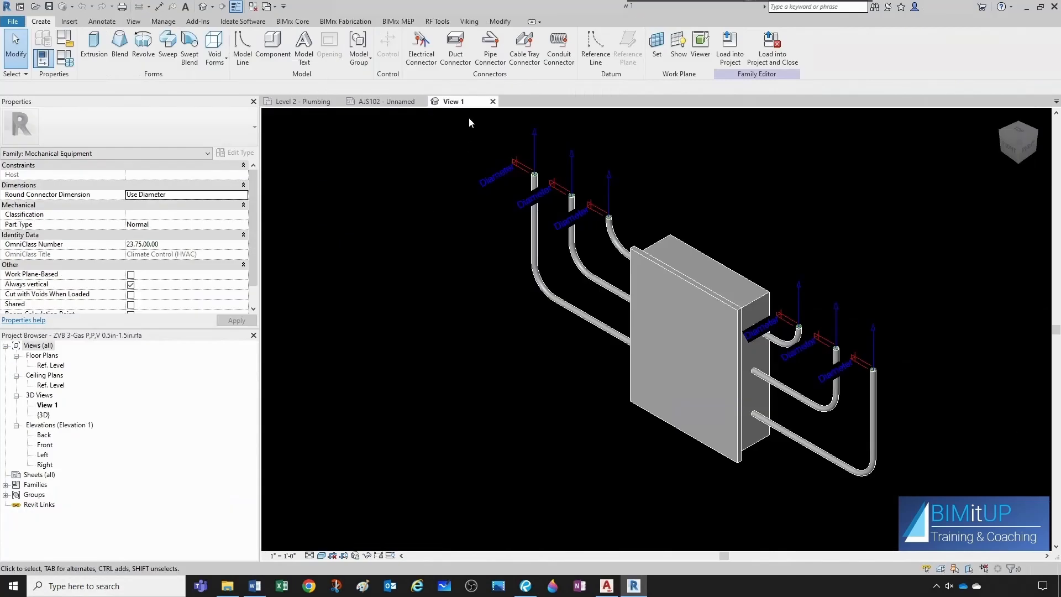
click(437, 21)
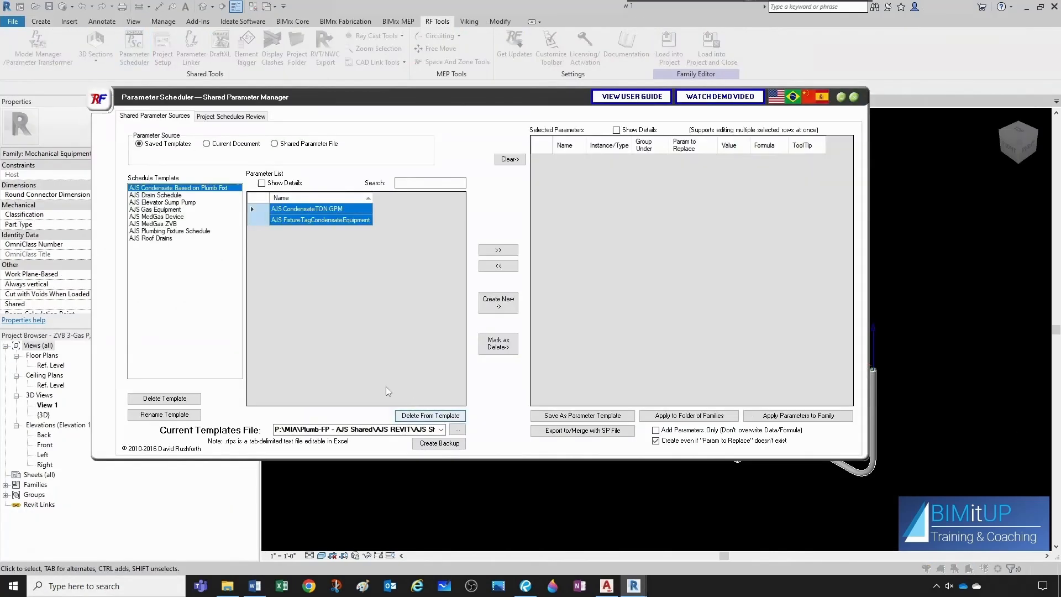
click(152, 223)
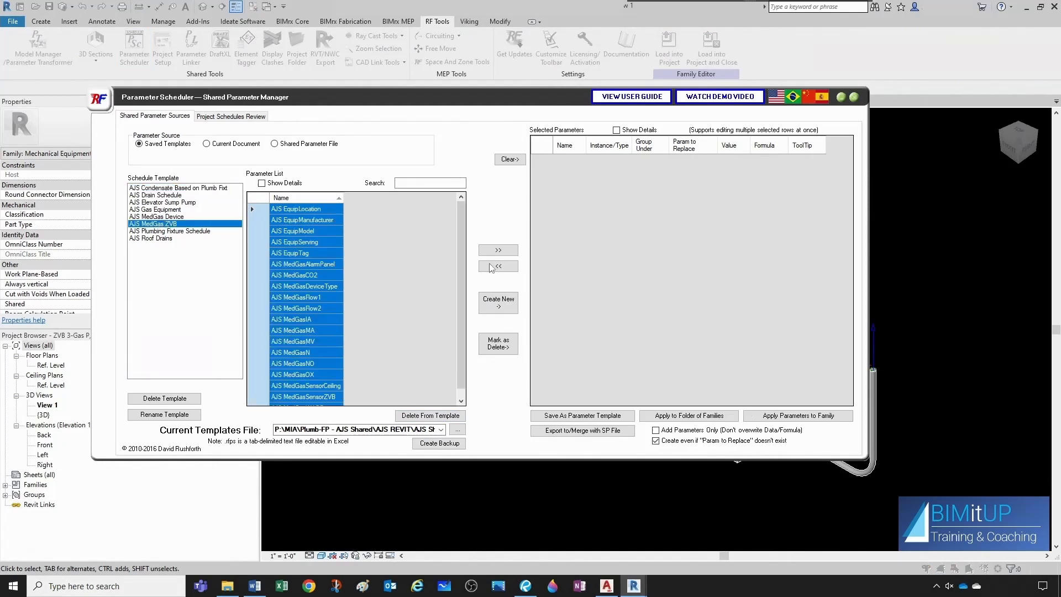
click(497, 250)
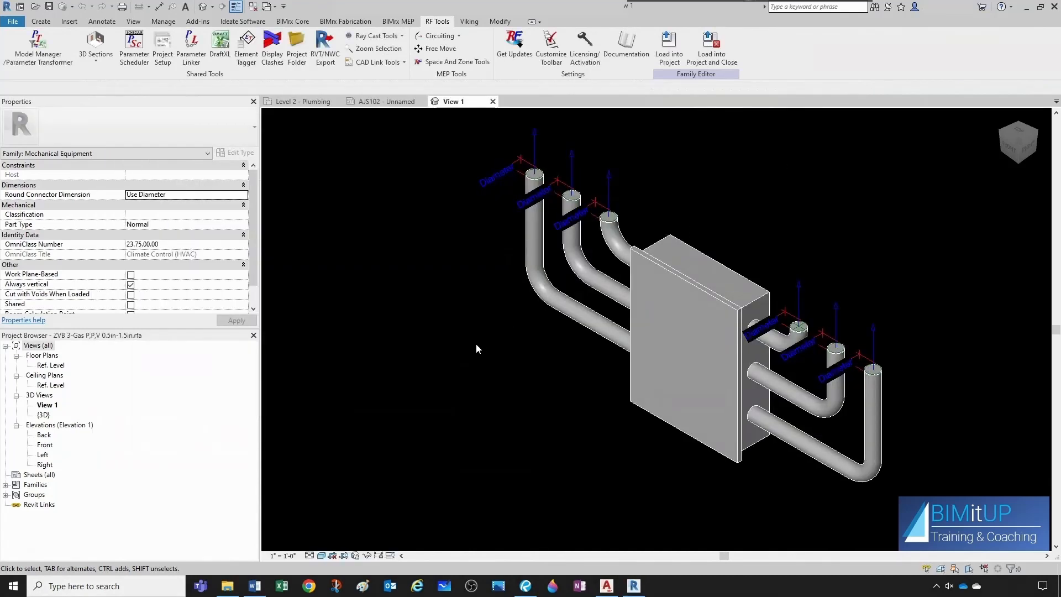
- In Family Types, set AJS EquipModel to ZIU-P111 for the 0.5" type and ZIU-P222 for 0.75"
click(39, 21)
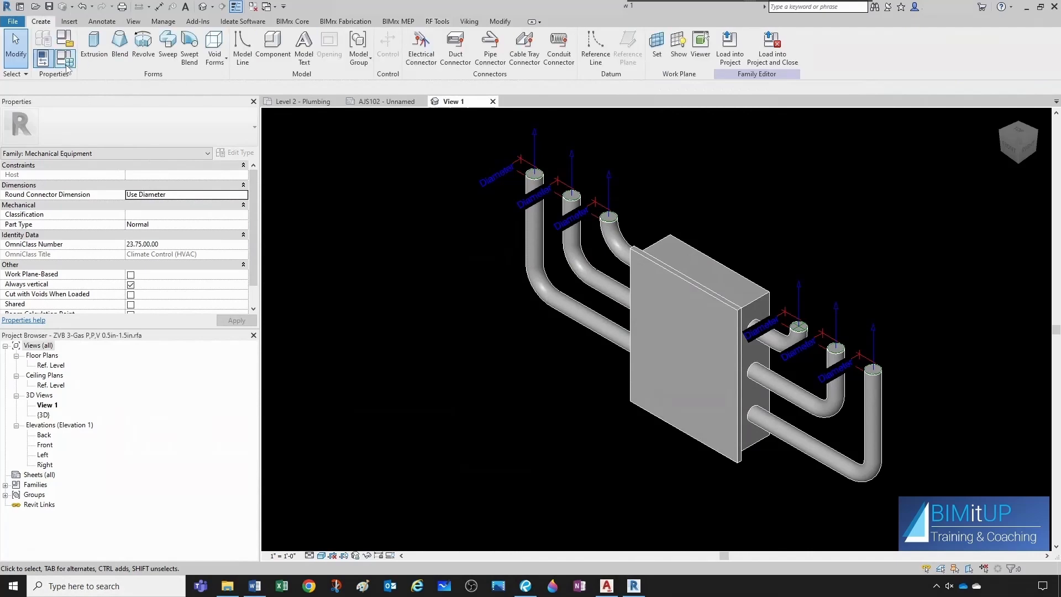
click(42, 45)
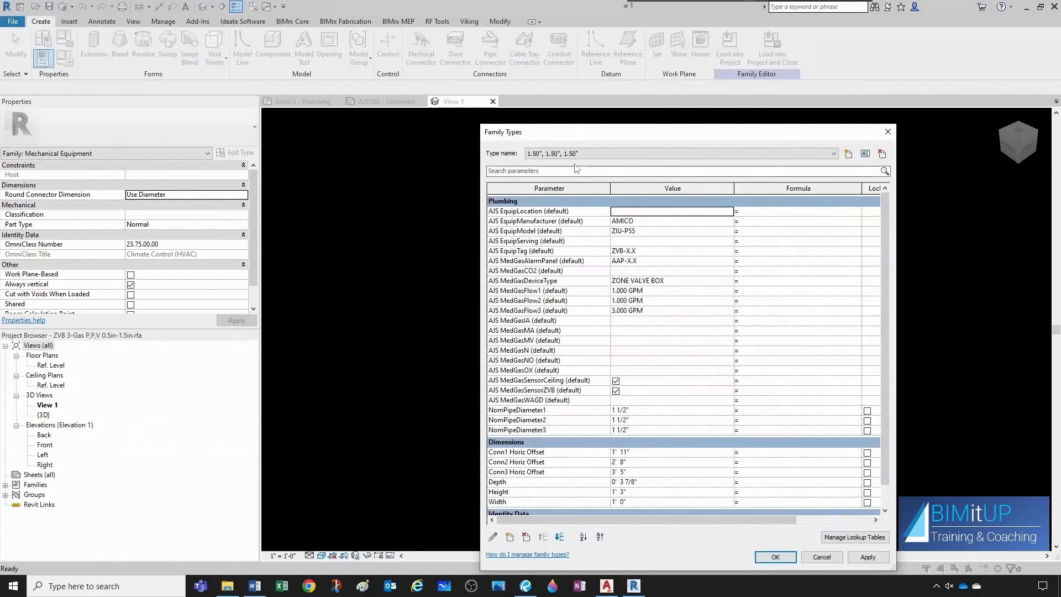
click(831, 153)
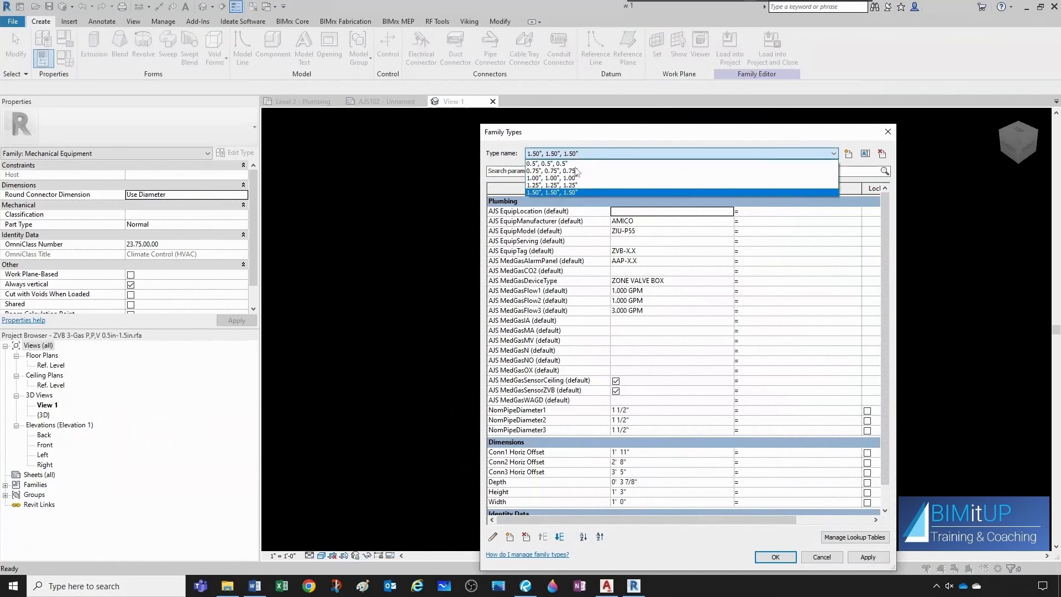
click(552, 163)
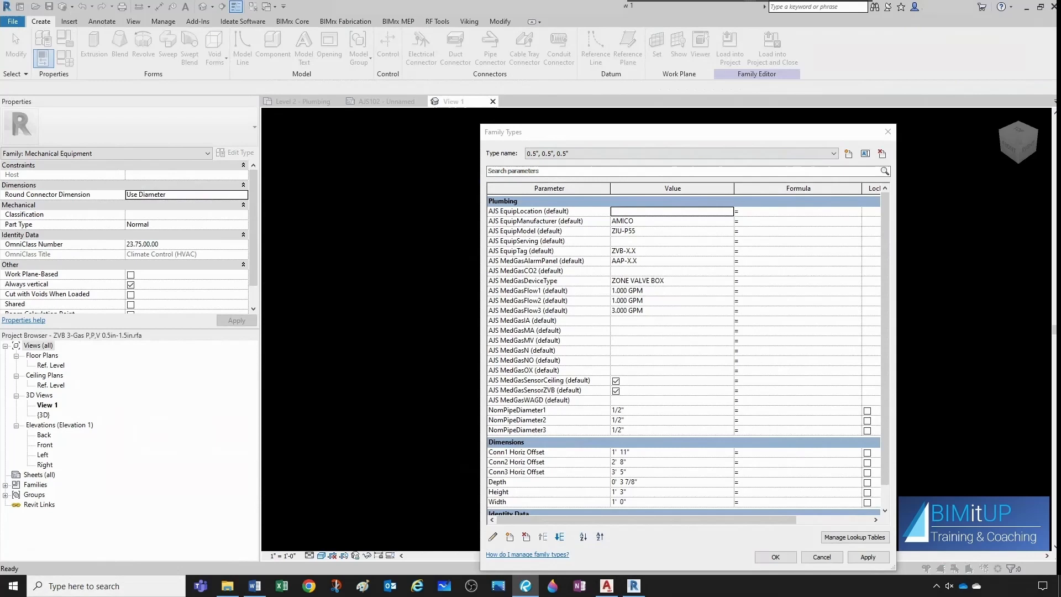
click(676, 153)
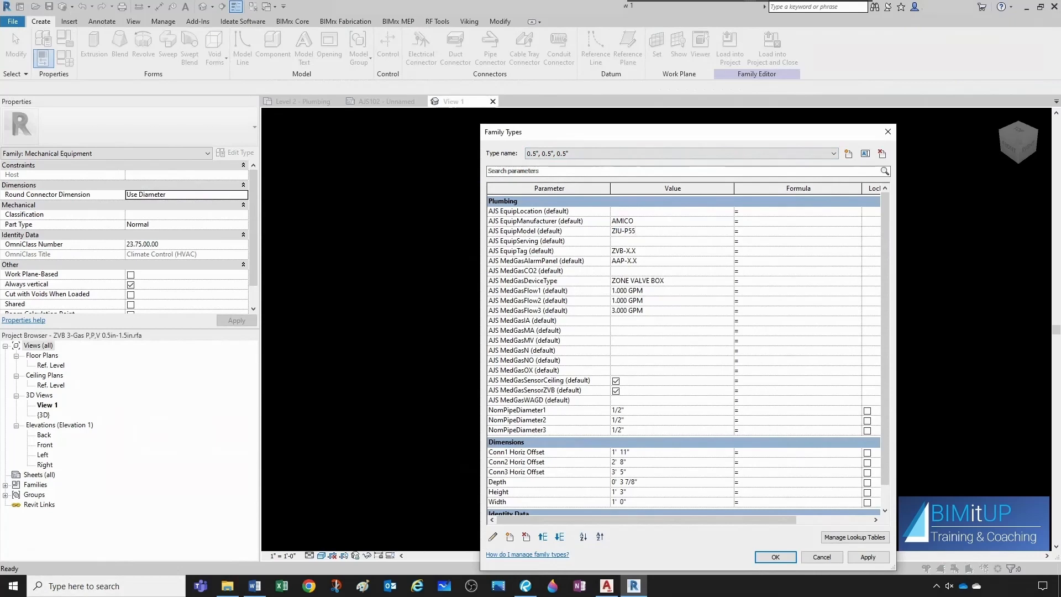
text(ZIU-P111)
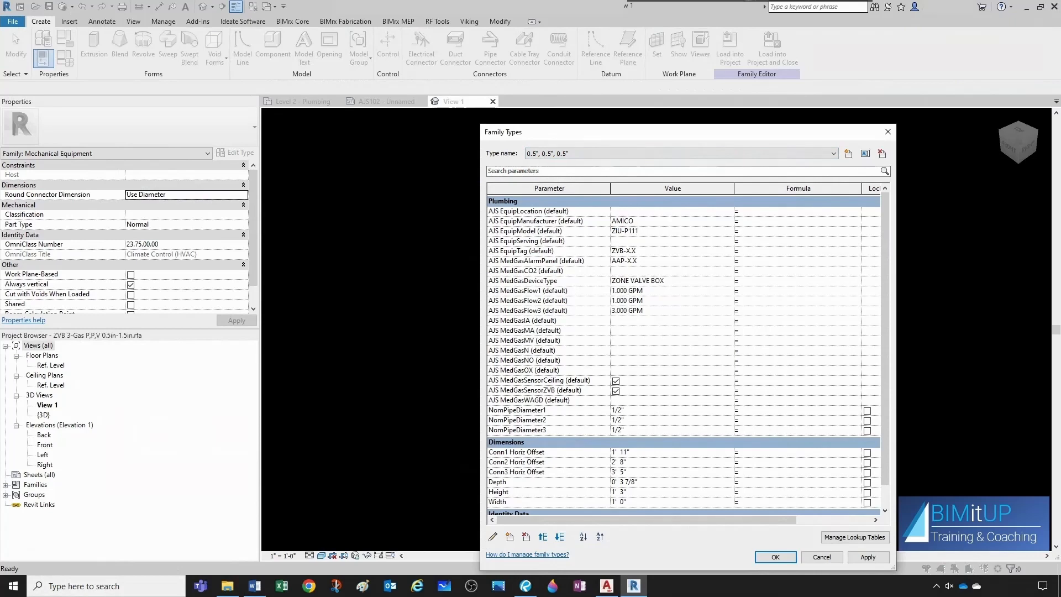
click(670, 310)
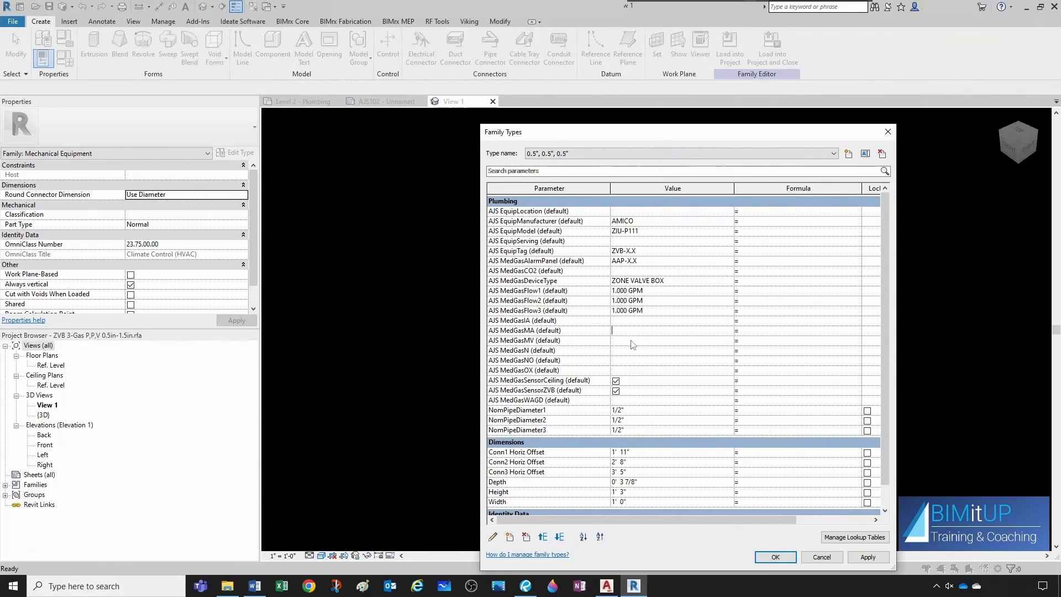
click(836, 153)
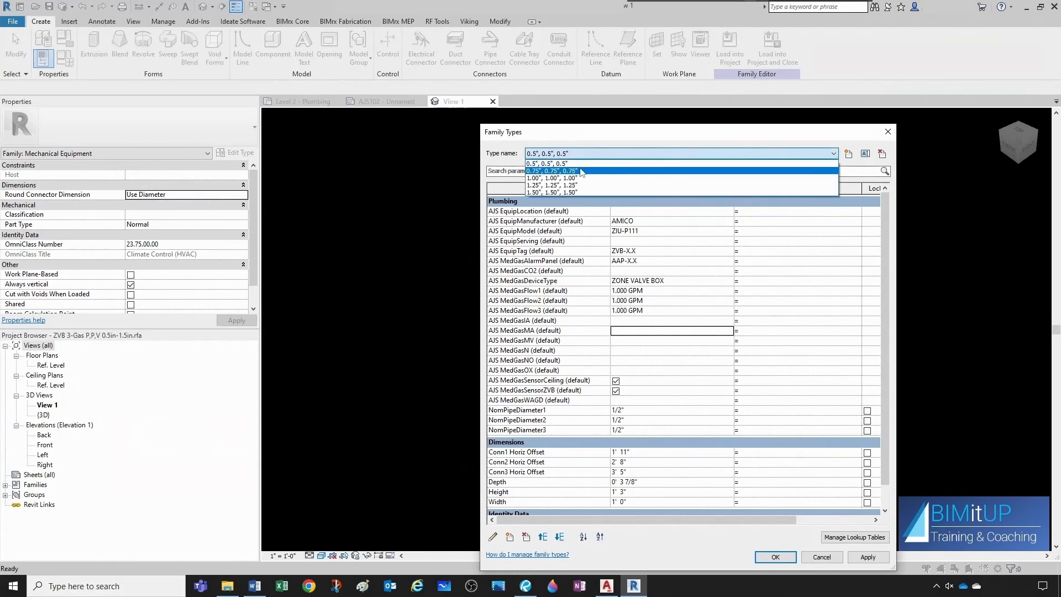
click(550, 171)
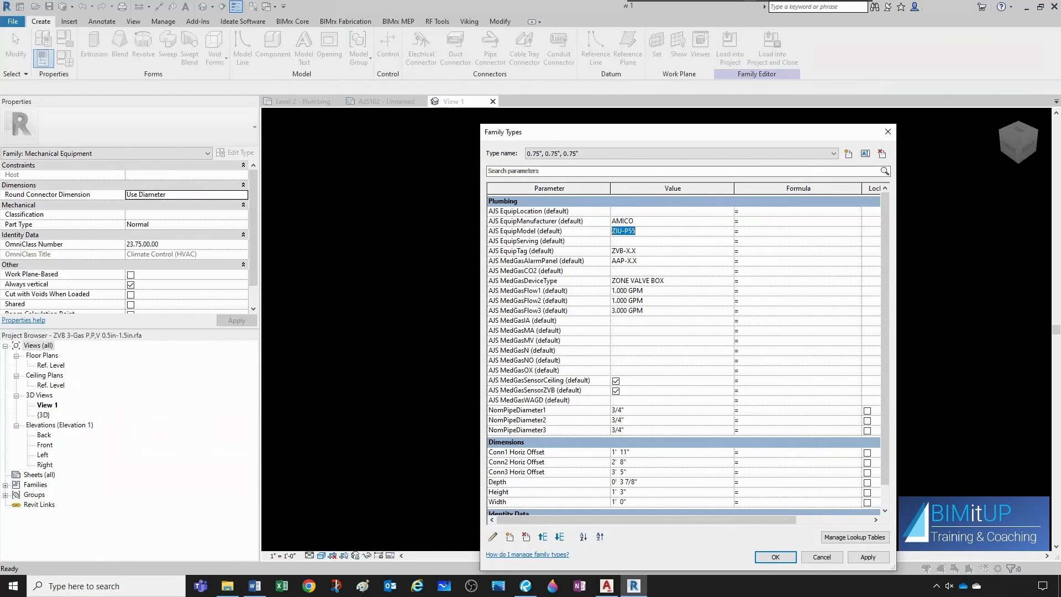
text(ZIU-P222)
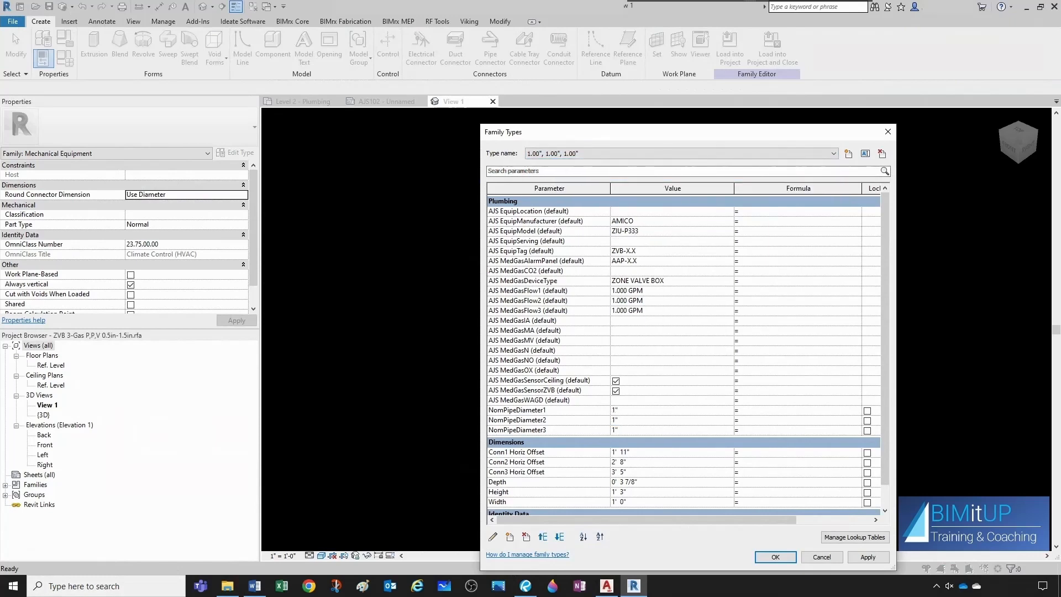
- Adjust AJS MedGasFlow3 for the 1.25" and 1.50" types, then accept the type changes
click(829, 153)
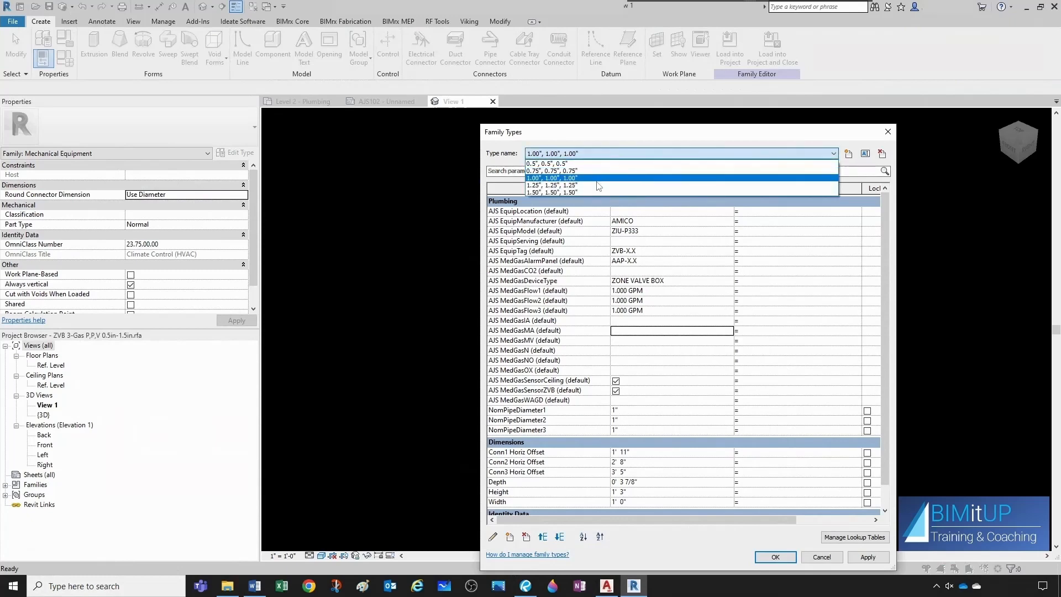
click(552, 186)
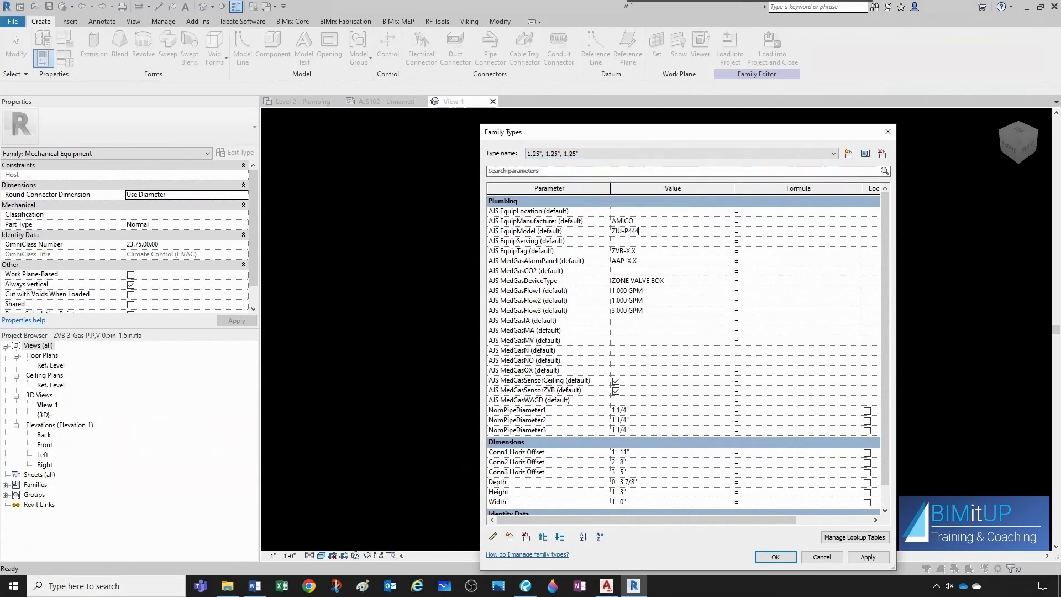
click(626, 310)
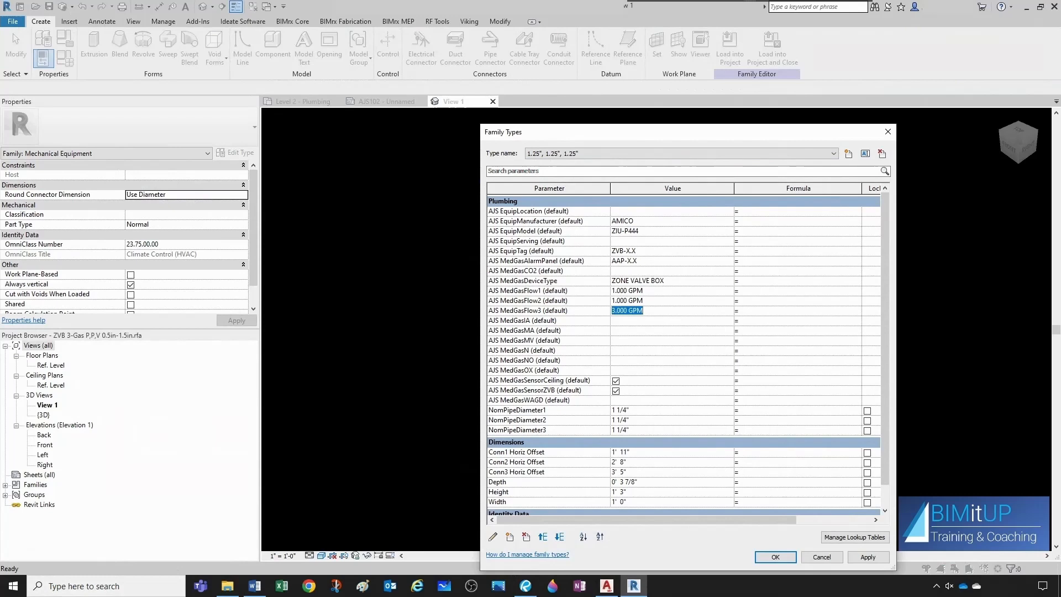
click(831, 153)
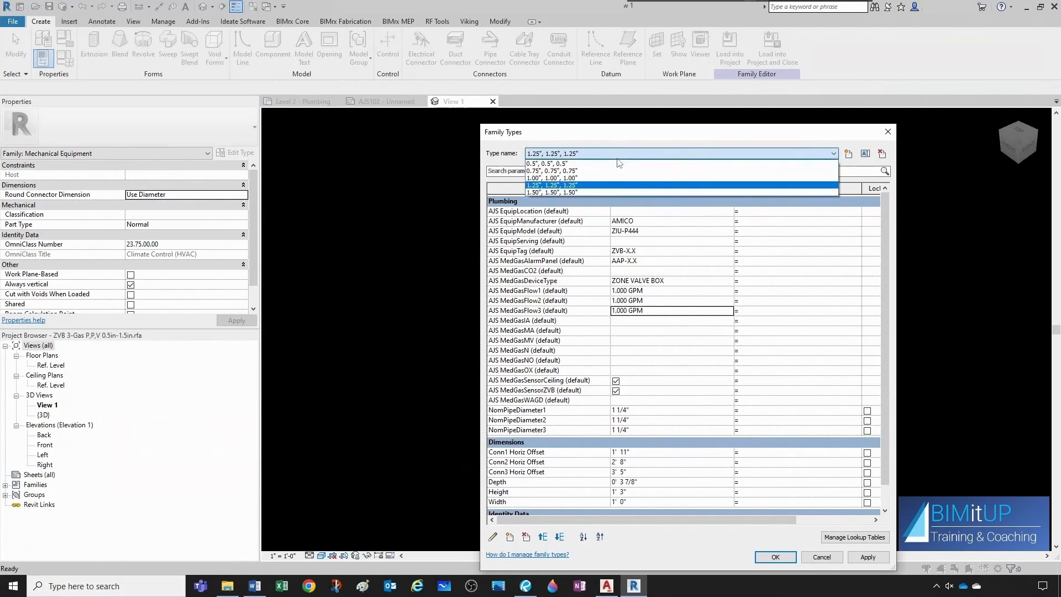
click(549, 192)
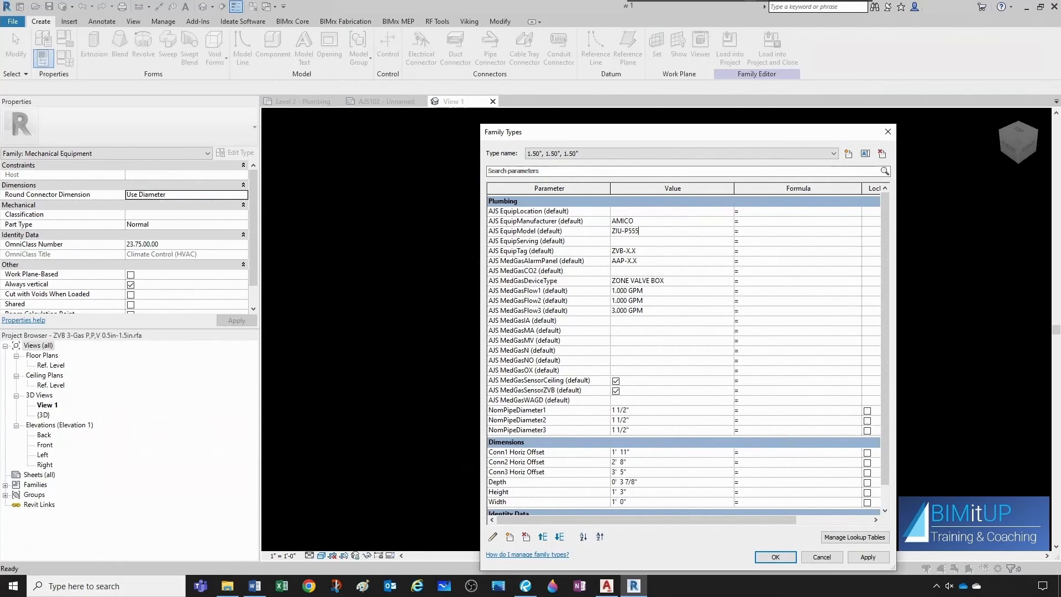
text(1)
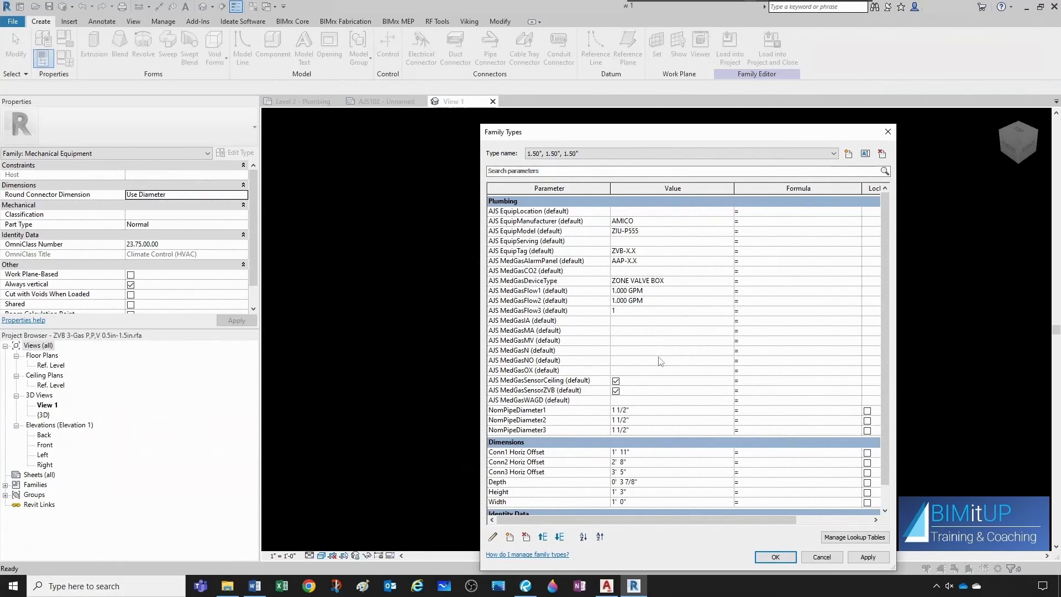
click(775, 557)
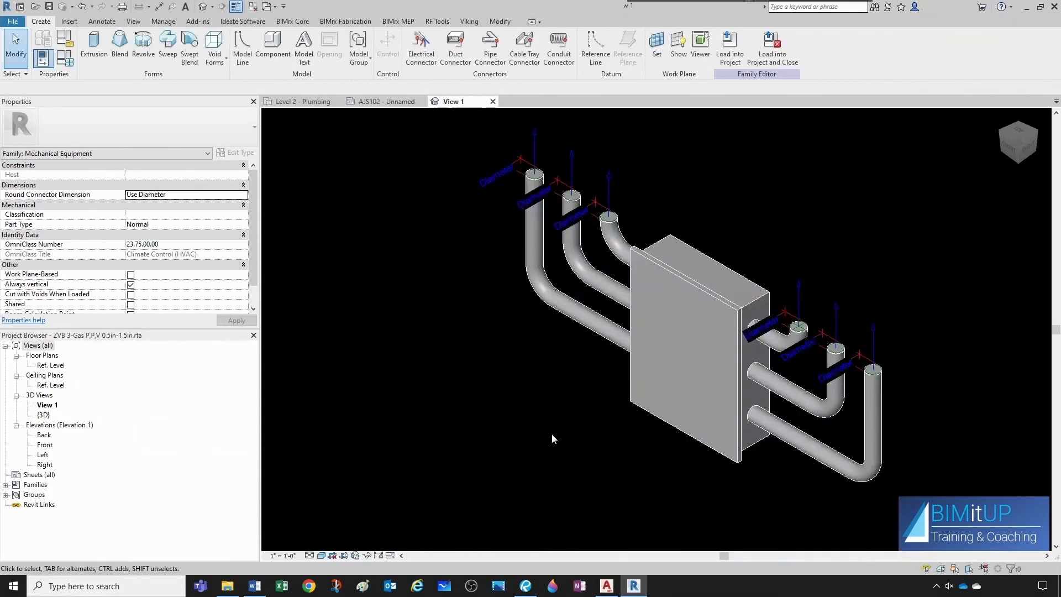
- Return to the Level 2 - Plumbing floor plan showing ZVB-2.3 and ZVB-2.4
click(304, 101)
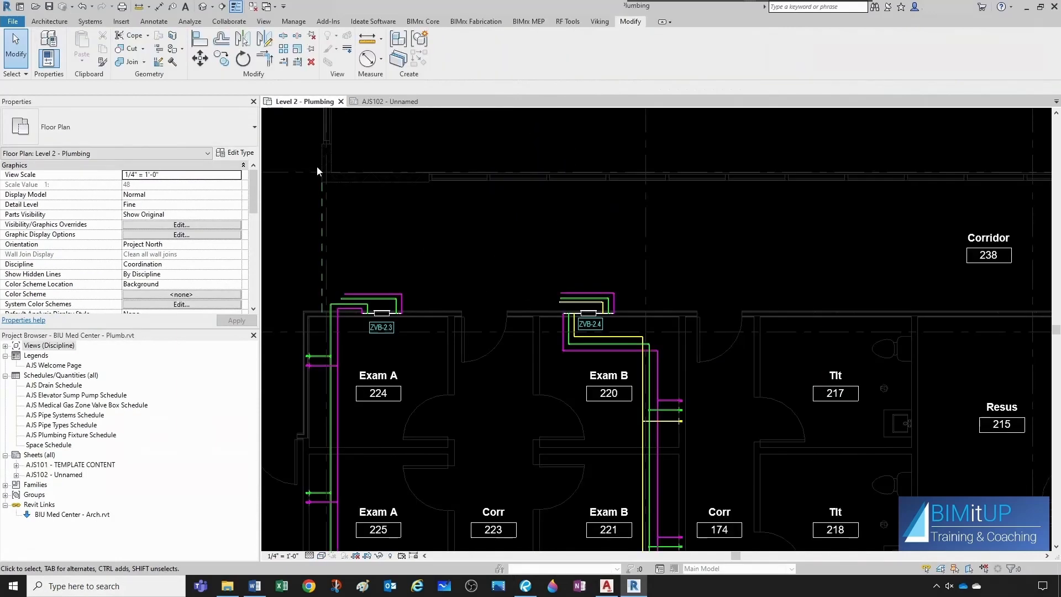
click(12, 21)
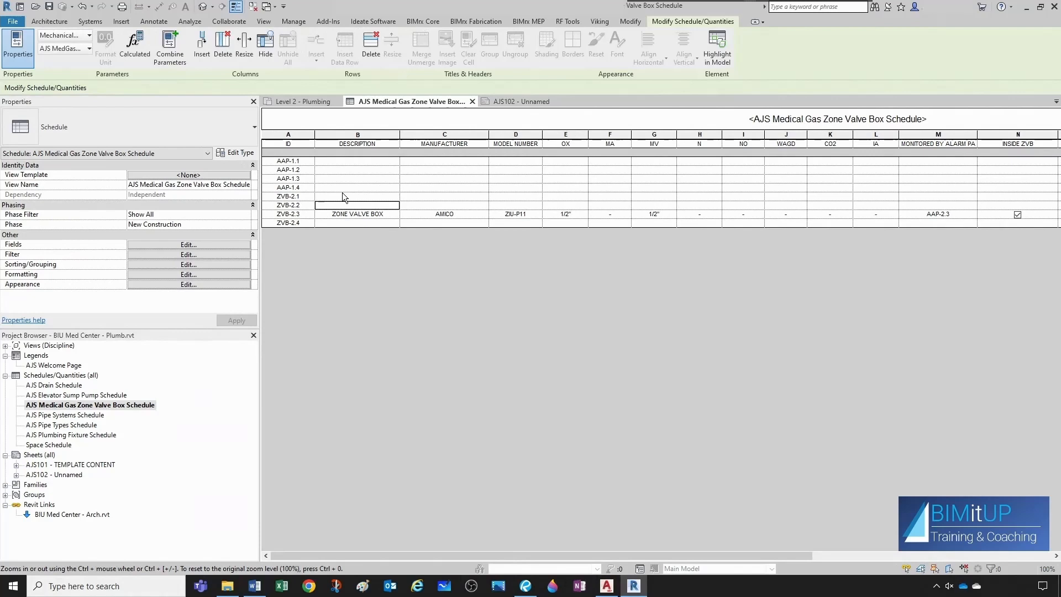
- Select the ZVB-2.3 valve box on the Level 2 plumbing plan and inspect its type
click(298, 101)
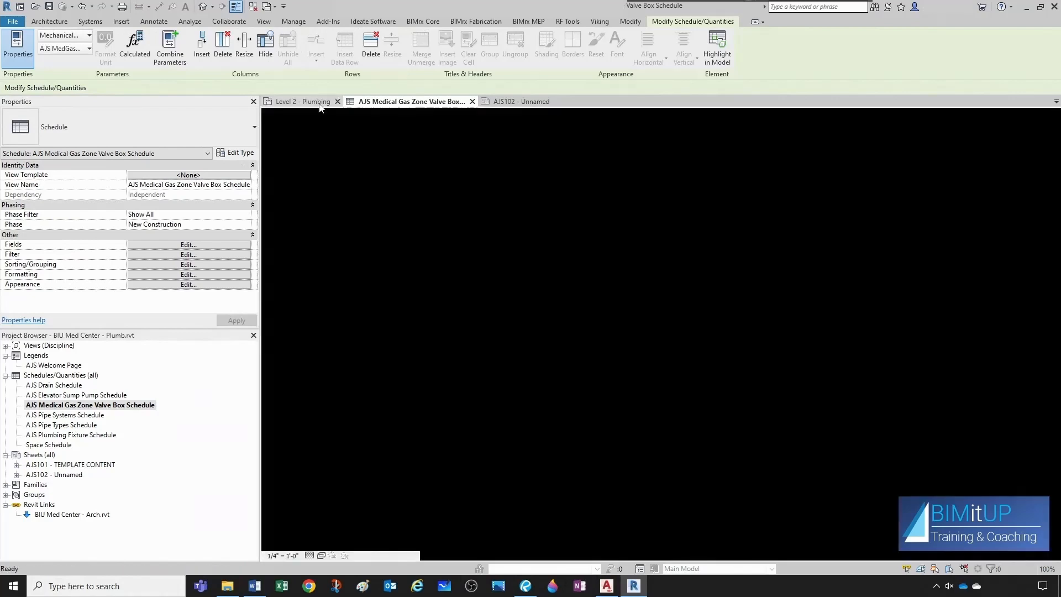
click(298, 101)
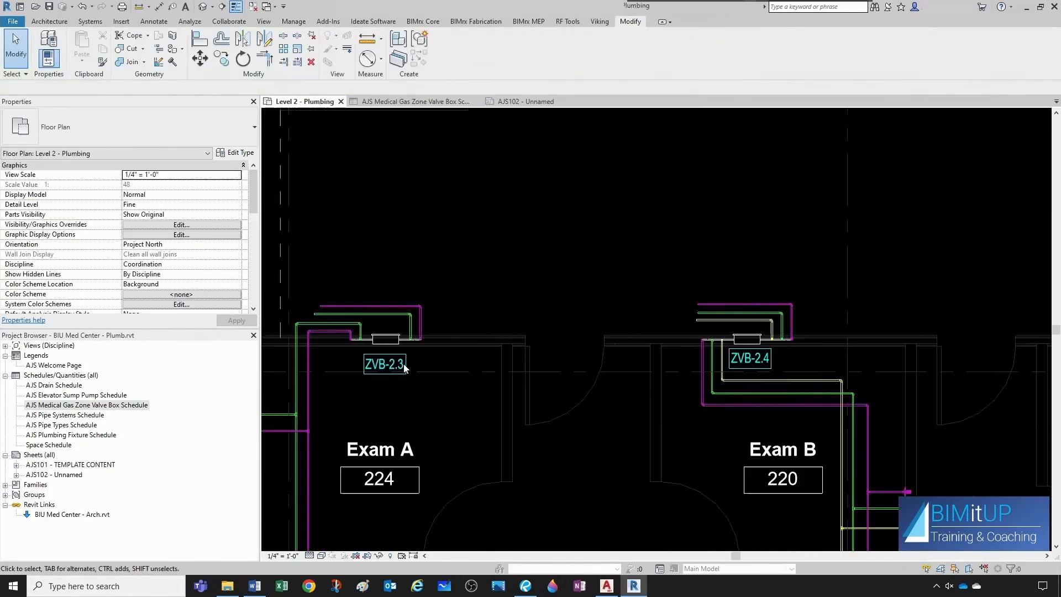
click(384, 364)
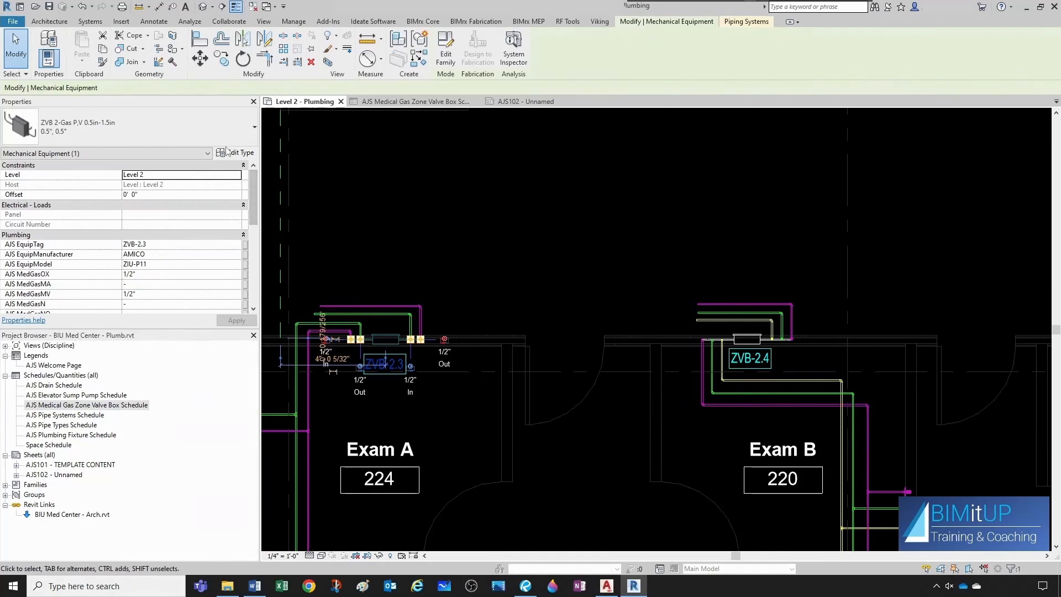
click(238, 153)
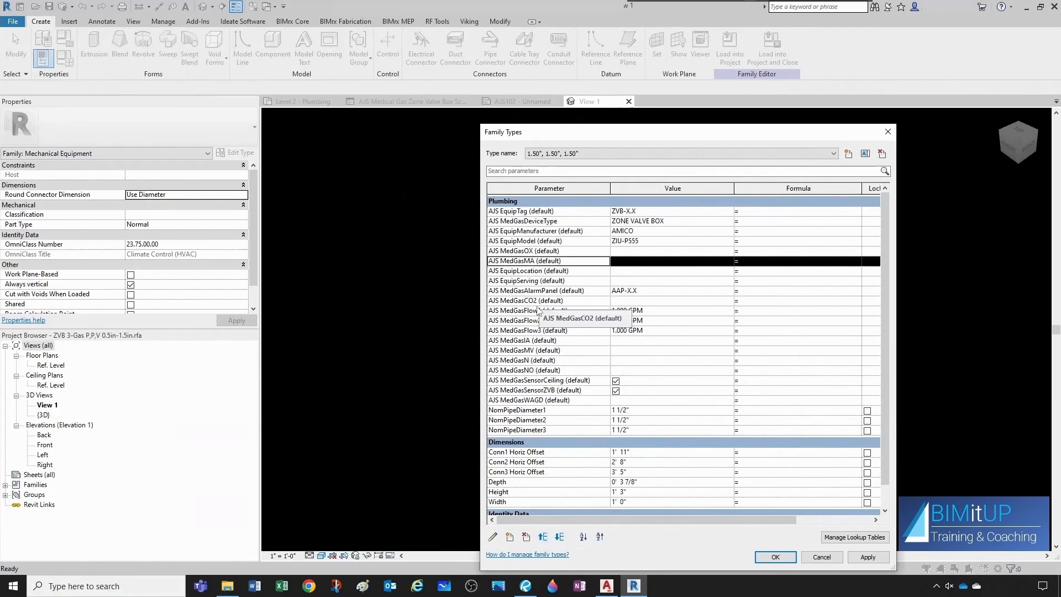
- Move MedGasIA and the ceiling sensor parameter up, then check ZVB-2.3's type properties on the plan
click(543, 536)
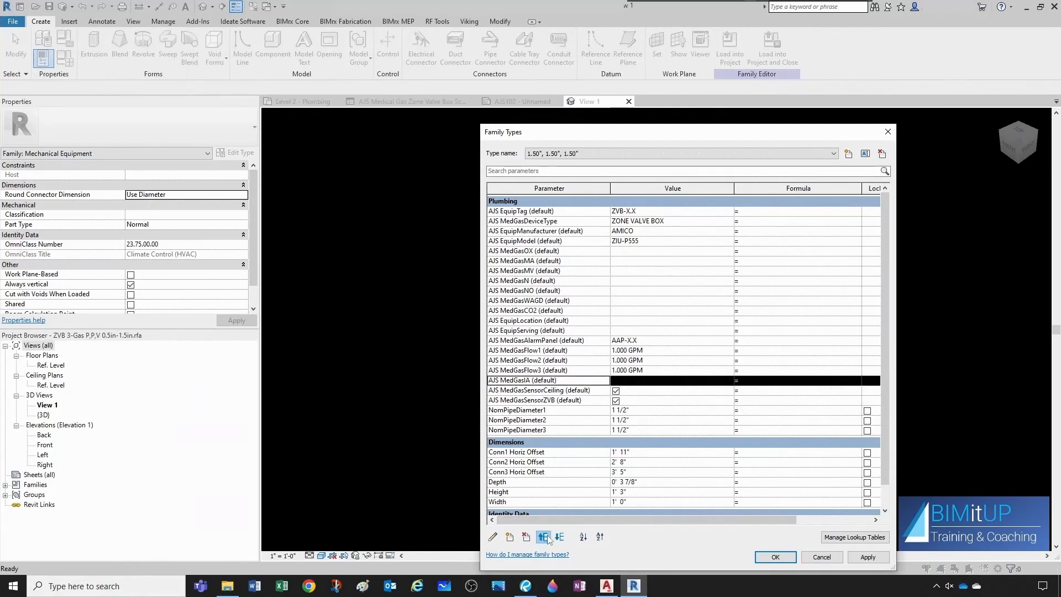
click(543, 537)
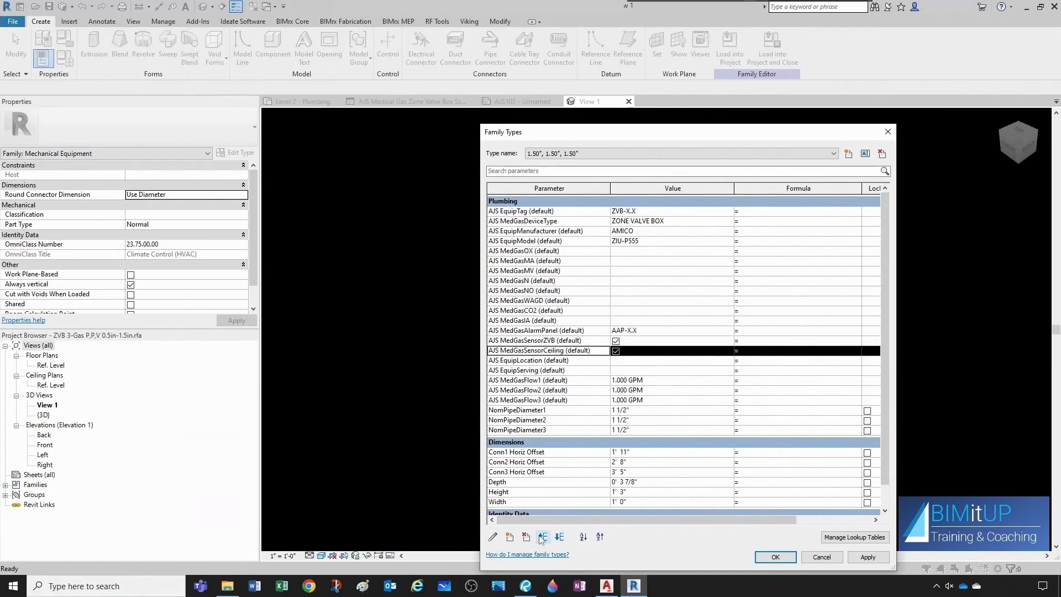
click(775, 557)
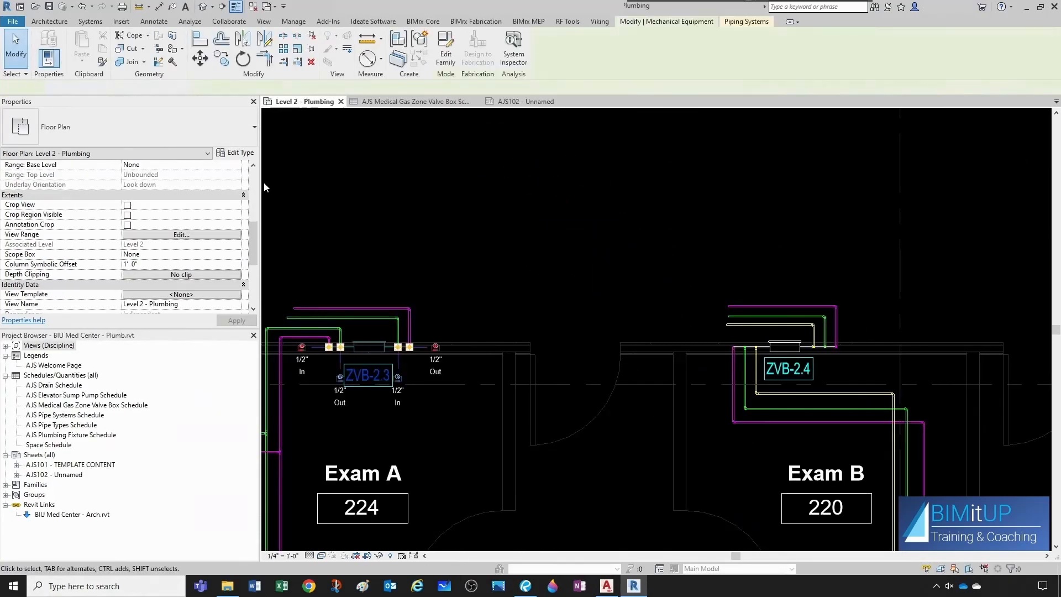
click(236, 152)
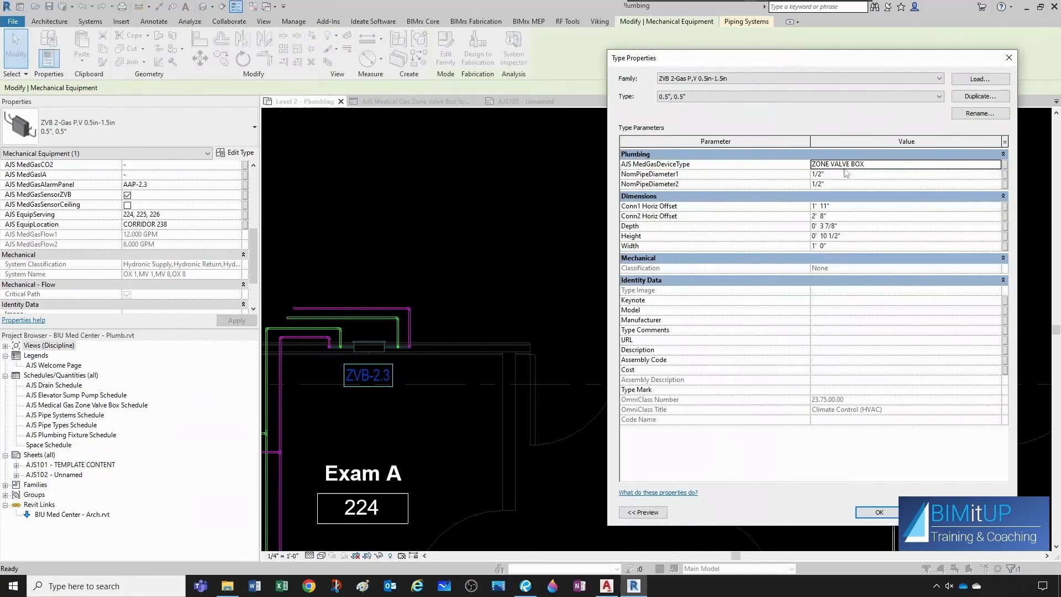
click(877, 511)
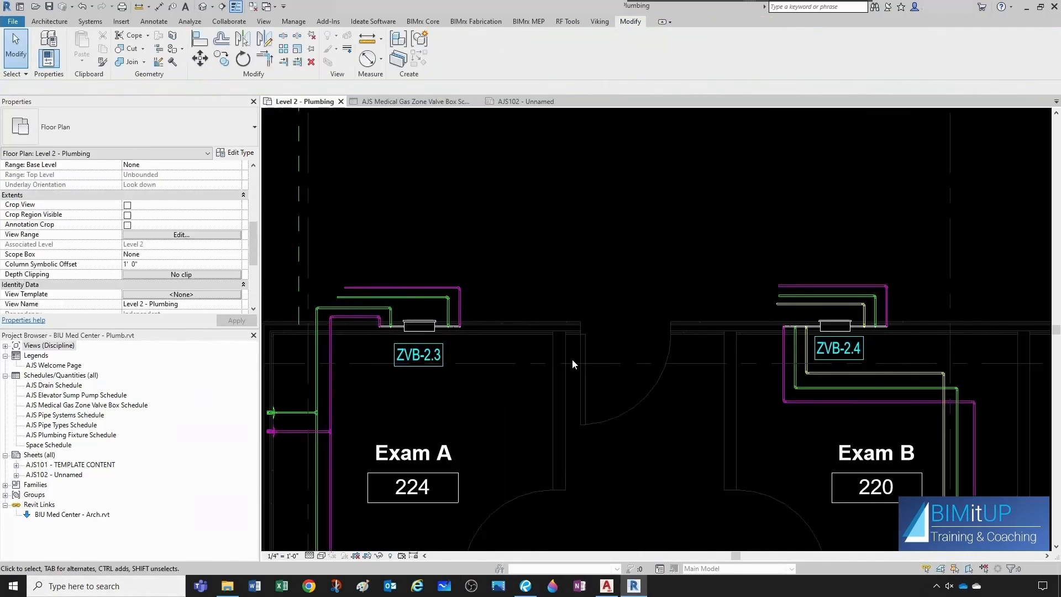
- Review ZVB-2.3's type properties, switching through the 0.75" and next size types
click(420, 328)
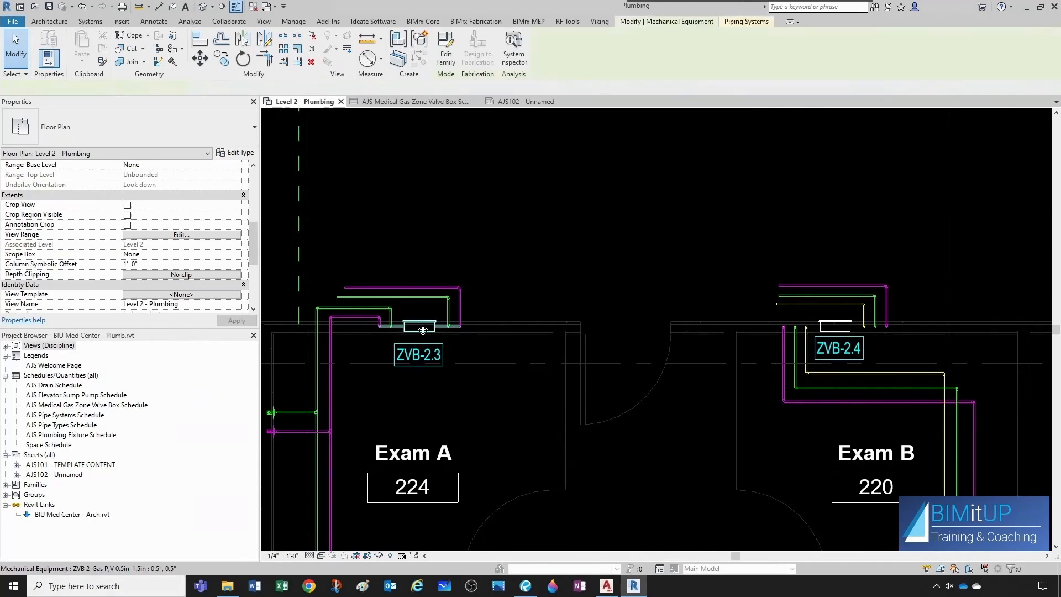
click(423, 329)
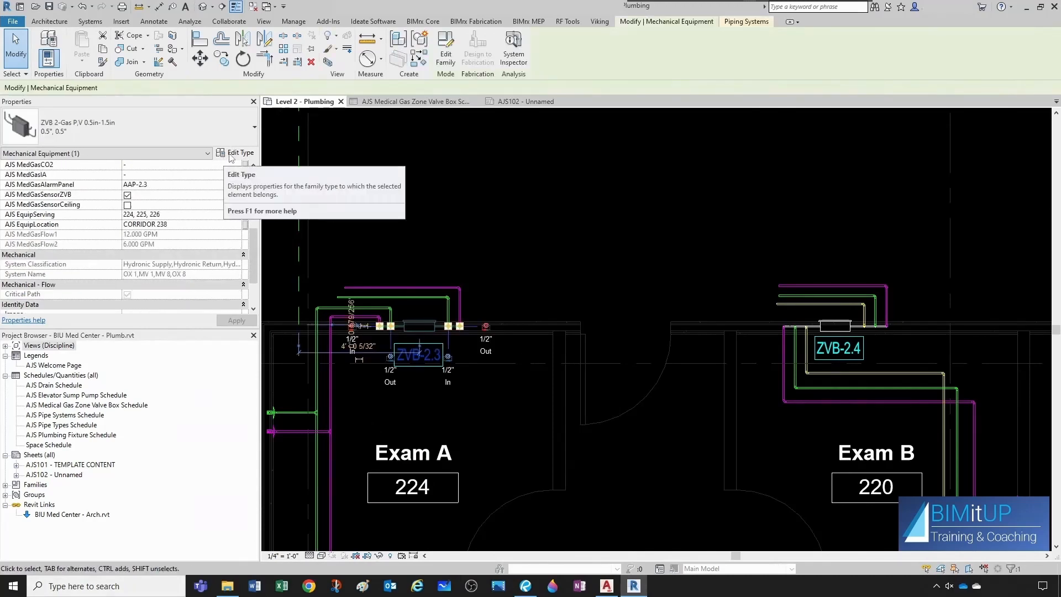
click(237, 152)
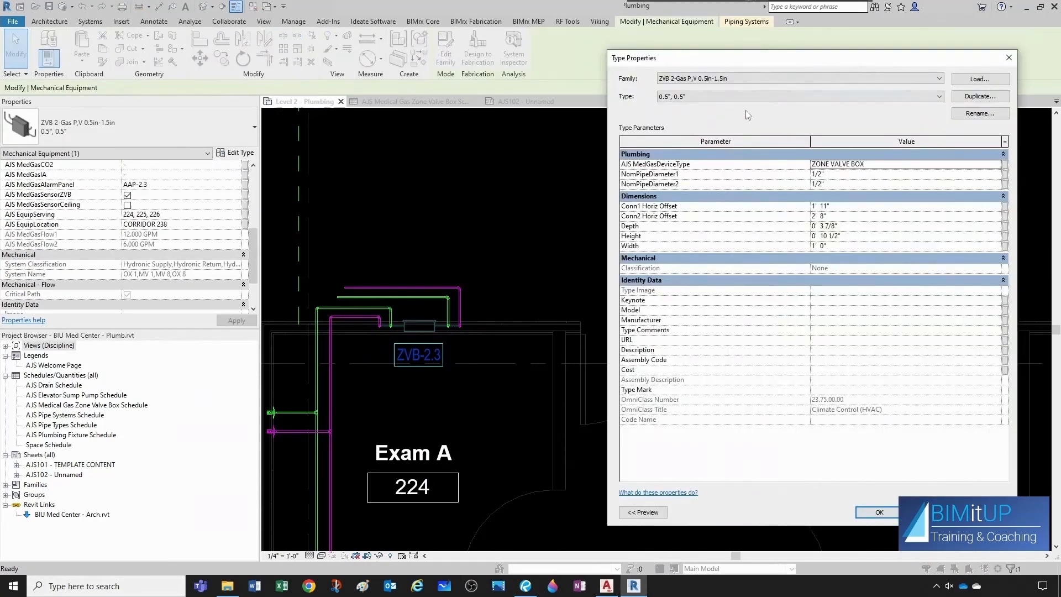
click(940, 97)
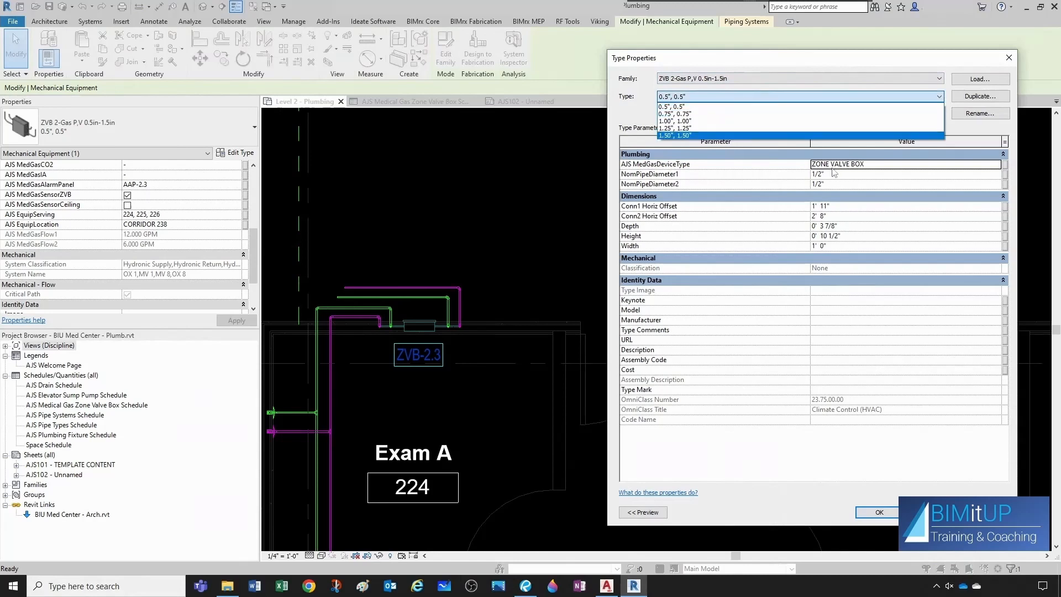
click(674, 114)
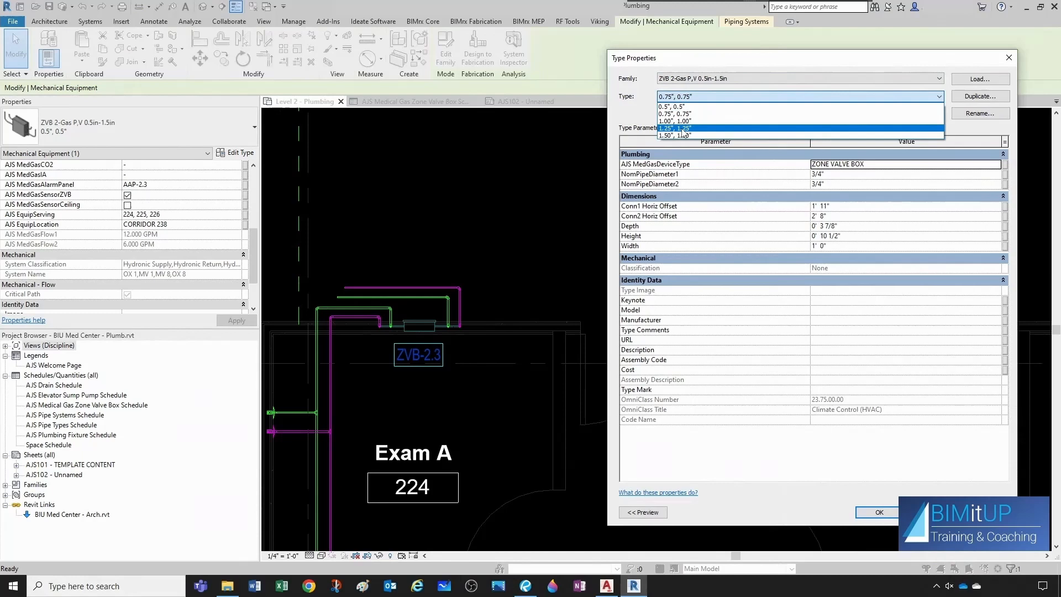
click(673, 128)
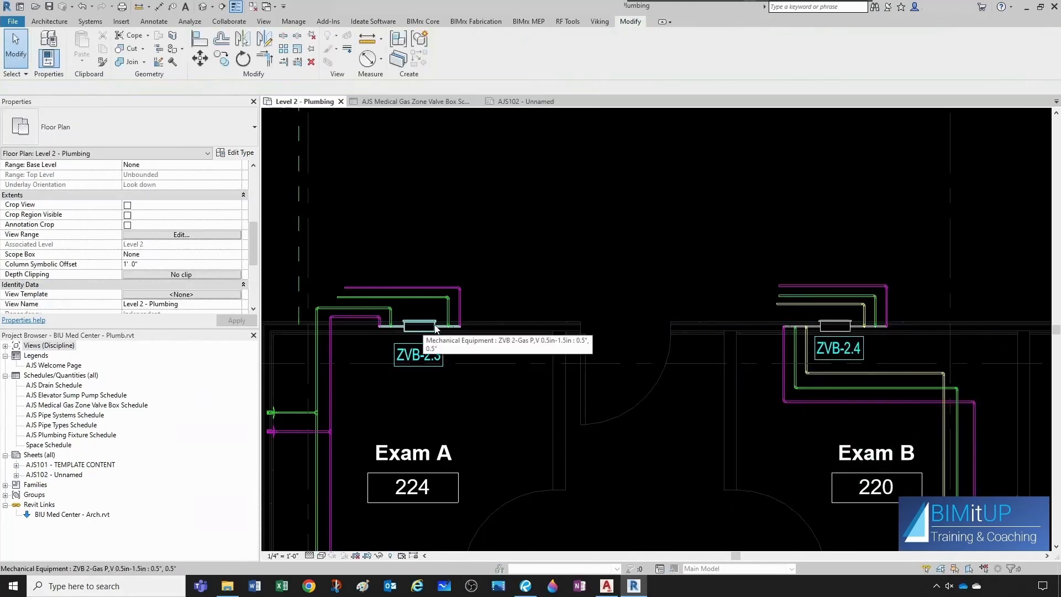
- Review ZVB-2.4's type properties and close them
click(838, 324)
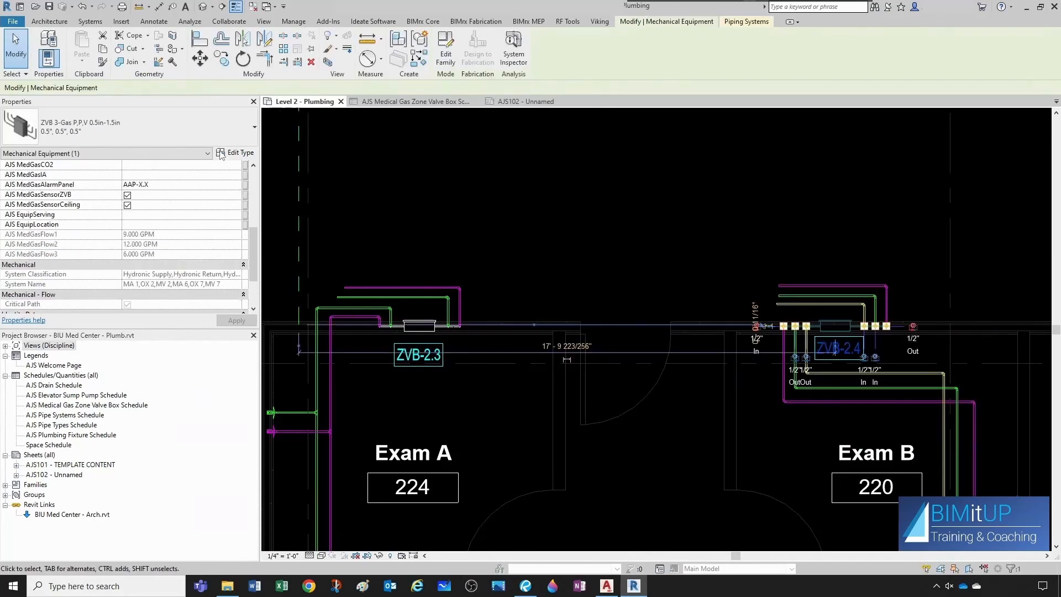
click(235, 153)
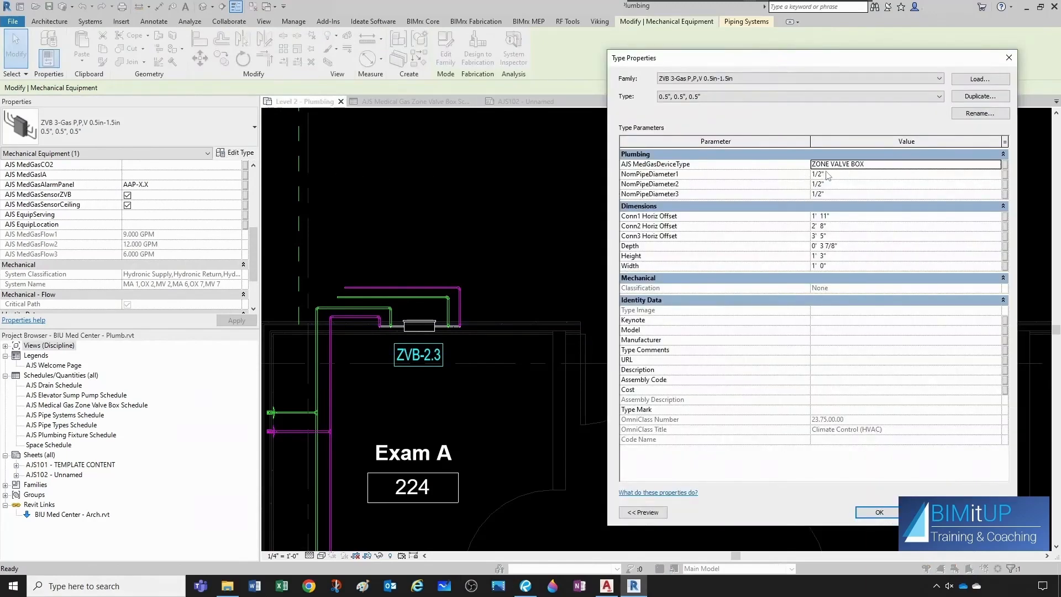
click(877, 512)
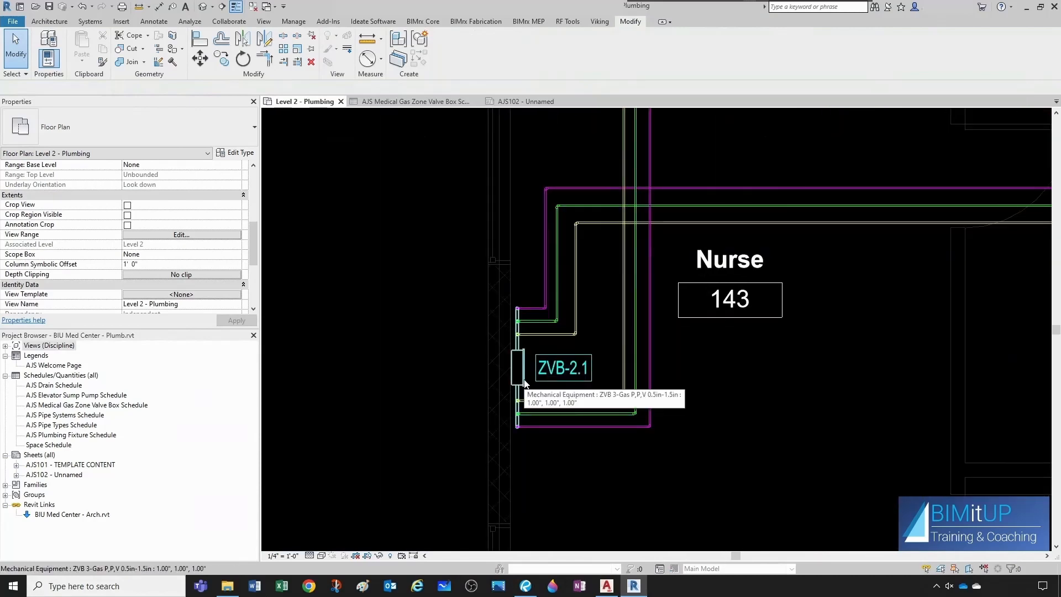
- Select ZVB-2.1 and then ZVB-2.2 on the plan to review their properties
click(518, 365)
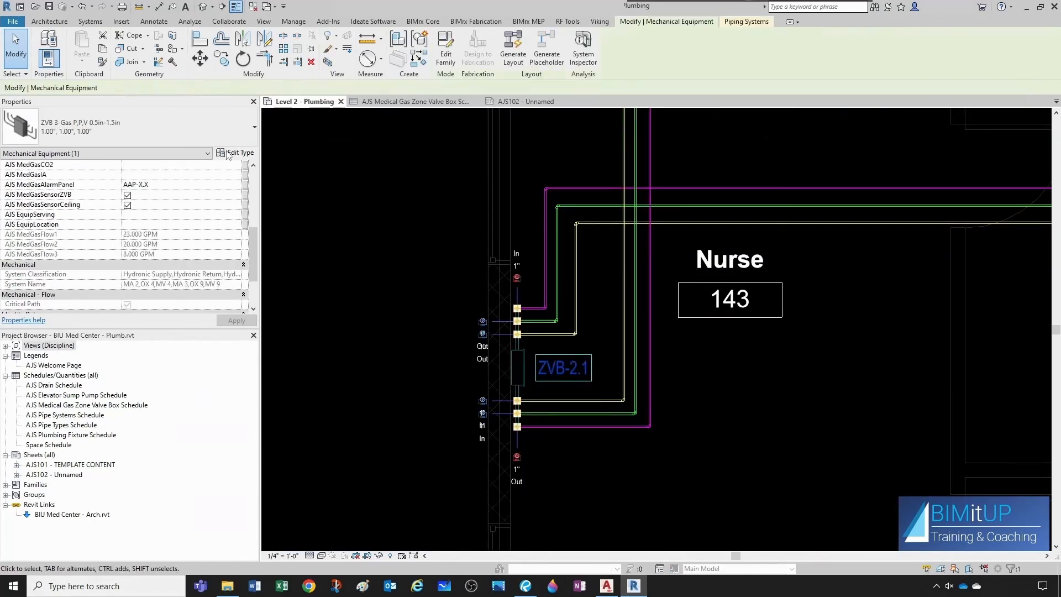
click(240, 152)
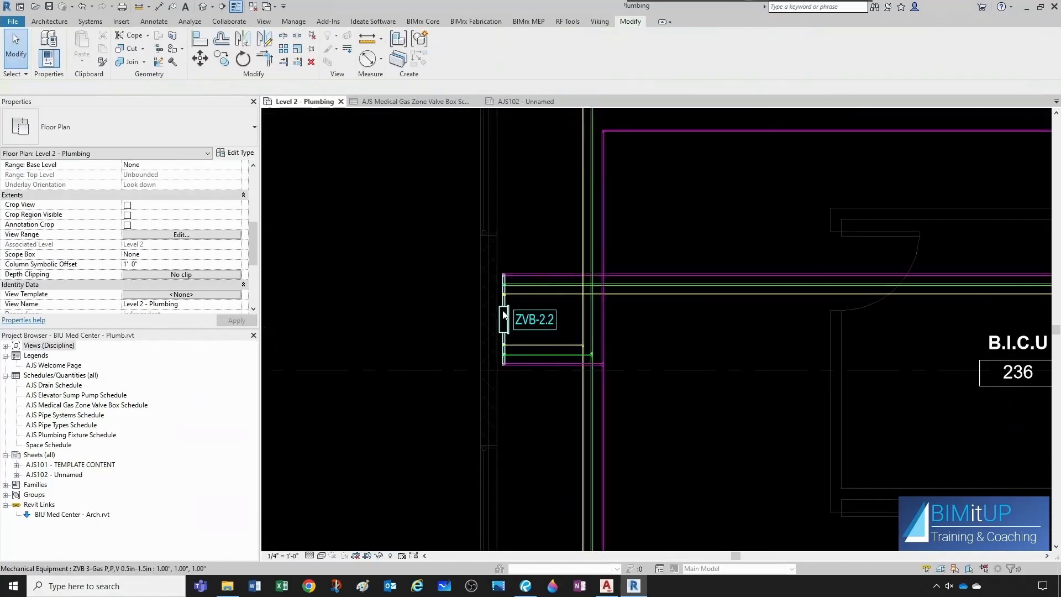
click(504, 322)
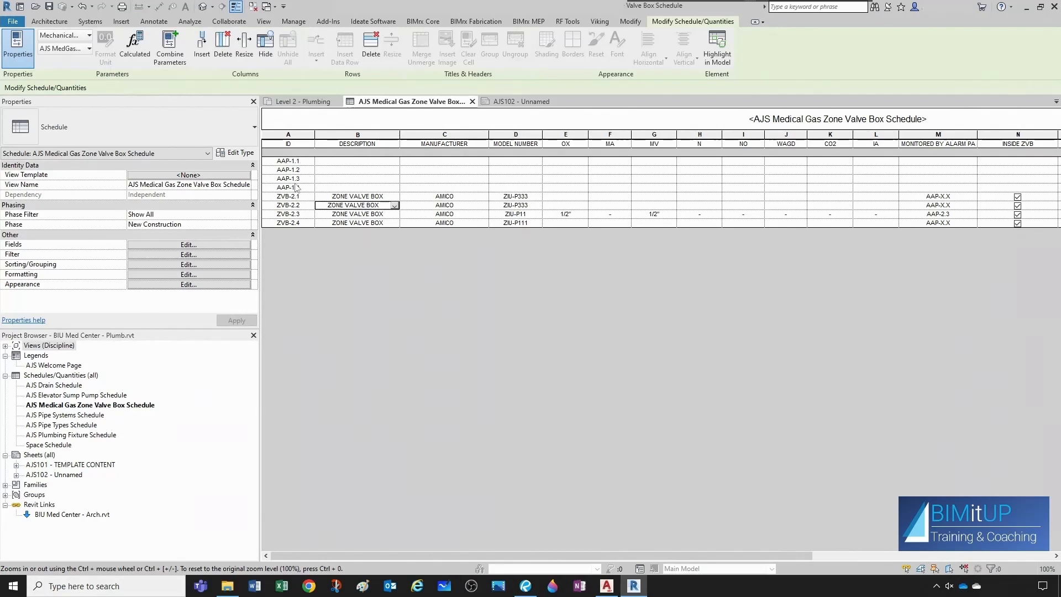
- Return to the AJS Medical Gas Zone Valve Box Schedule and open its Filter settings
click(302, 100)
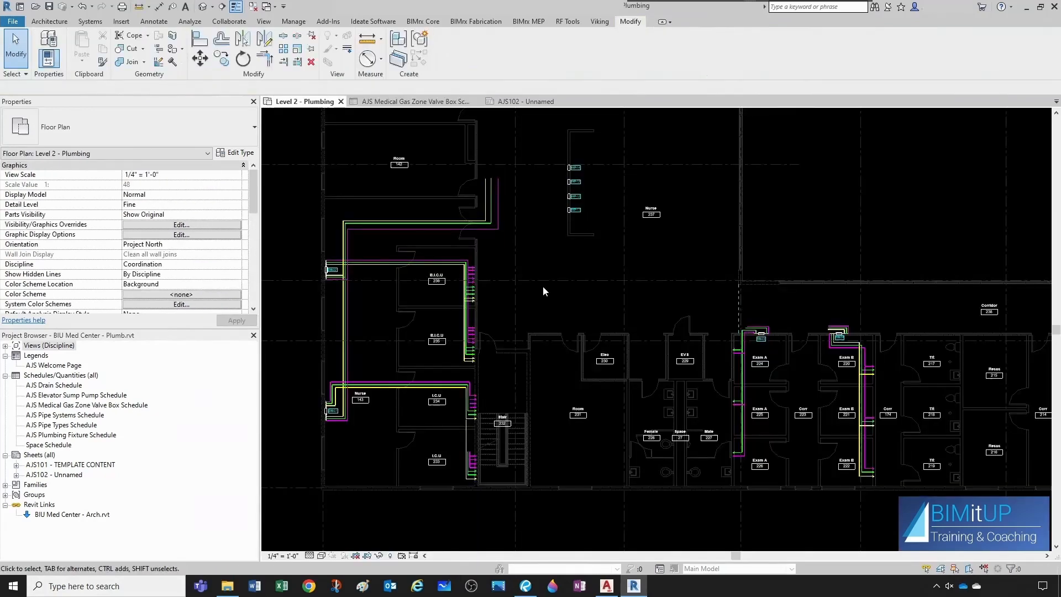
mouse_move(573, 210)
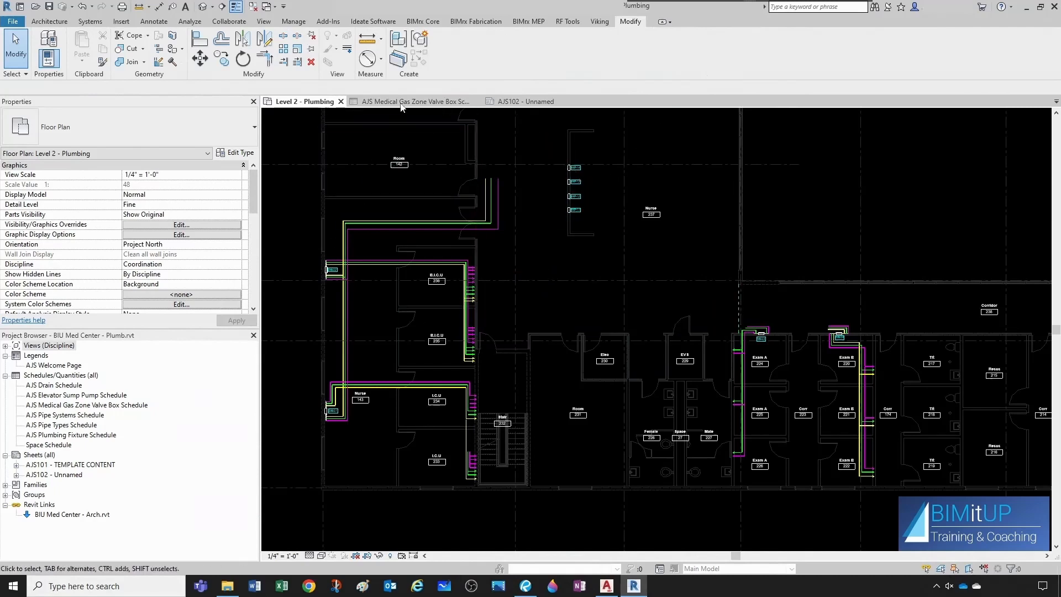
click(412, 100)
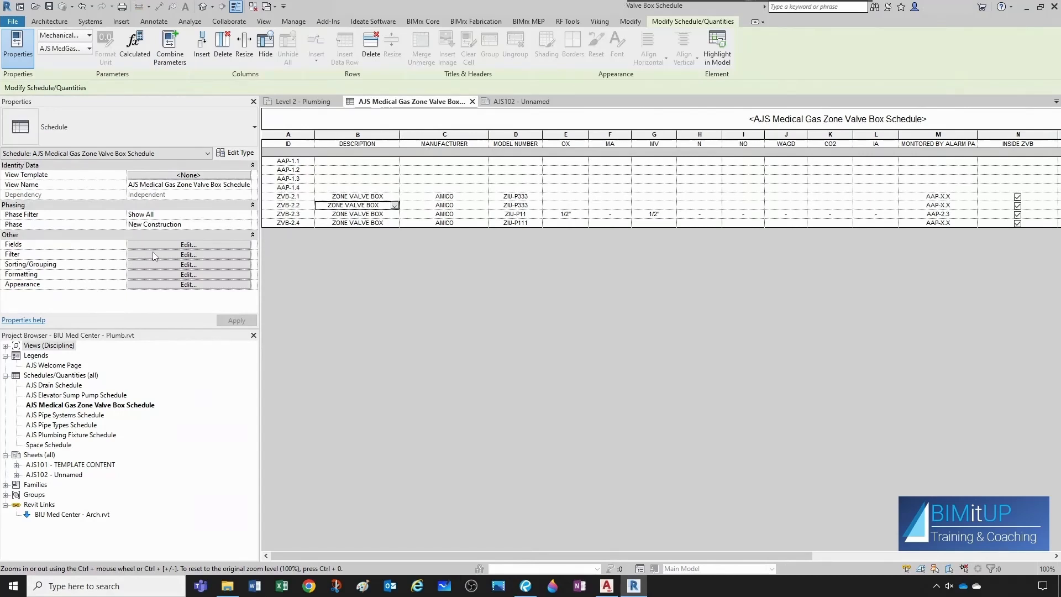
click(188, 254)
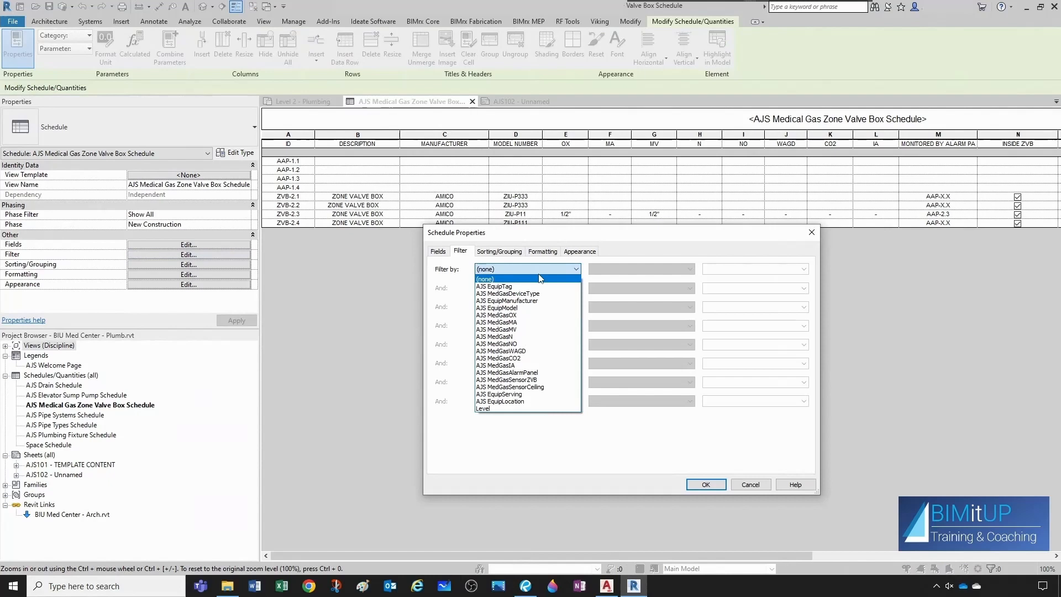
- Filter the schedule by AJS MedGasDeviceType equals ZONE VALVE BOX
click(506, 293)
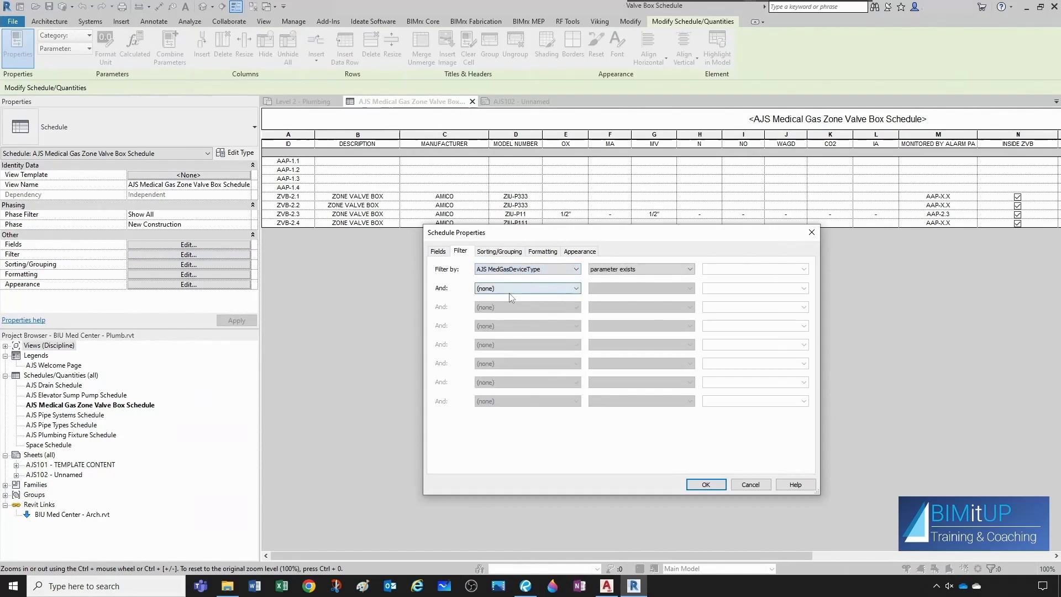
click(641, 268)
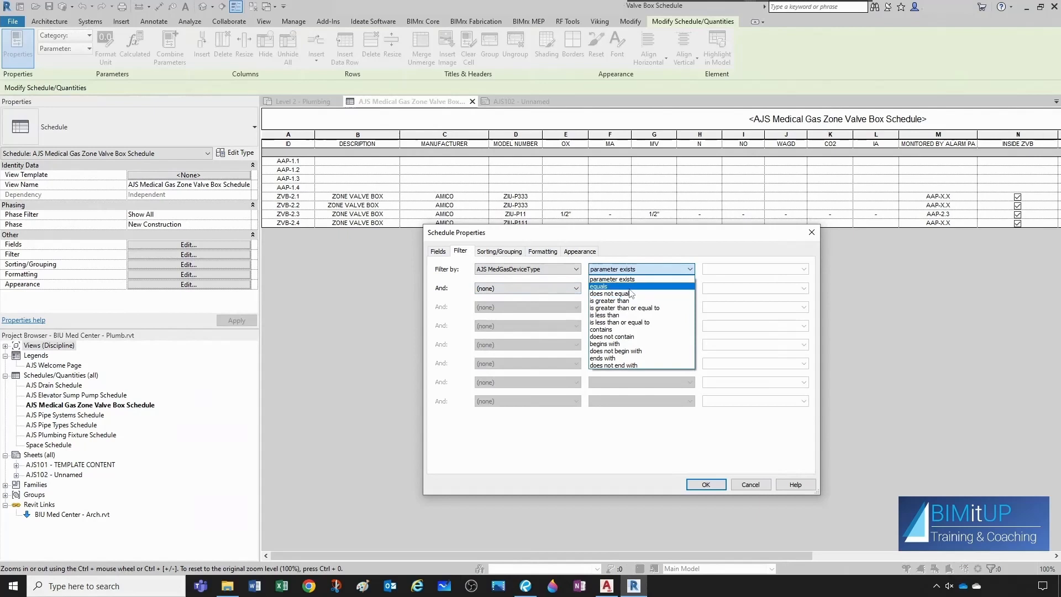
click(598, 286)
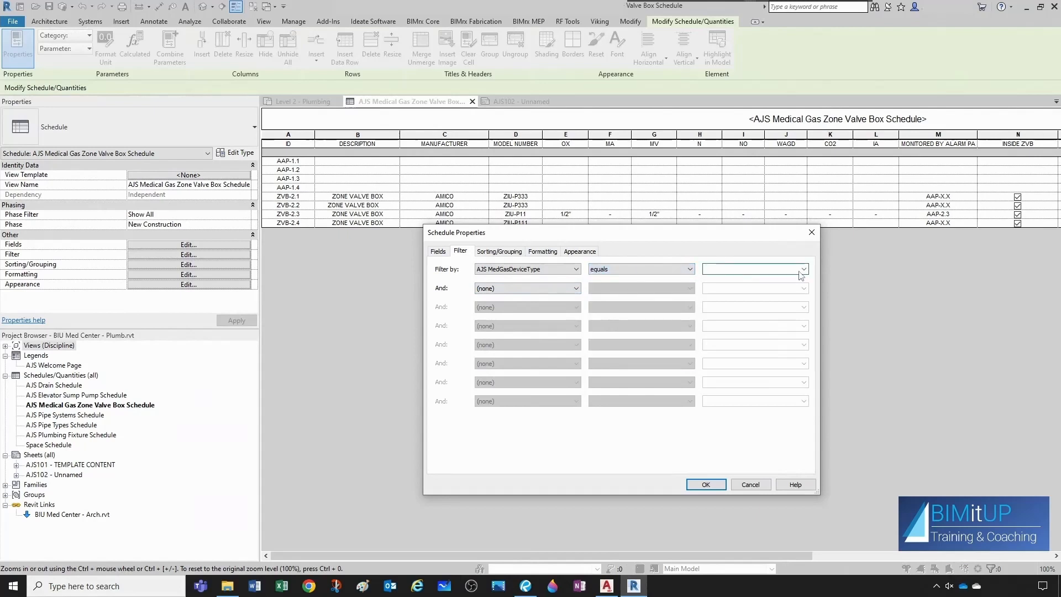
click(803, 269)
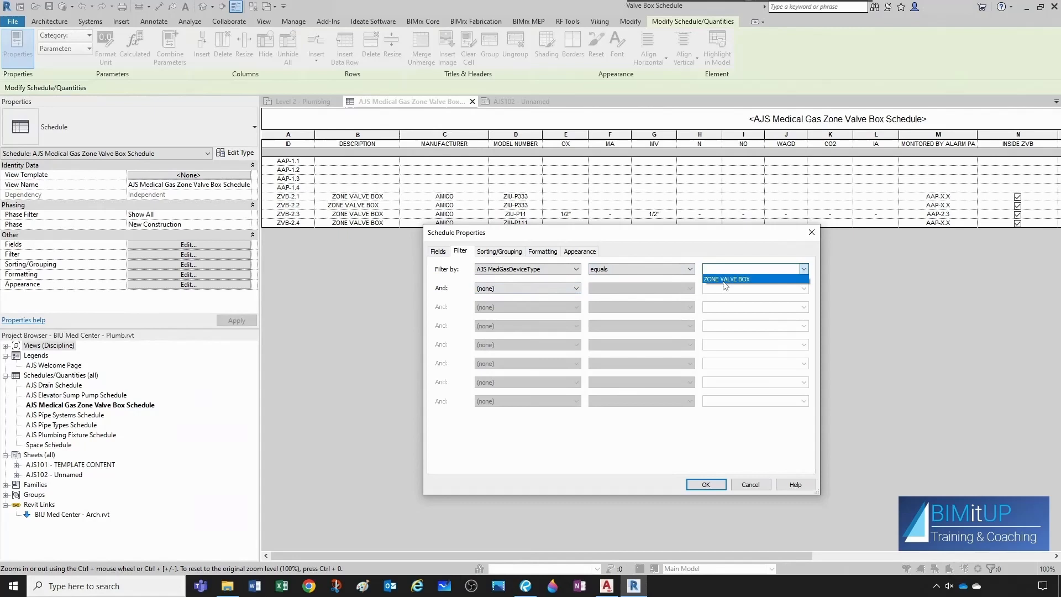
click(705, 484)
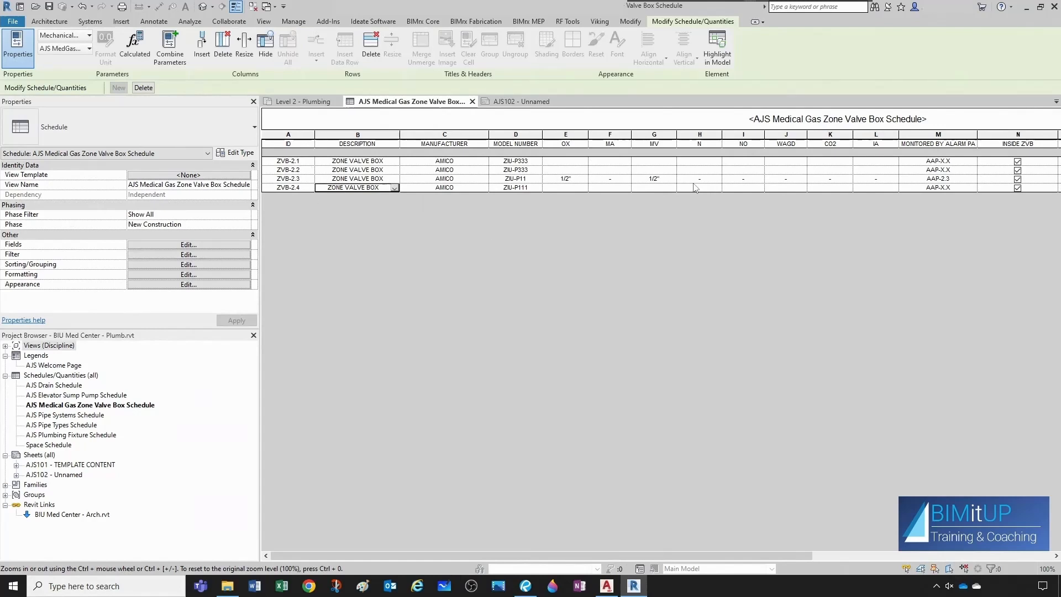
mouse_move(399, 163)
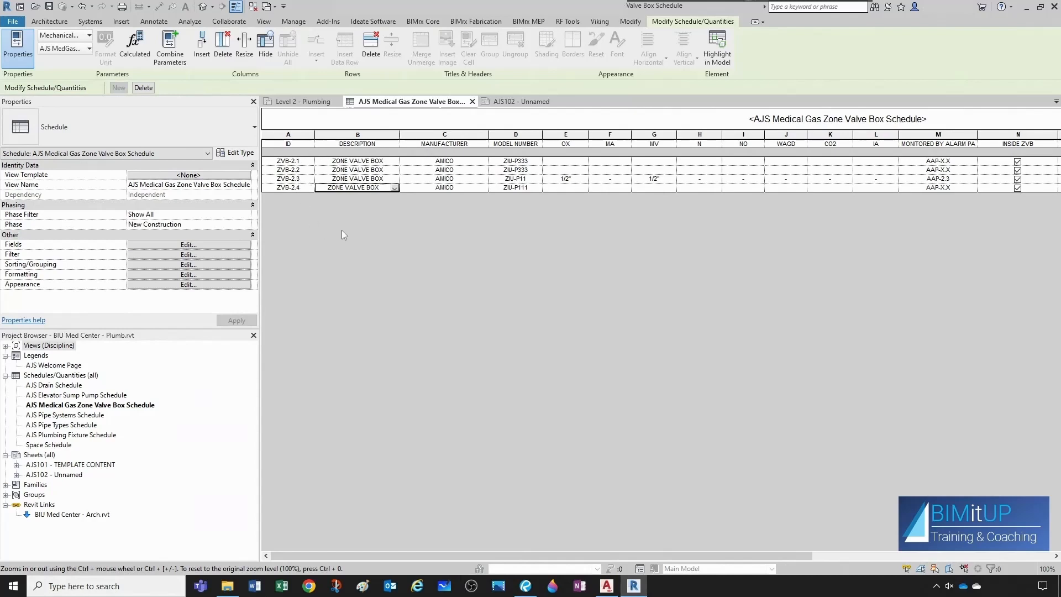
mouse_move(1025, 255)
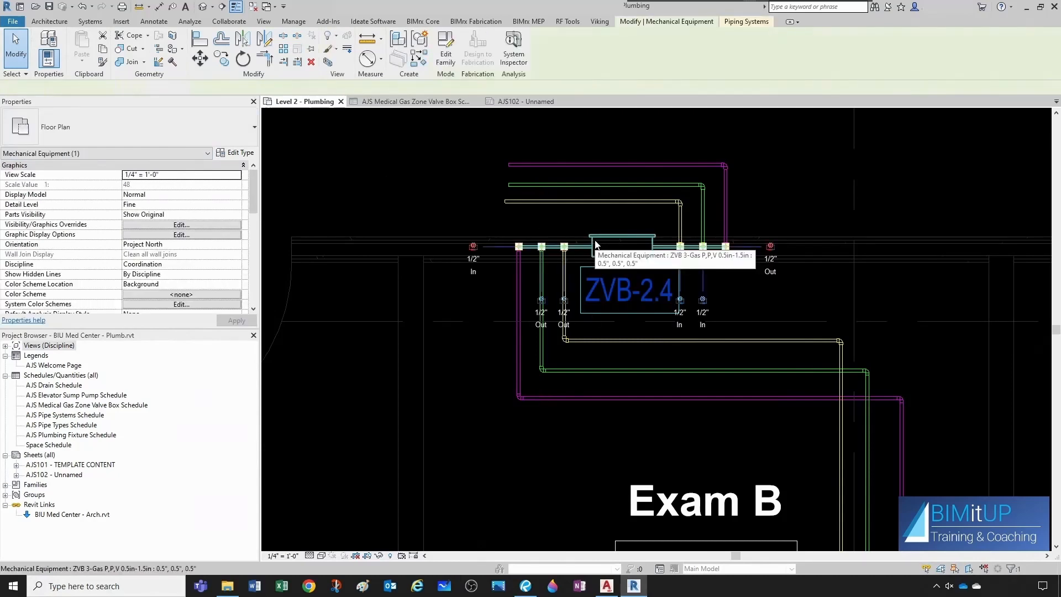
- Enter 1/2" for OX, MA and MV on ZVB-2.4, dashes for N, NO, WAGD, CO2 and IA, and apply
click(620, 245)
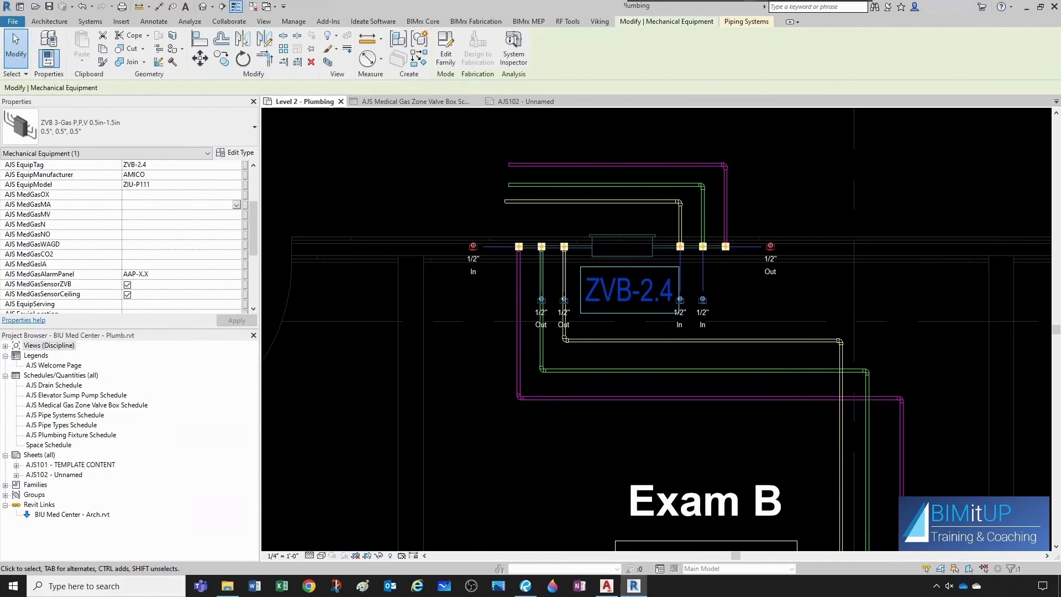
text(1/2")
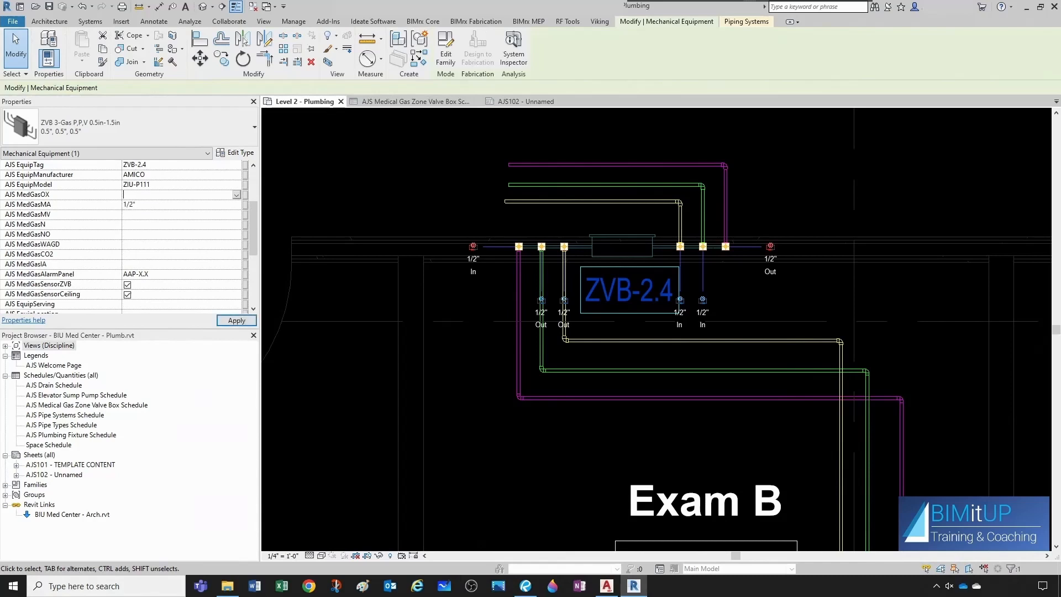
text(1/2")
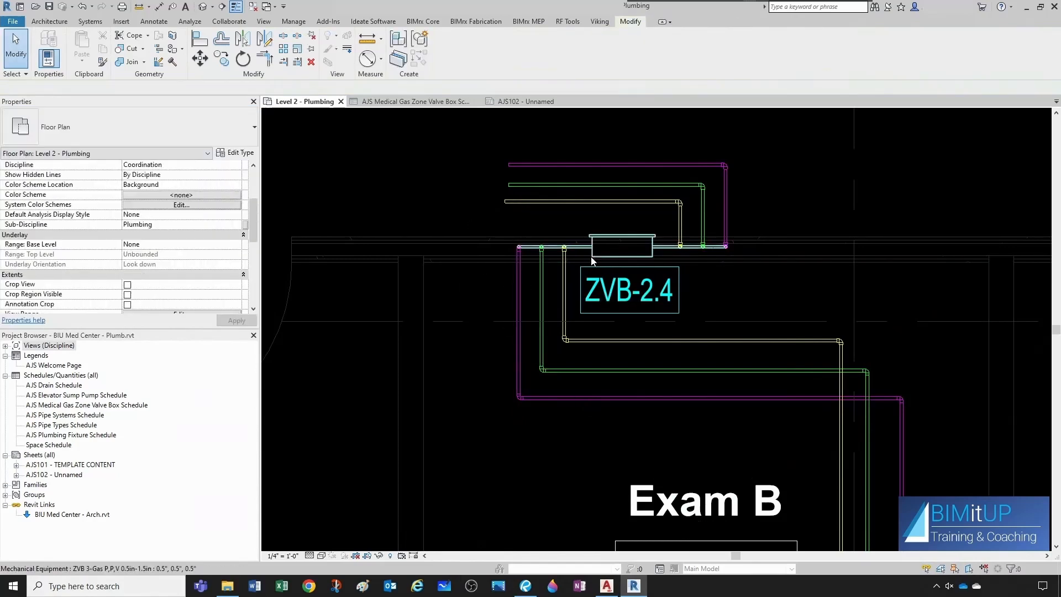
click(621, 243)
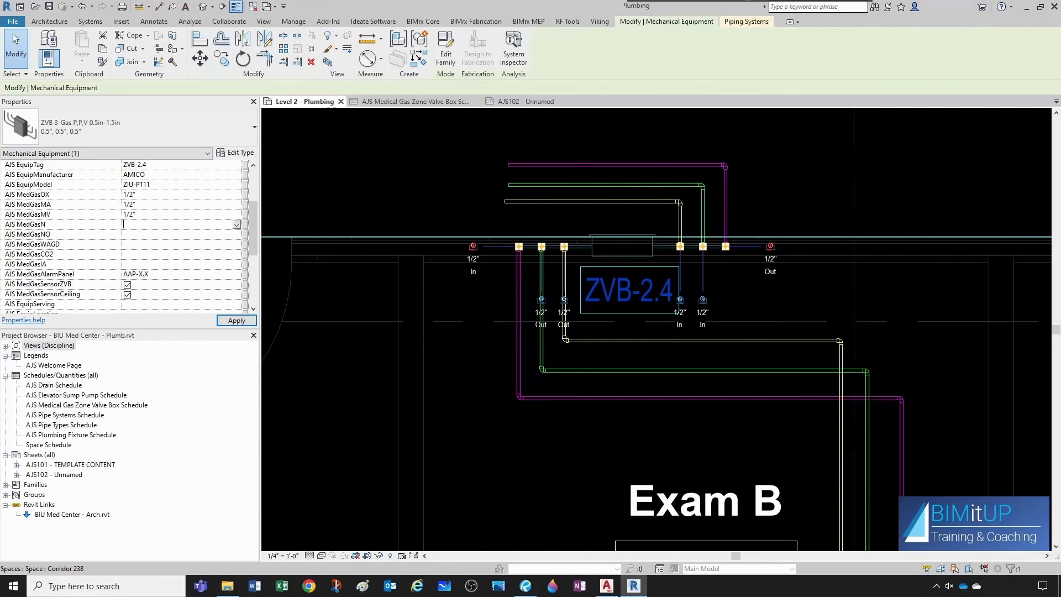
click(180, 234)
text(-)
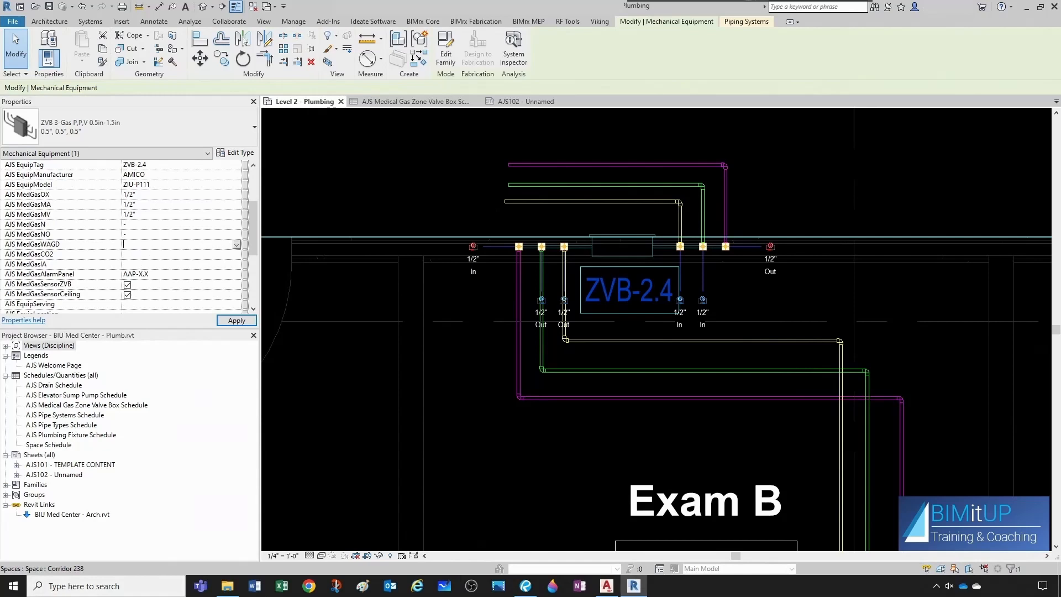
click(179, 254)
text(-)
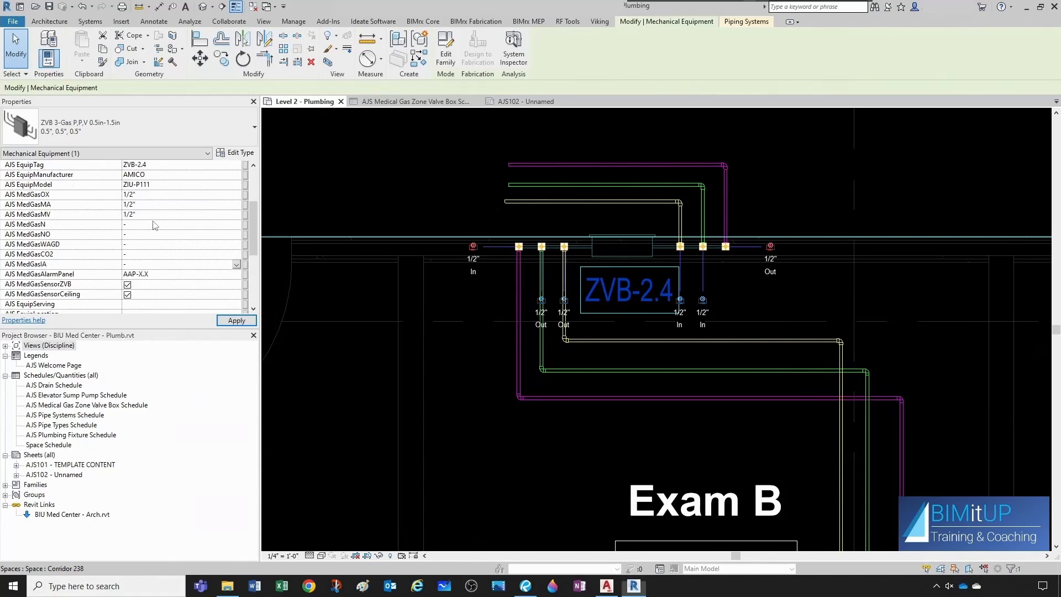
click(181, 264)
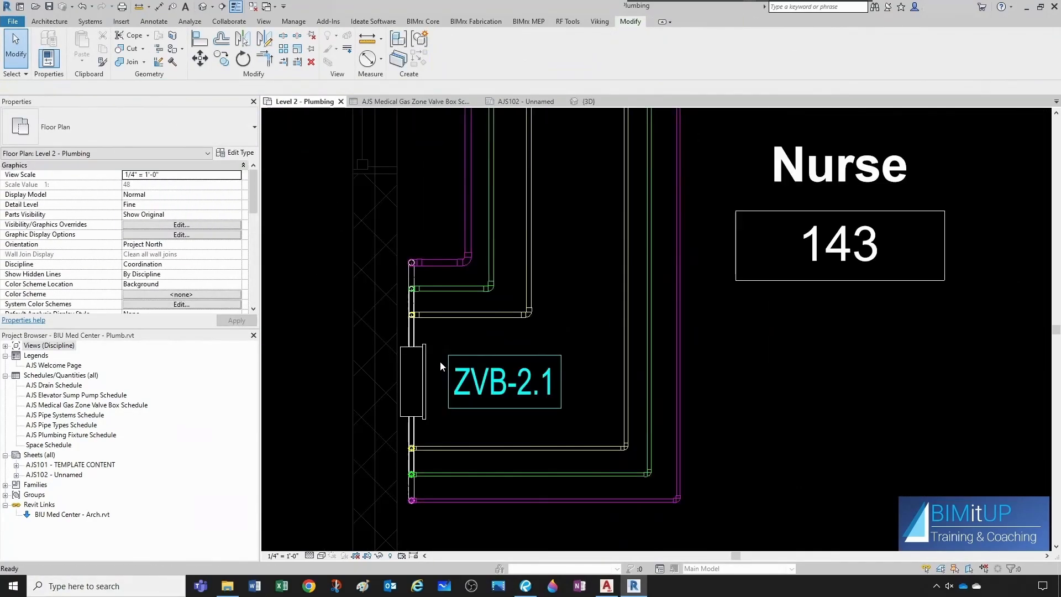
- Enter 3/4" OX, 3/4" MA and 1" MV sizes for ZVB-2.2 in Properties, then deselect it
click(467, 314)
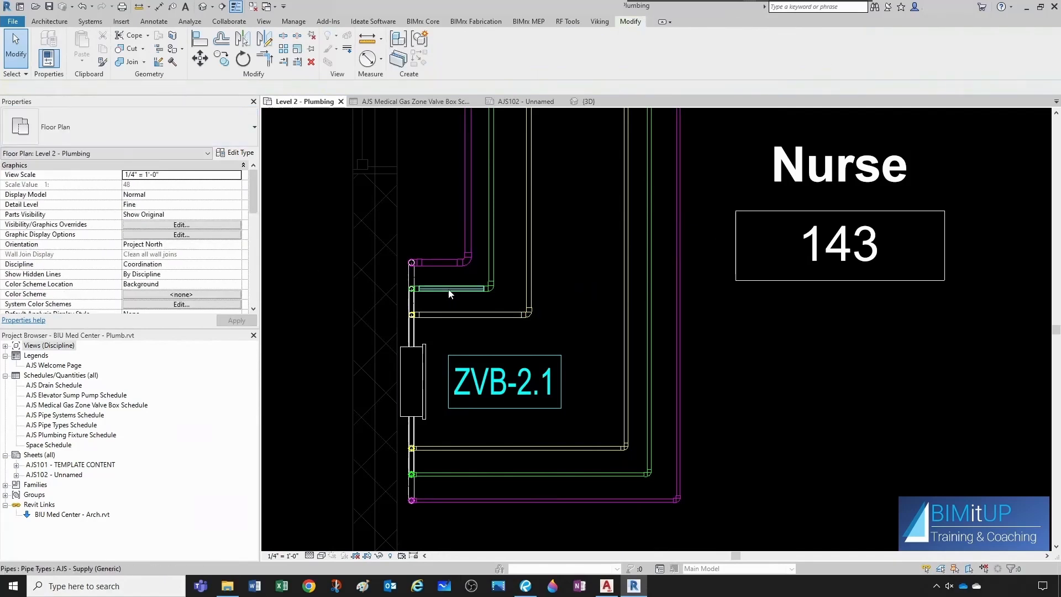
click(452, 289)
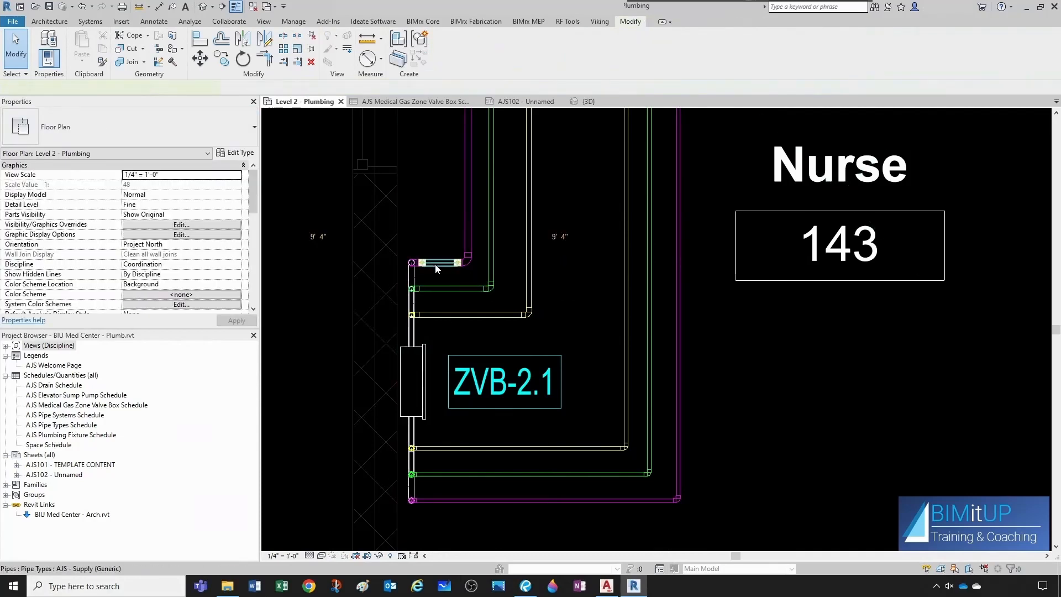
click(438, 262)
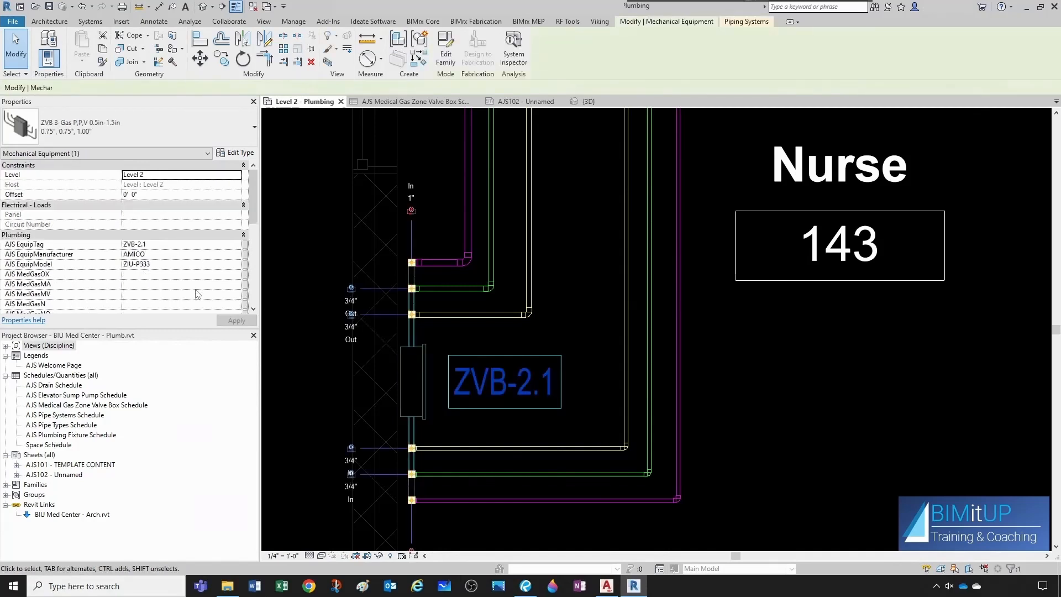
scroll(down, 3)
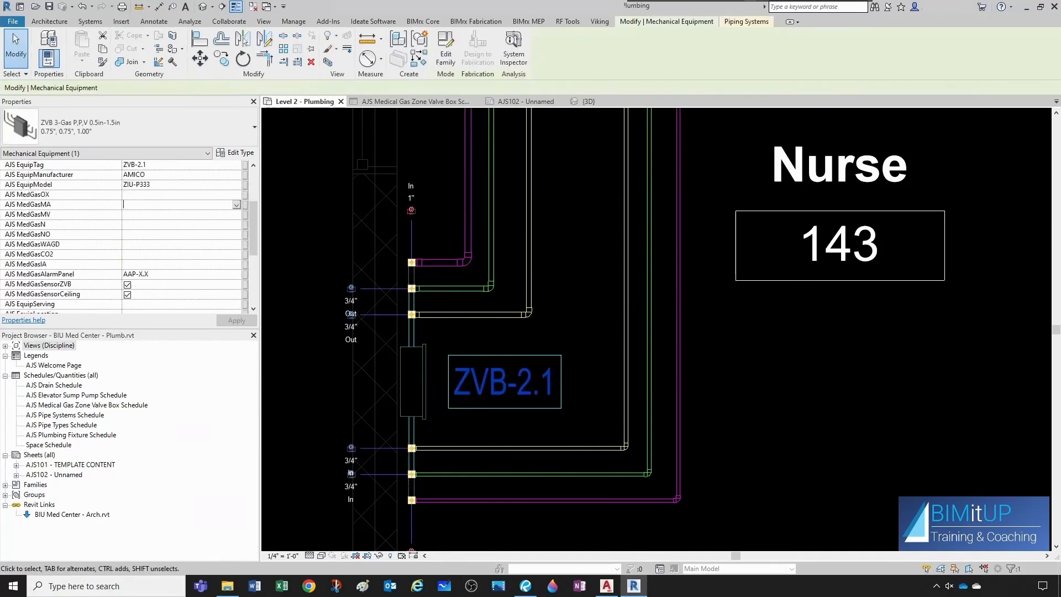
text(3/4")
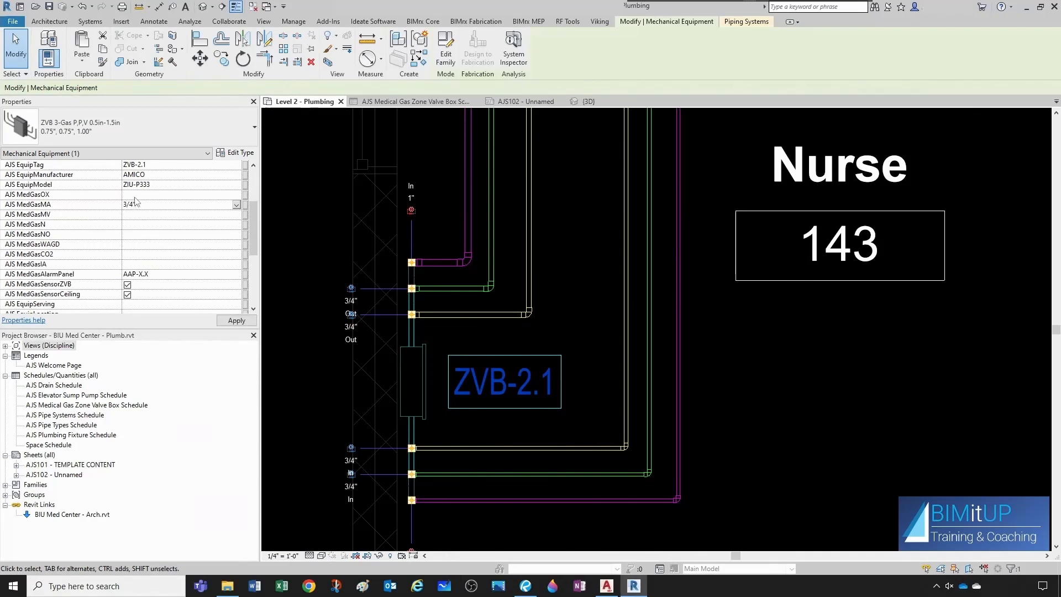
text(3)
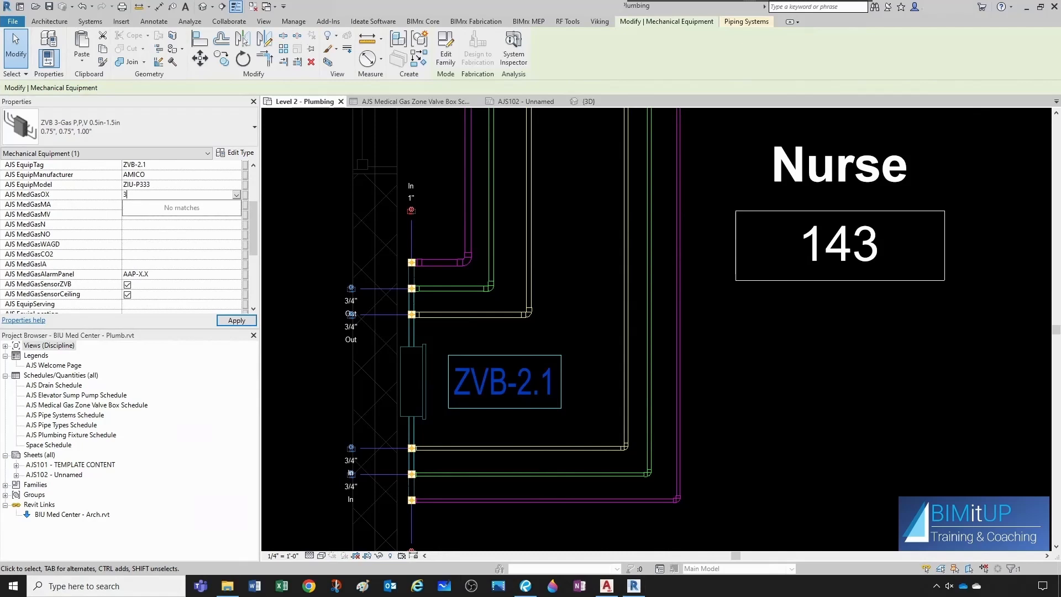
text(/4")
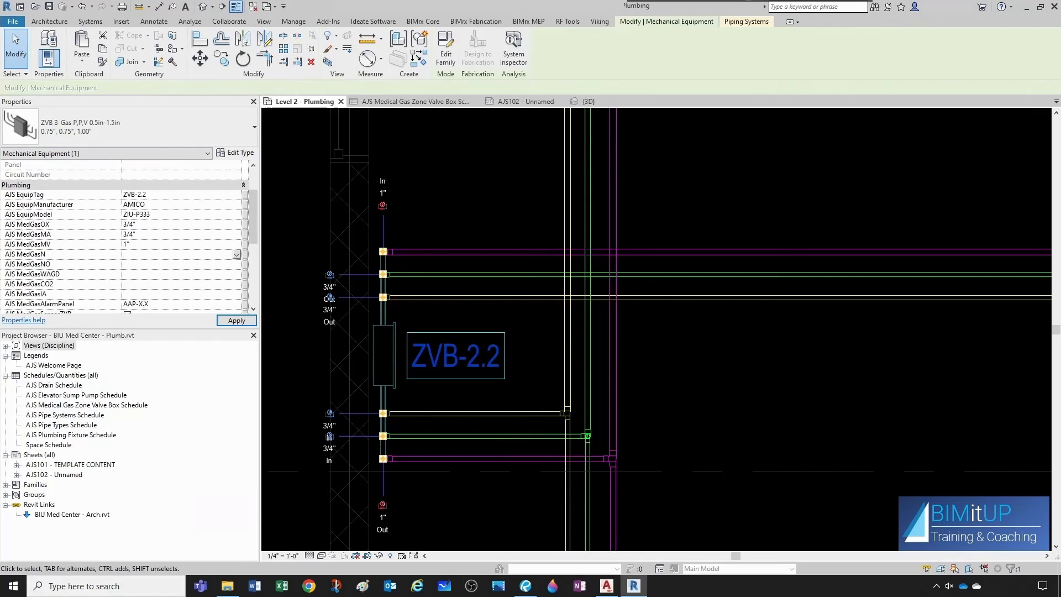
click(179, 254)
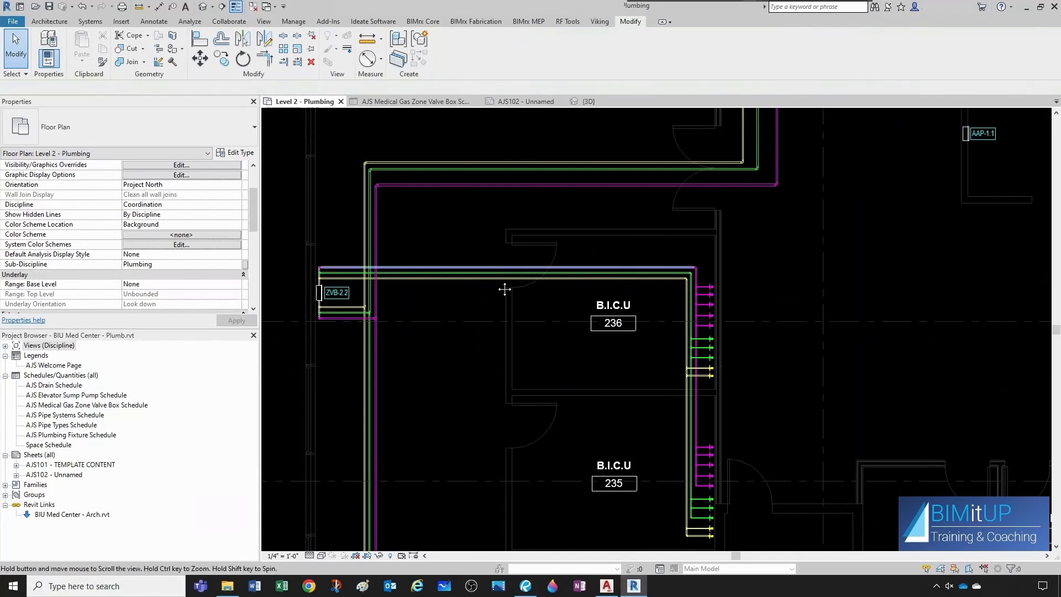
- Uncheck Main Above Ceiling in the zone valve box schedule and return to Level 2 - Plumbing
click(409, 101)
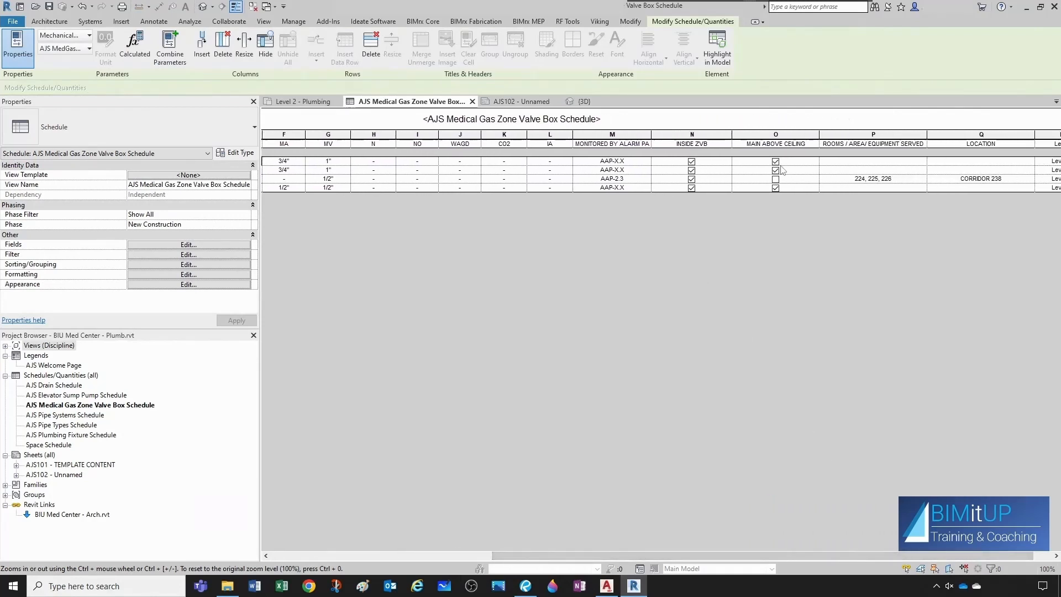
click(776, 160)
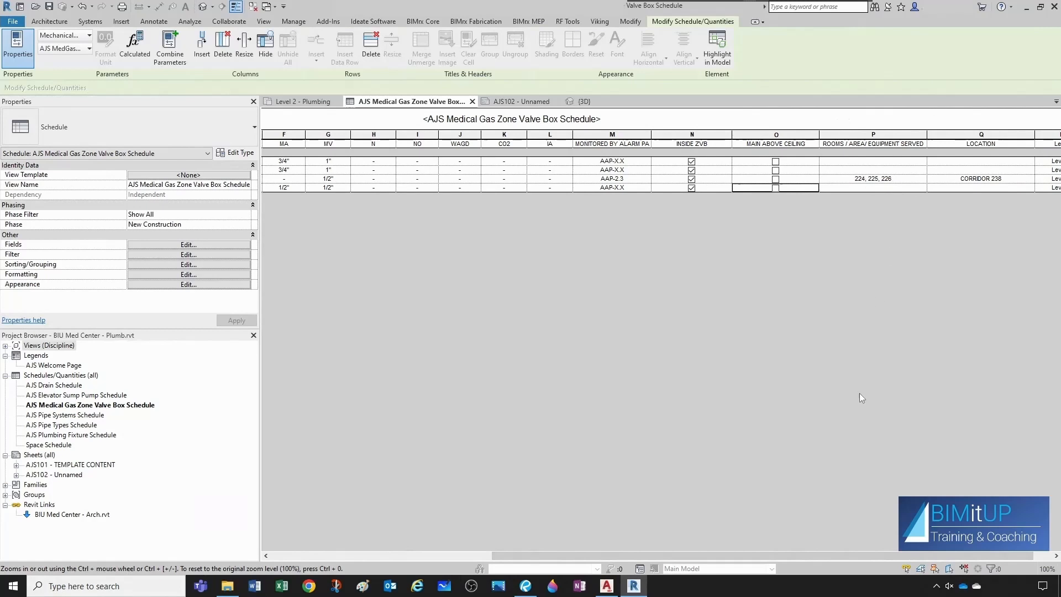
scroll(right, 3)
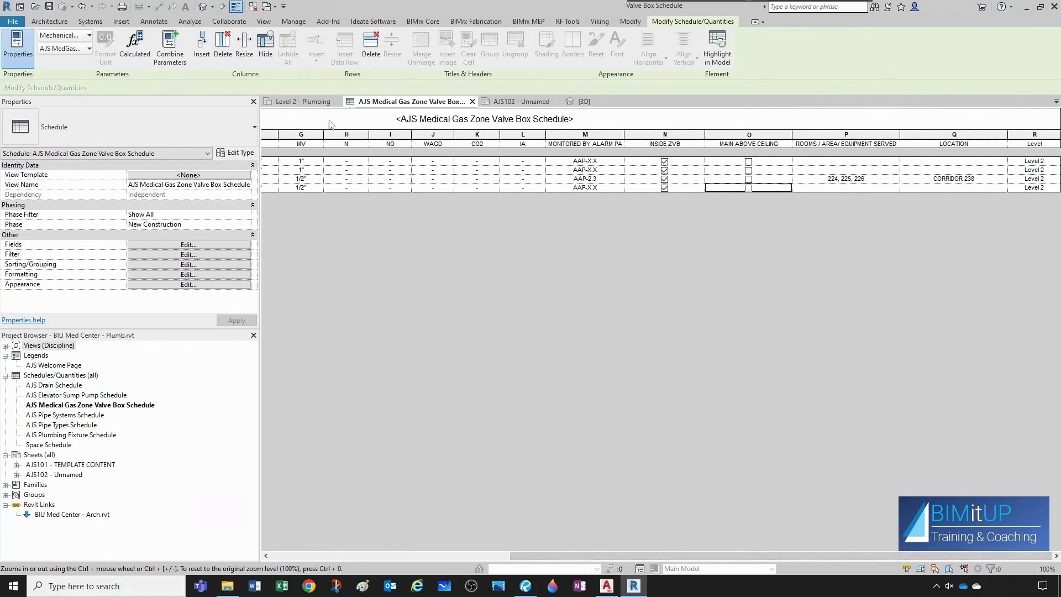
click(303, 101)
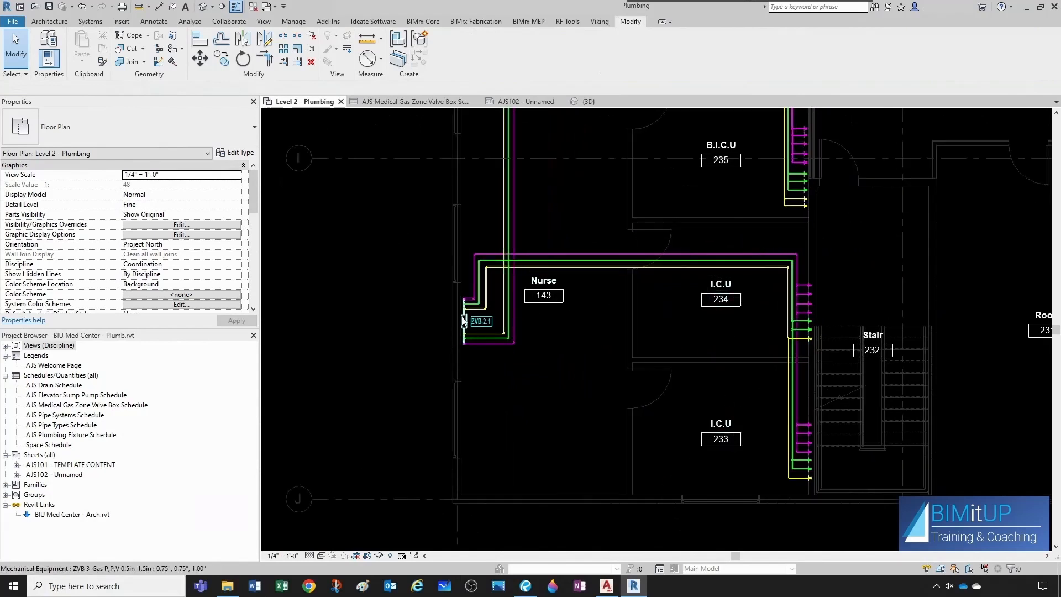
- Fill AJS EquipServing rooms and NURSE location for ZVB-2.1, then 235, 236 for ZVB-2.2
click(481, 322)
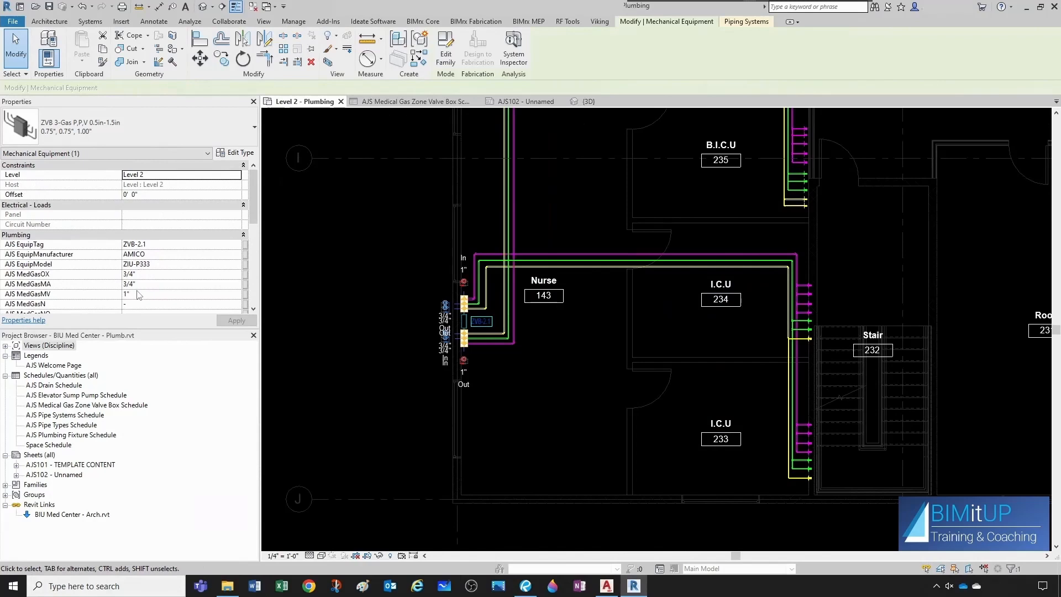
scroll(down, 3)
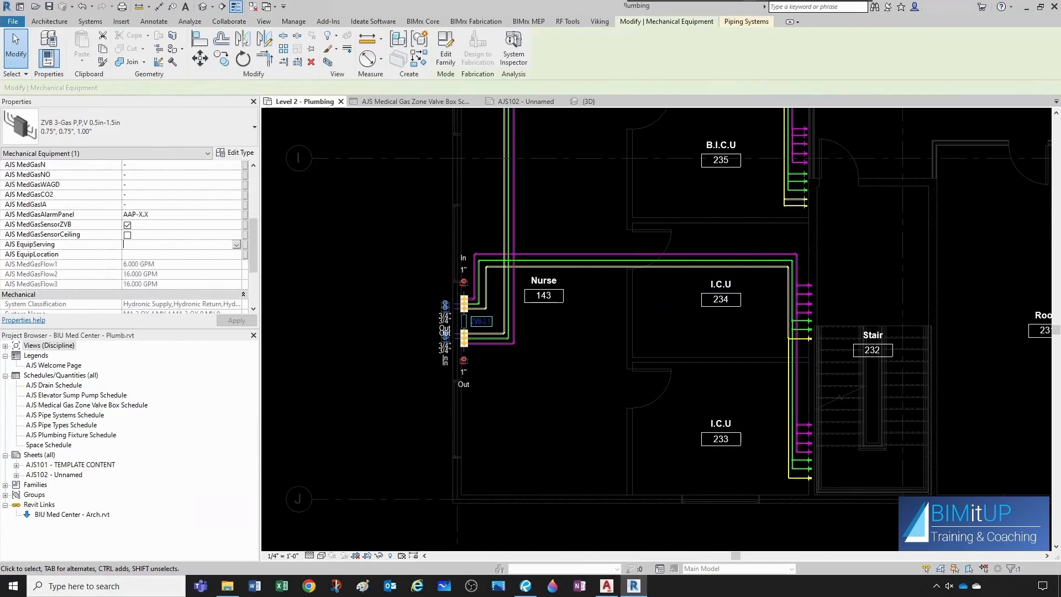
text(224, 225, 226)
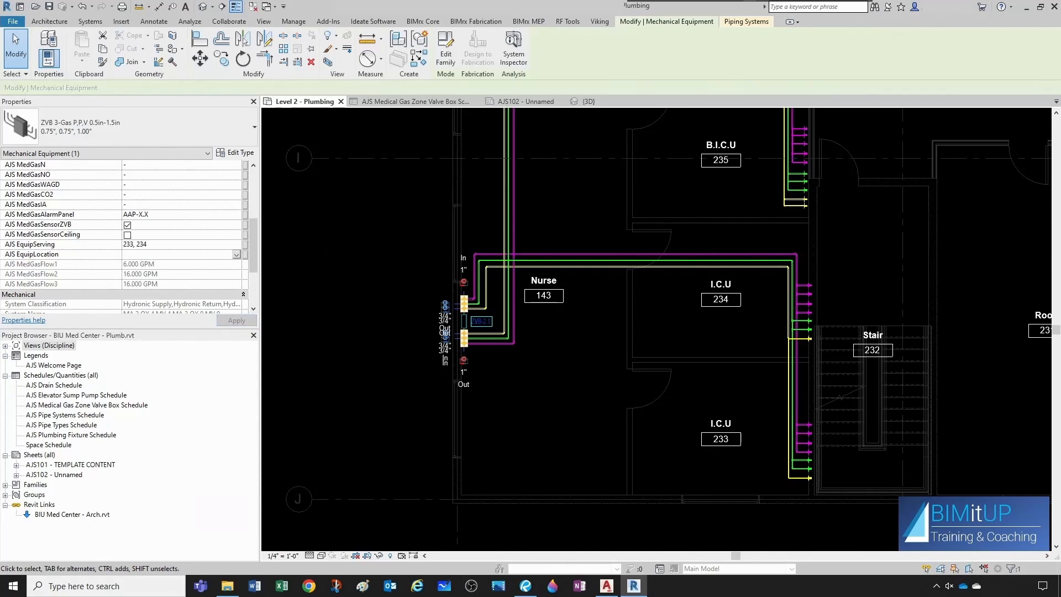
text(NURSE)
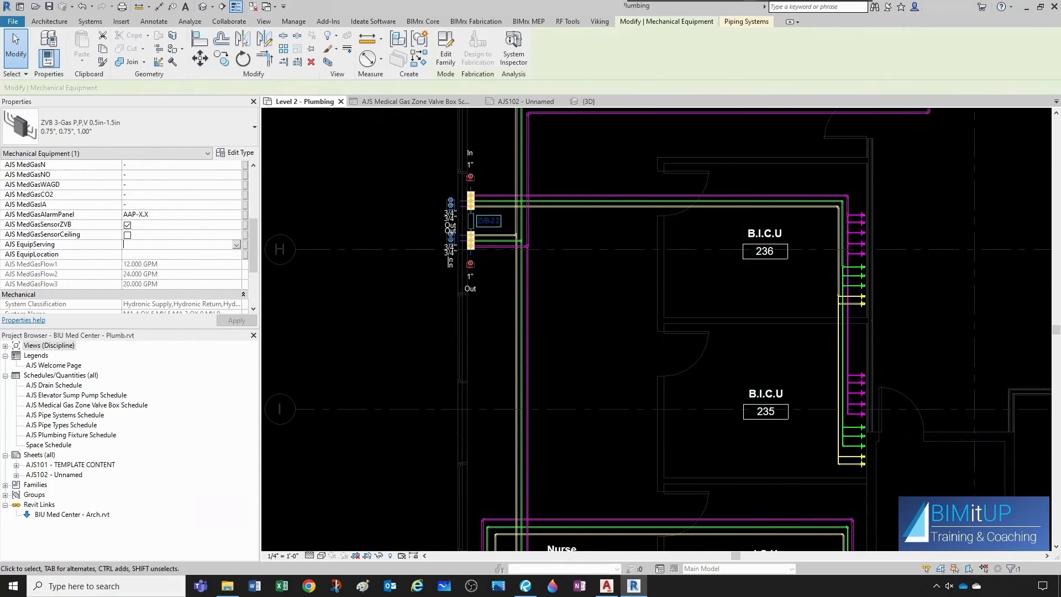
text(235, 236)
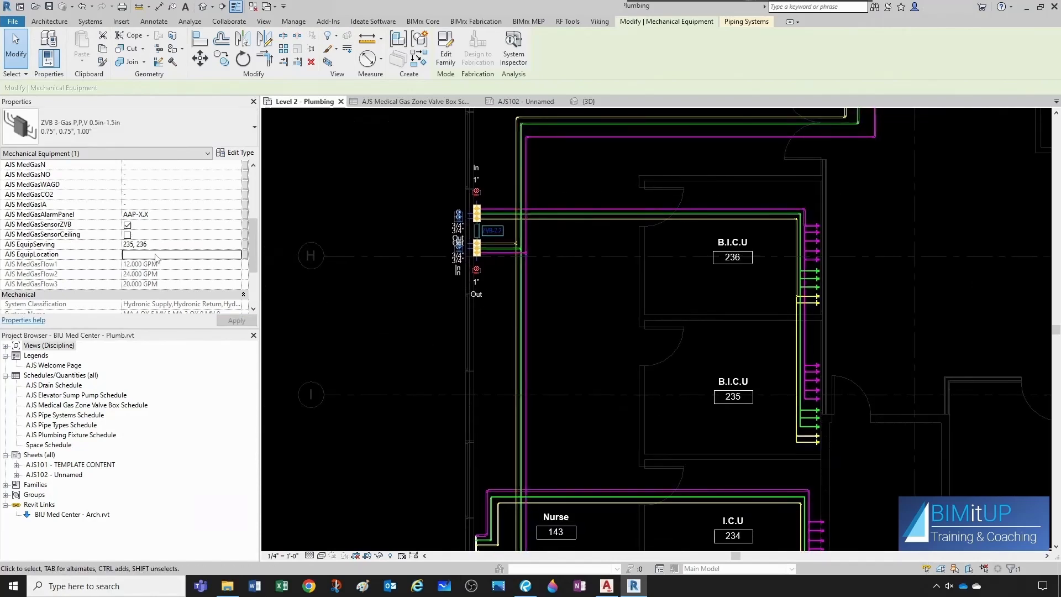
click(179, 254)
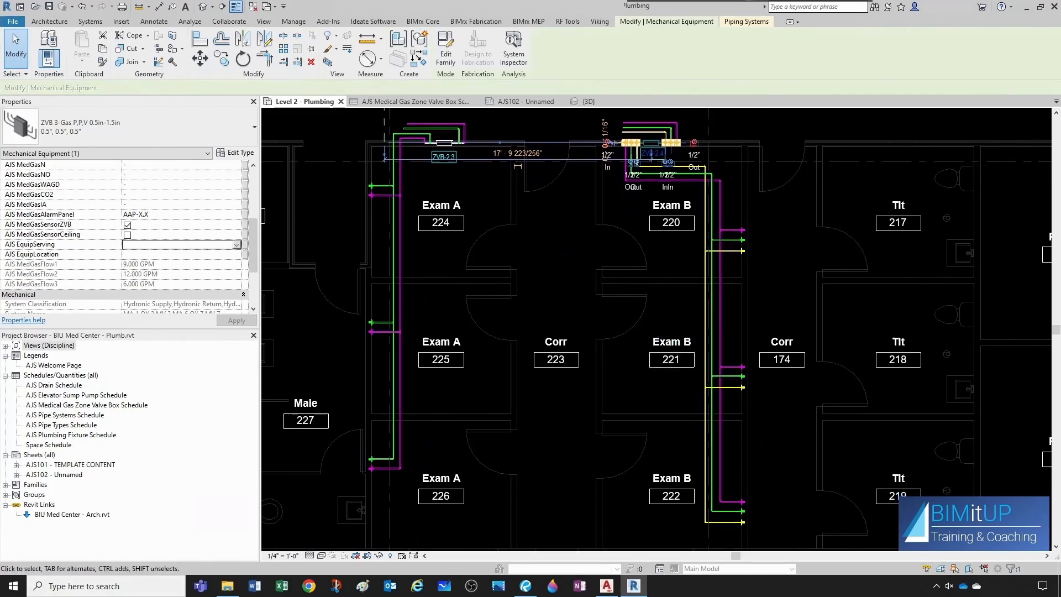
- Give the last valve box rooms served 220, 221, 222 and location CORRIDOR 238
text(220, 221, 222)
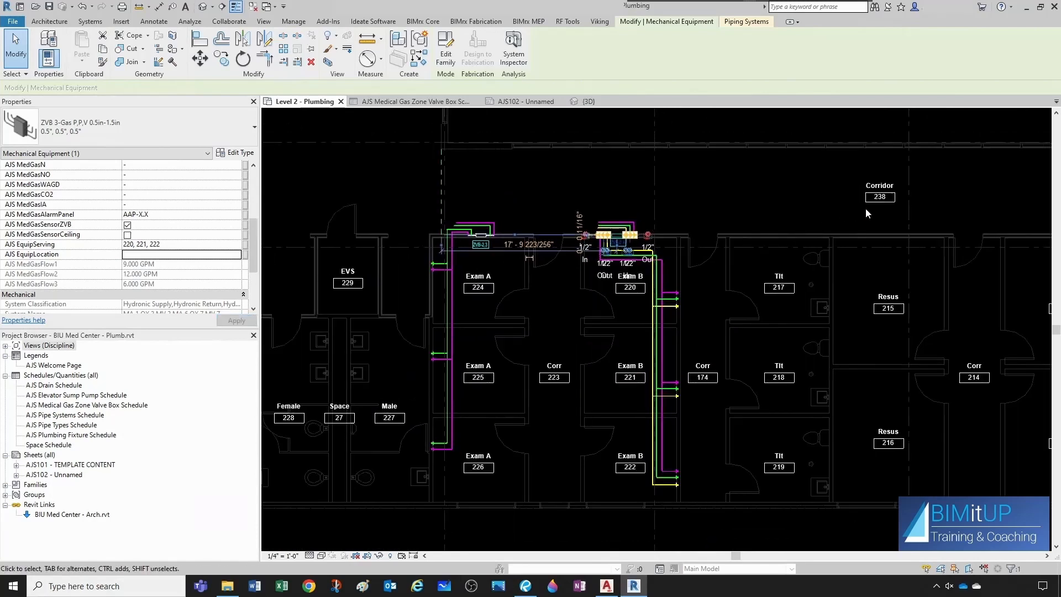
click(183, 254)
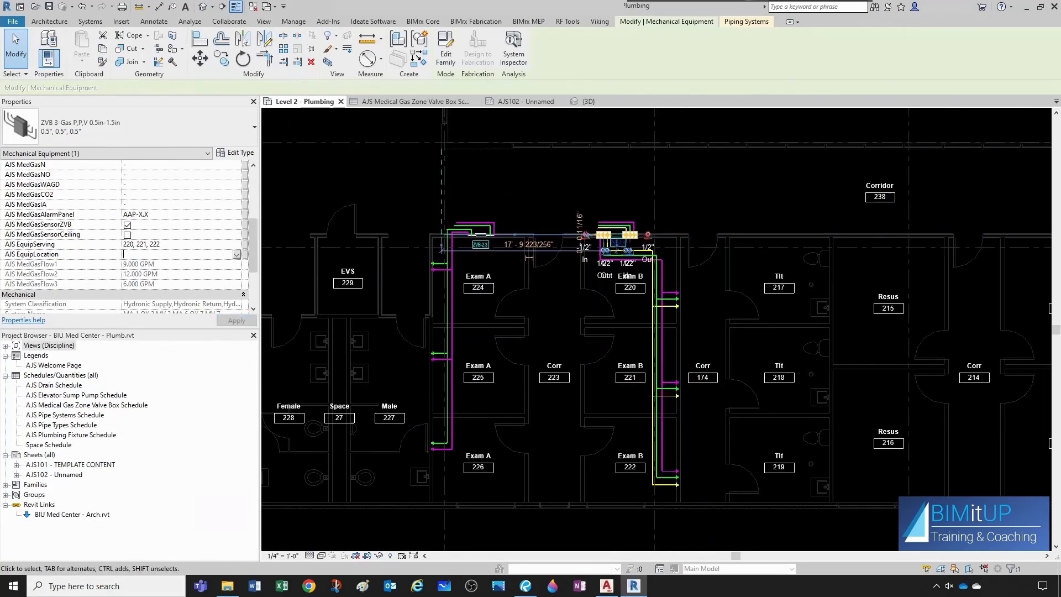
text(CORRIDOR 2)
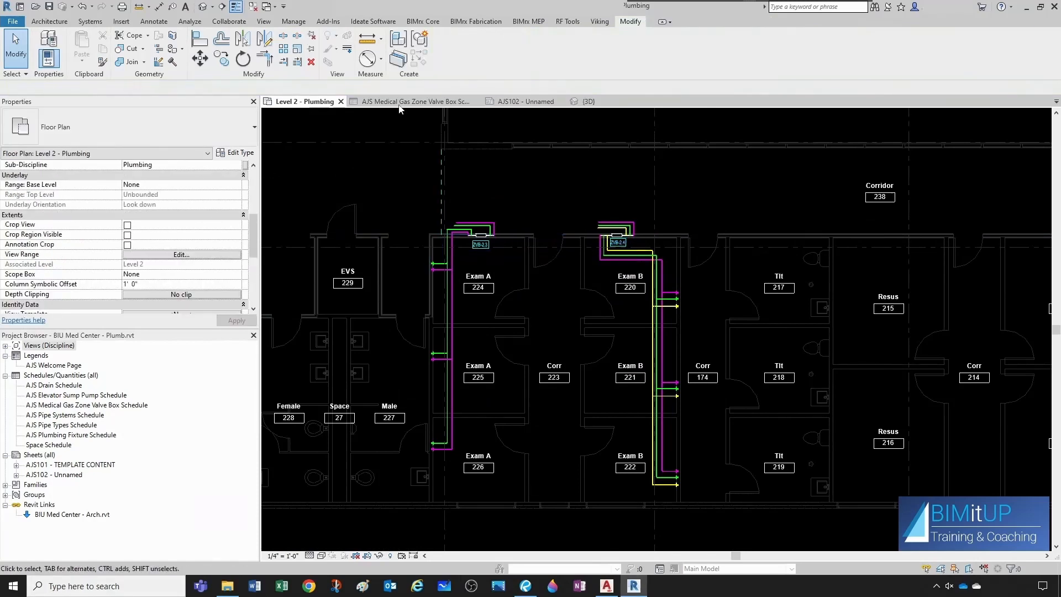
click(413, 101)
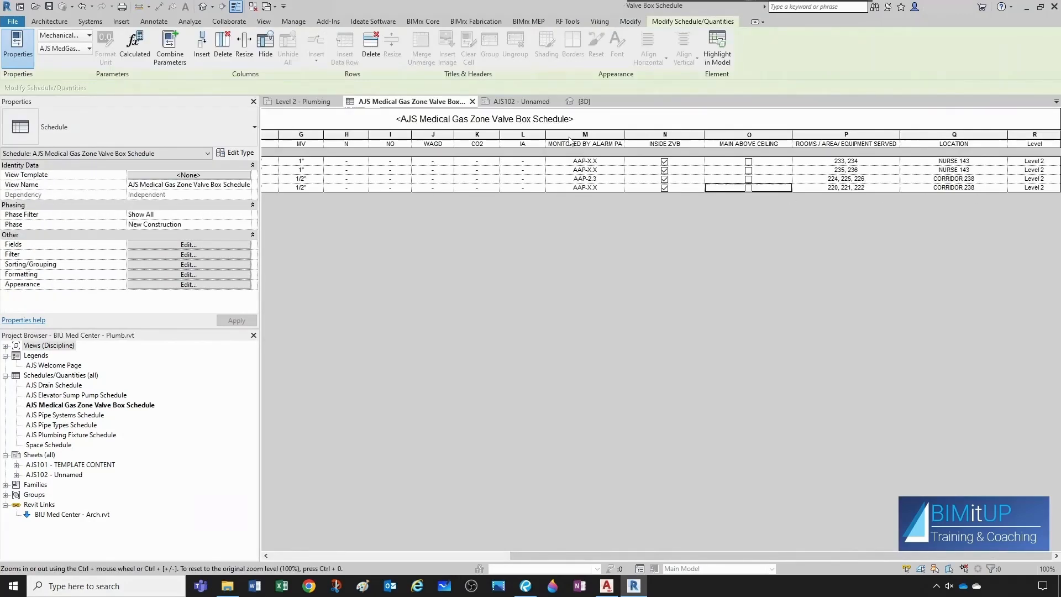
click(523, 101)
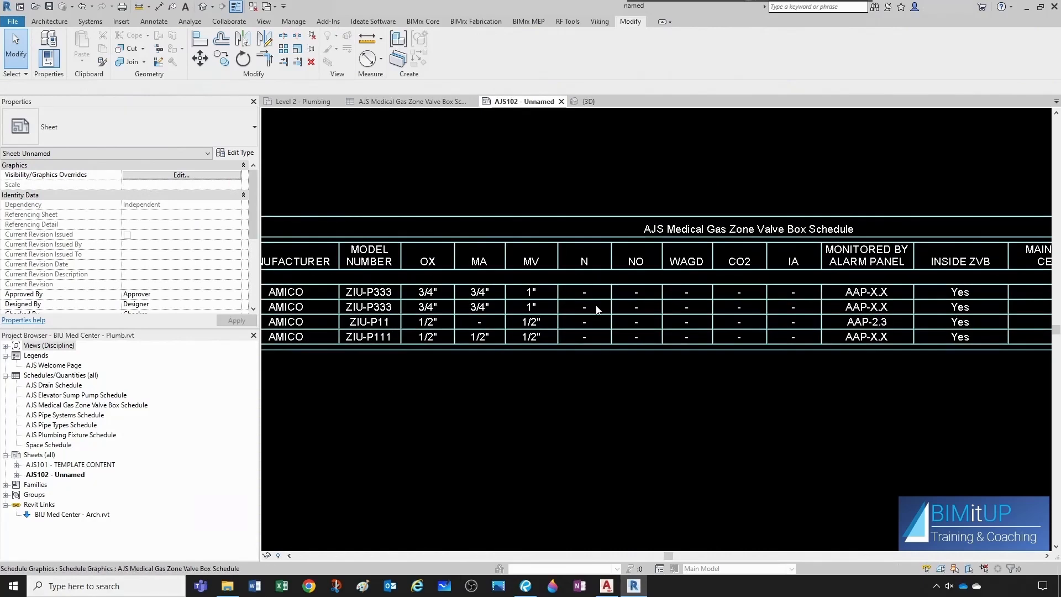
scroll(right, 3)
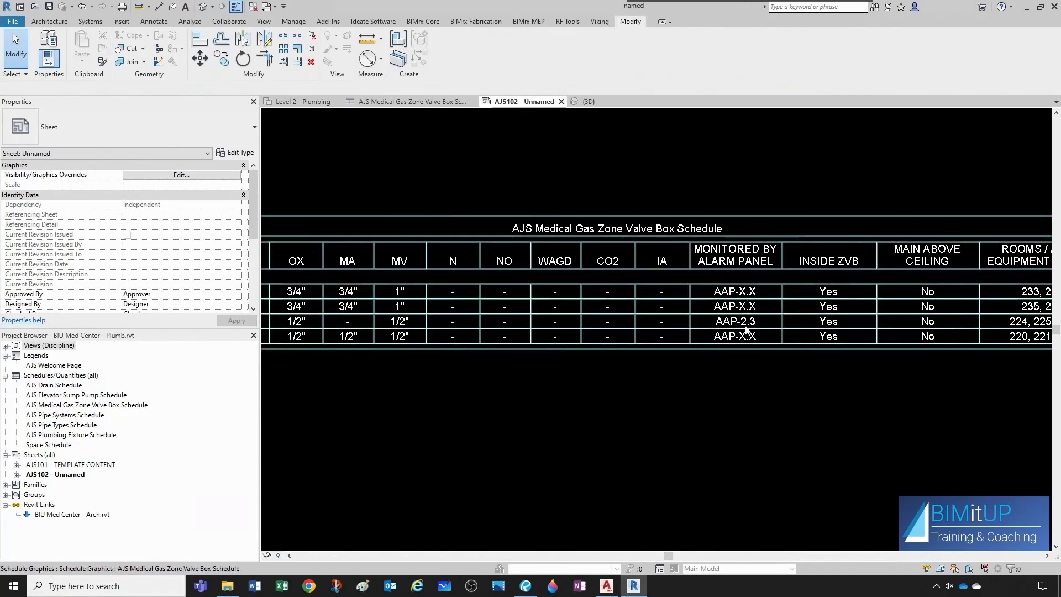
scroll(right, 3)
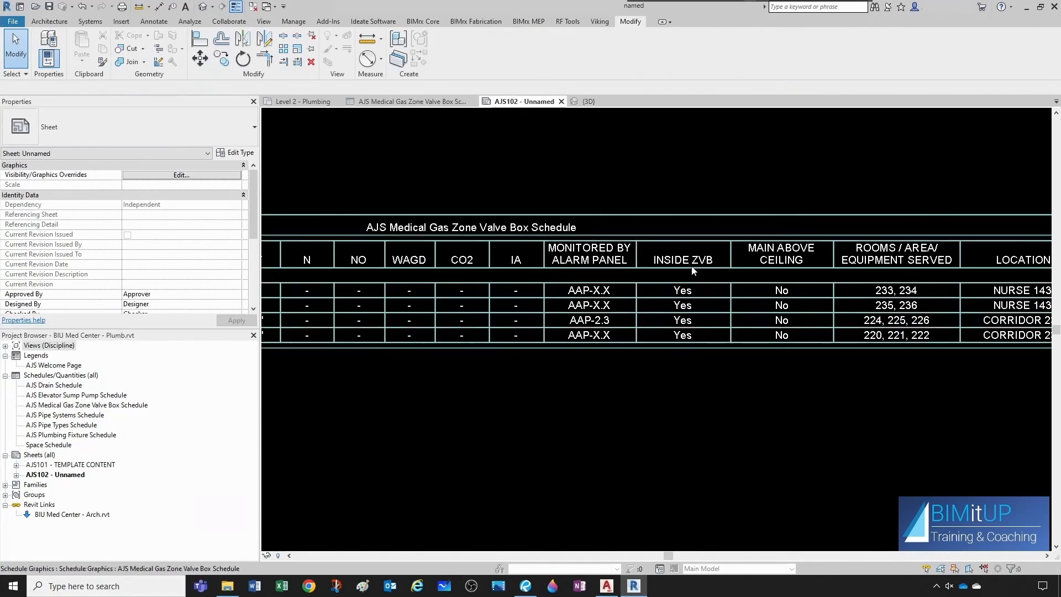
mouse_move(800, 269)
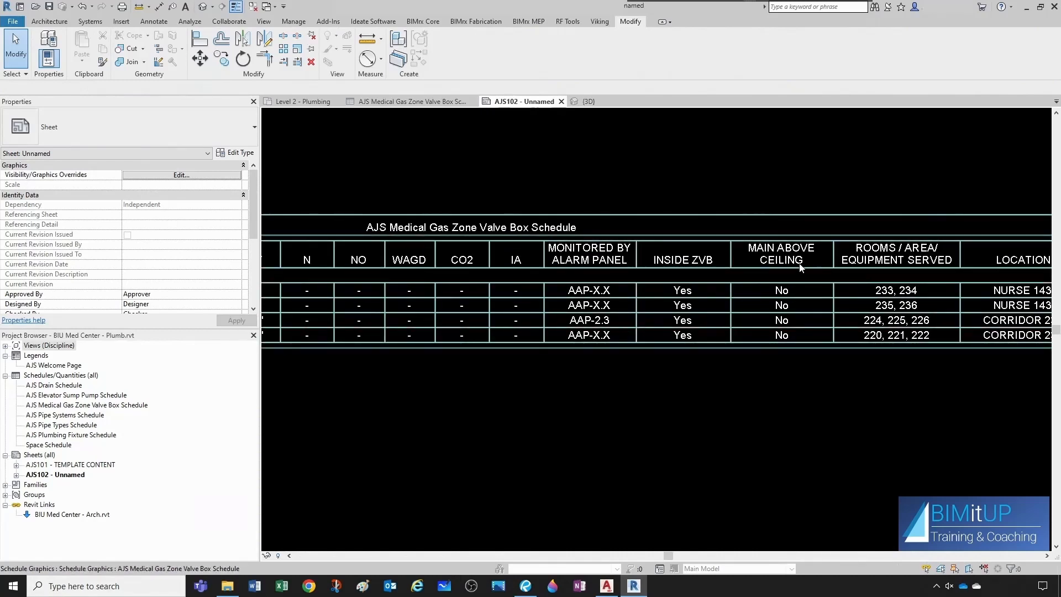
mouse_move(709, 237)
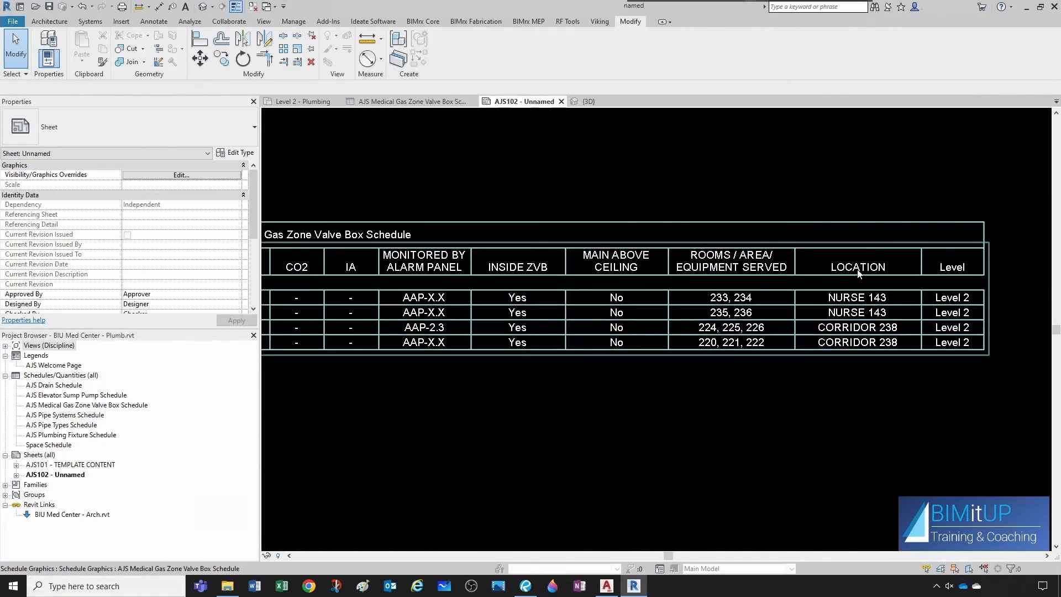
mouse_move(928, 339)
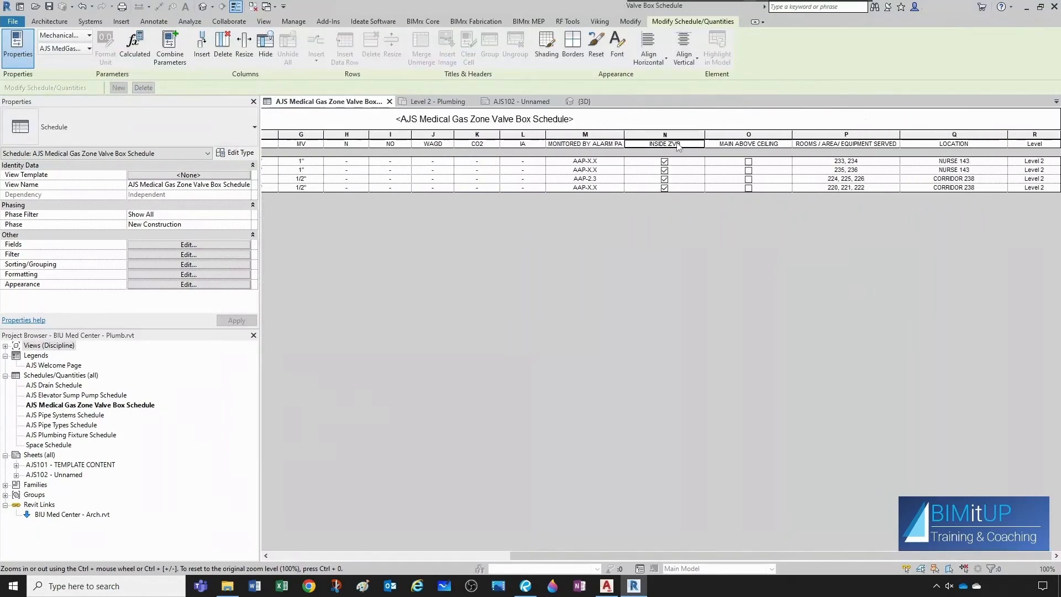
- Group Inside ZVB and Main Above Ceiling under an AREA ALARM PRESSURE SENSOR LOCATION header
click(748, 143)
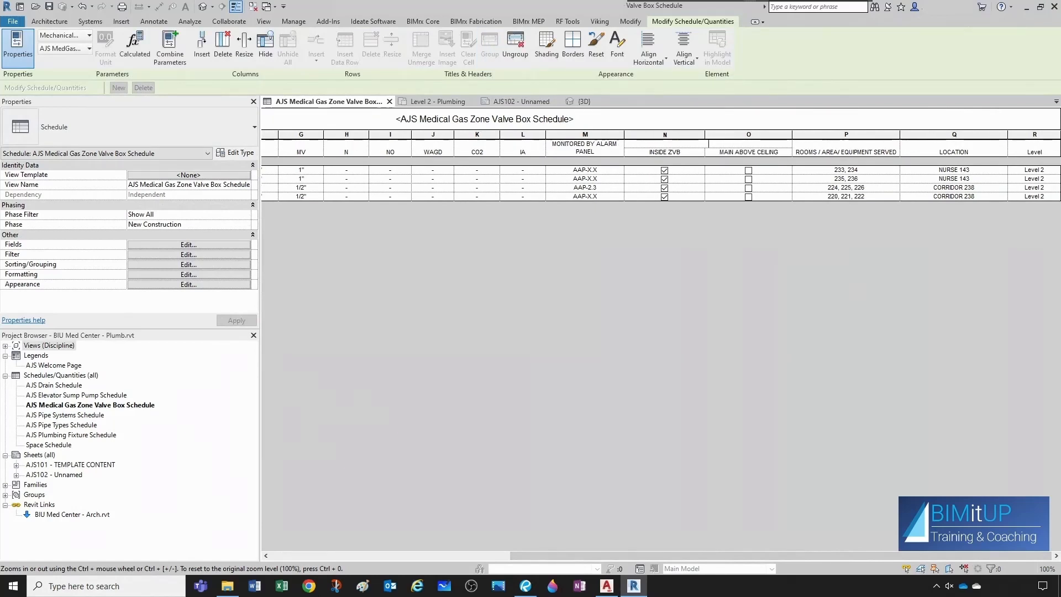
text(AR)
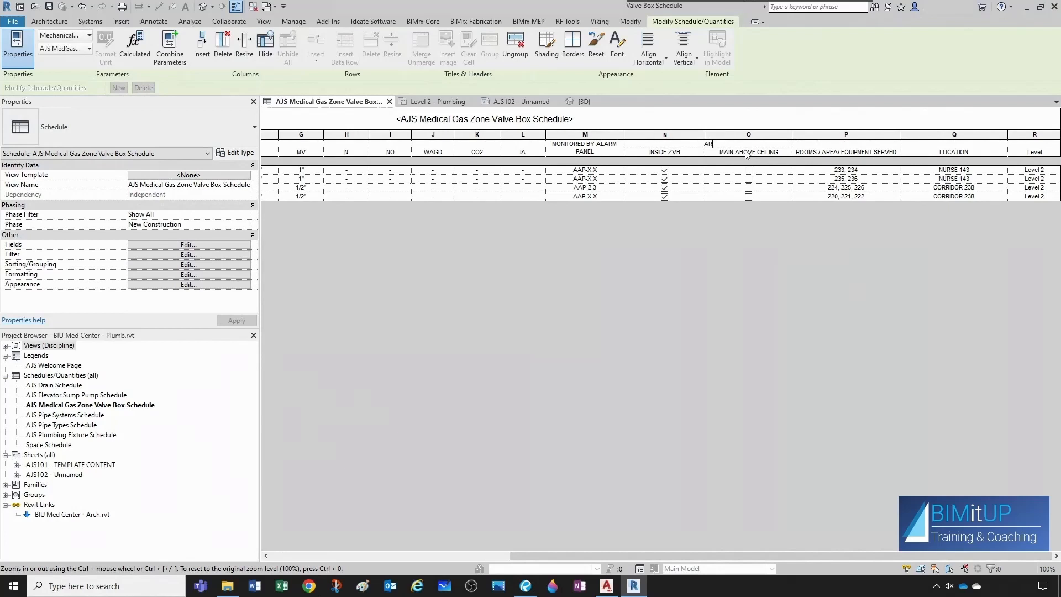
text(AREA ALARM PRESSURE SENSOR LOCATION)
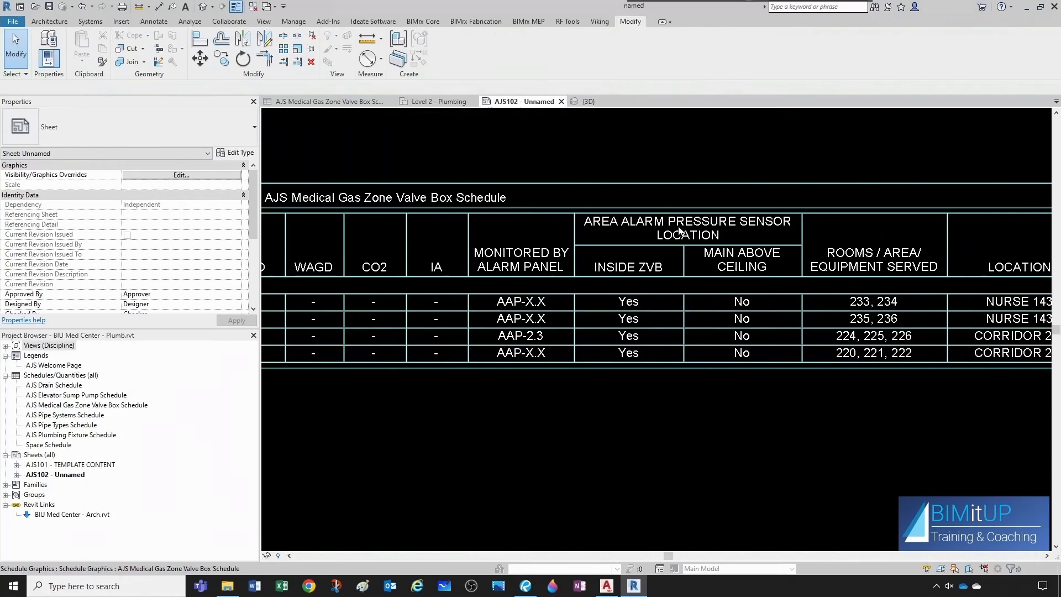
mouse_move(628, 259)
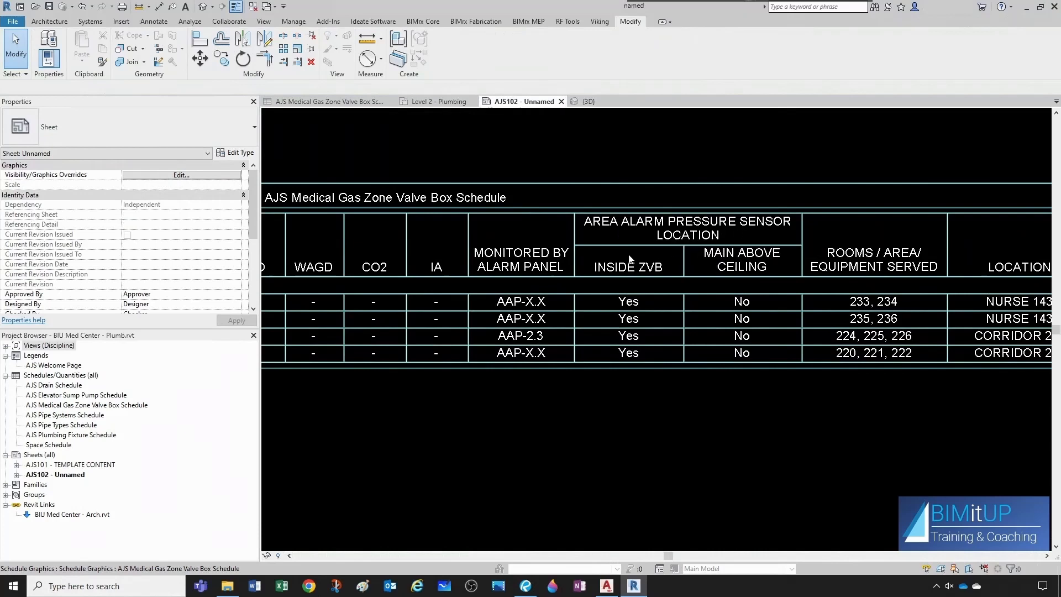
mouse_move(695, 256)
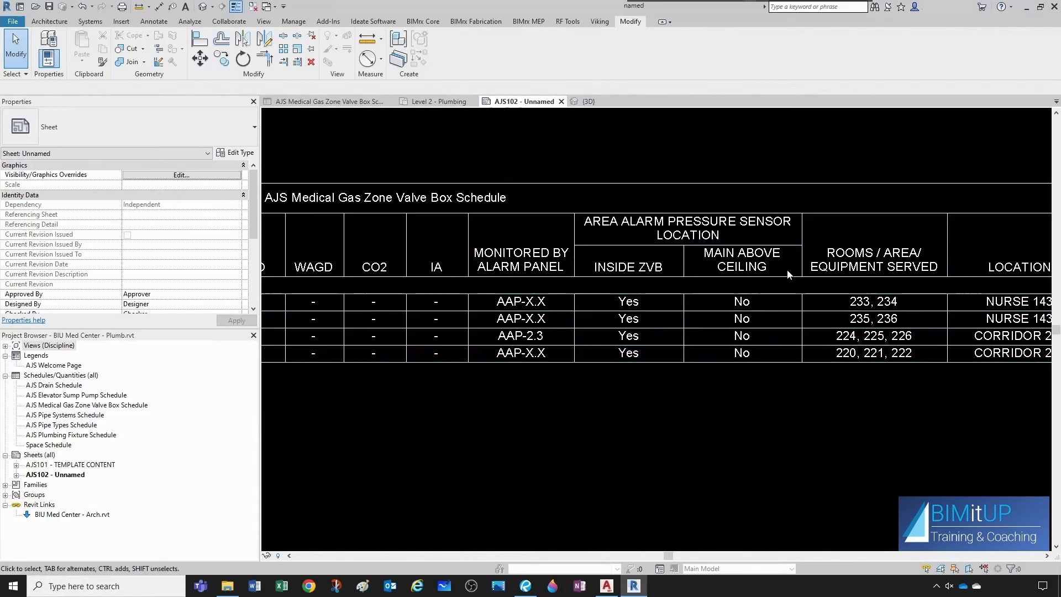
click(687, 244)
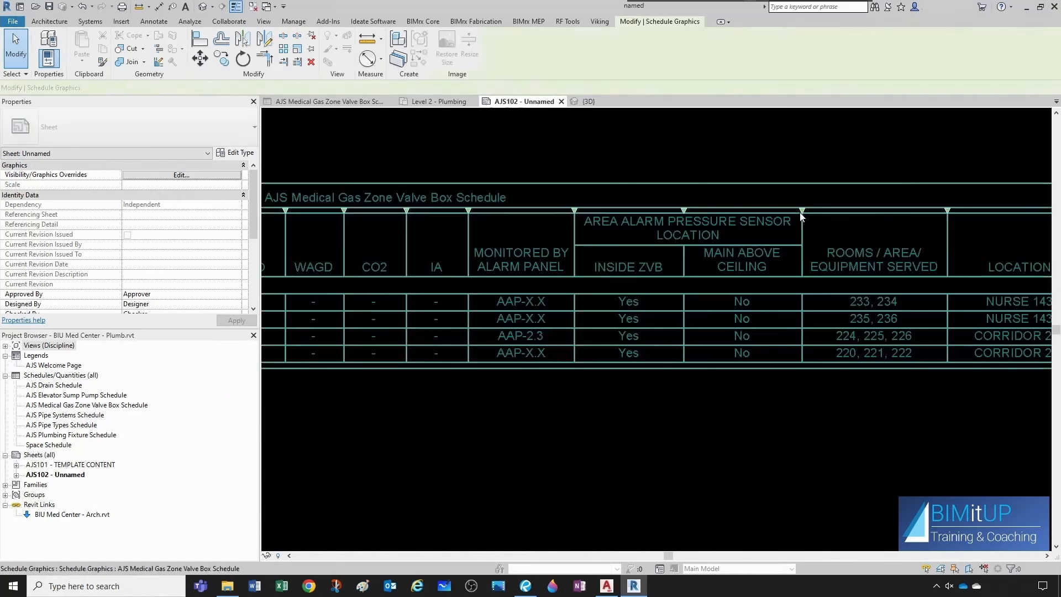